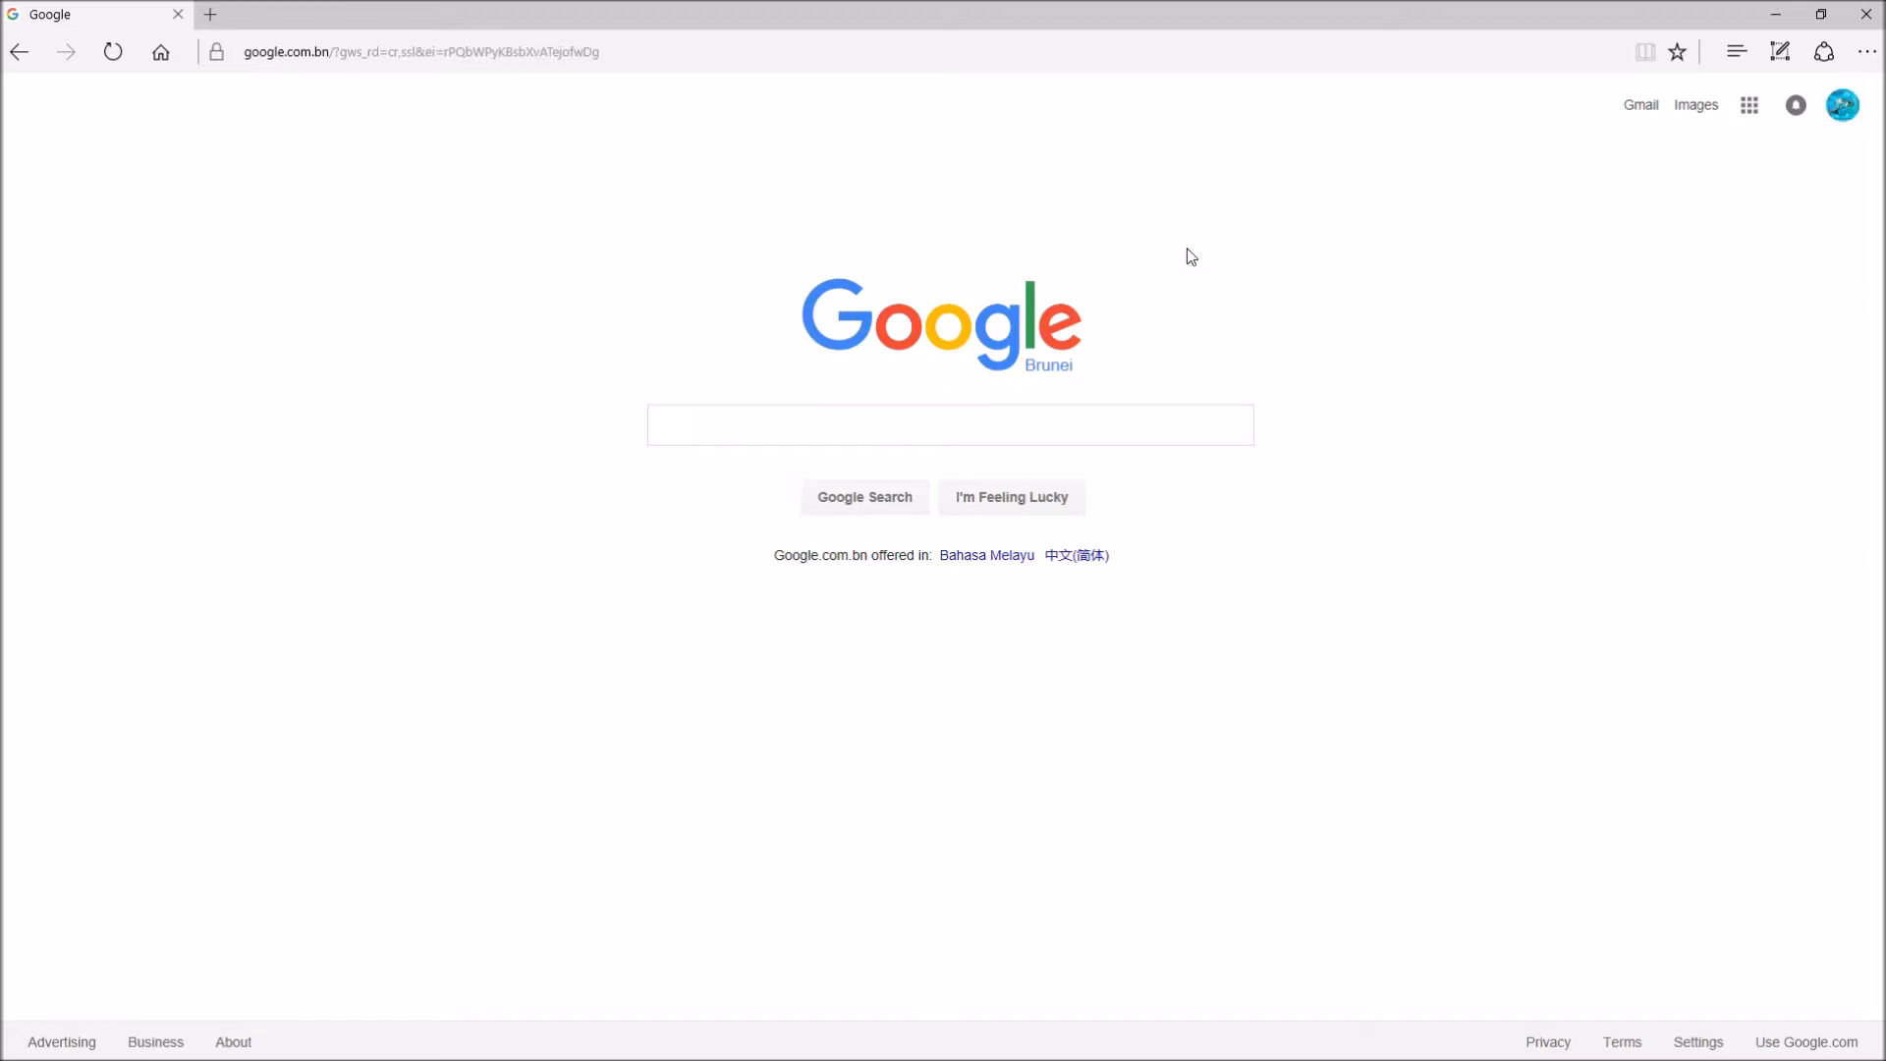
pyautogui.moveTo(1192, 261)
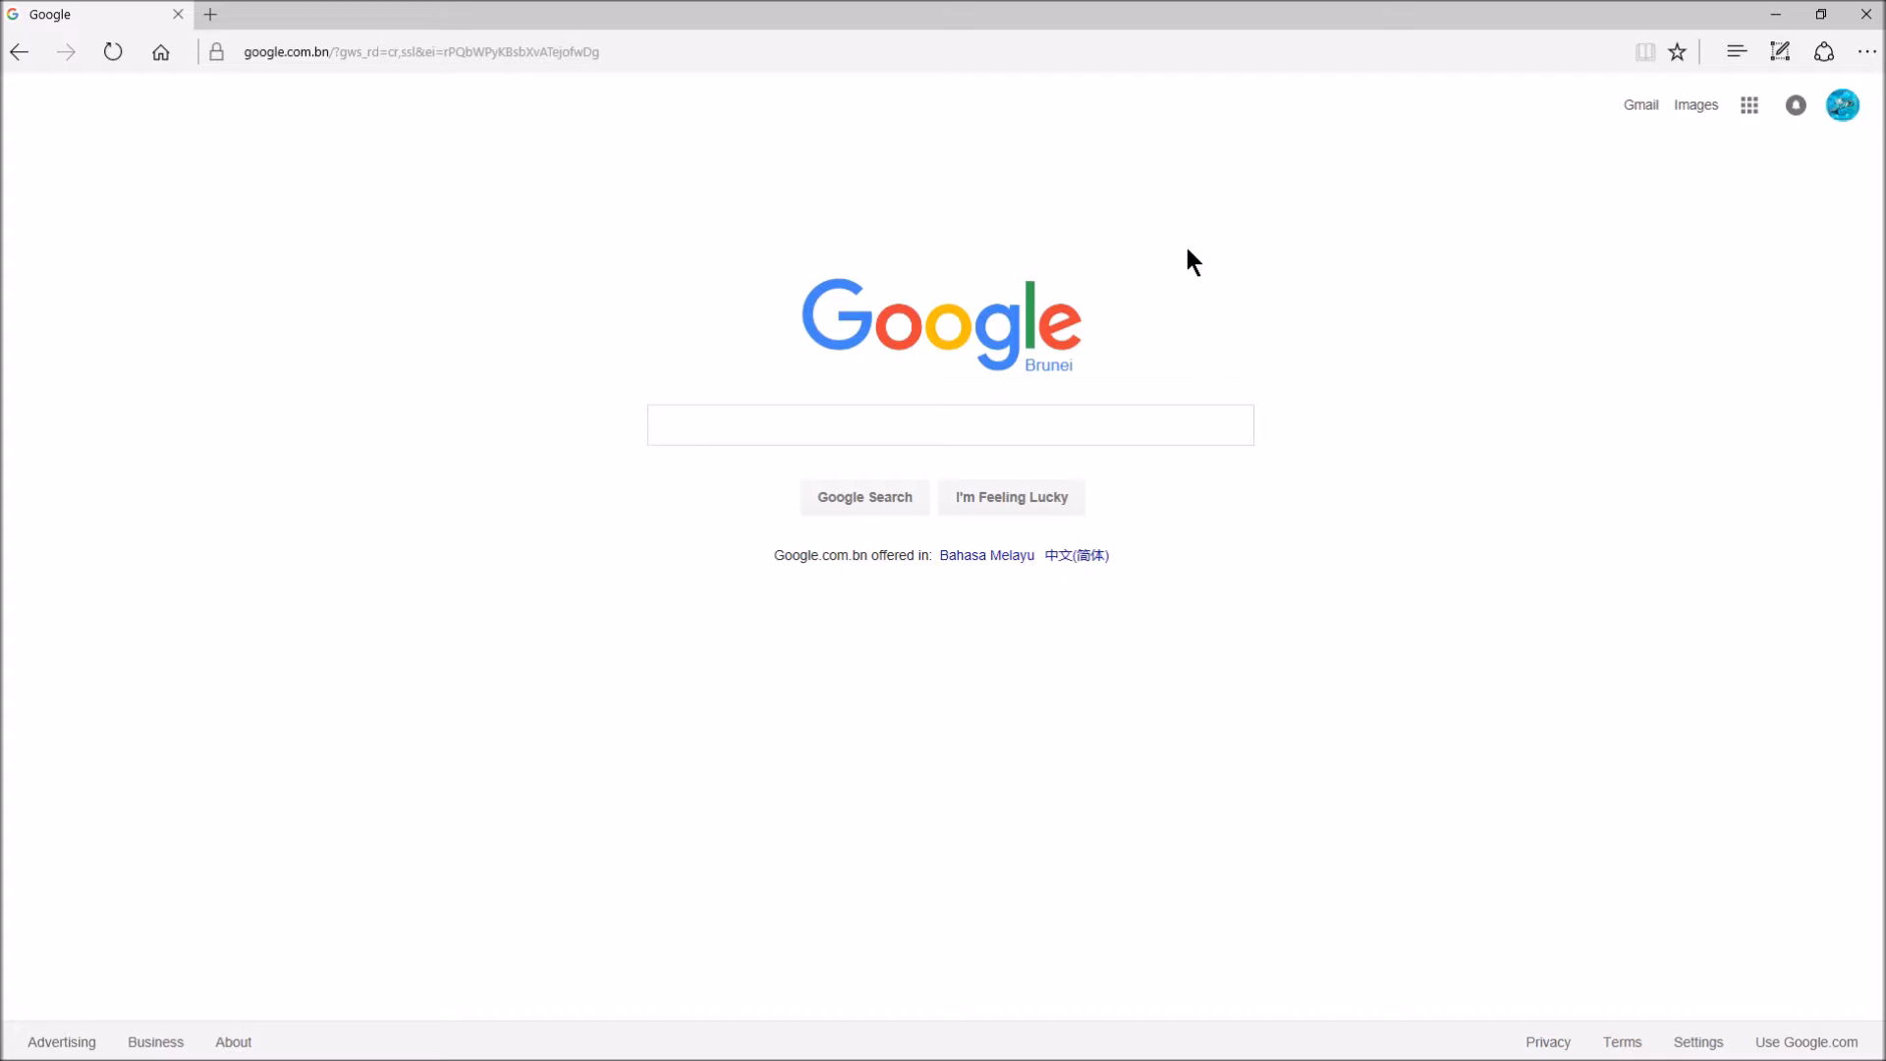
pyautogui.moveTo(1095, 399)
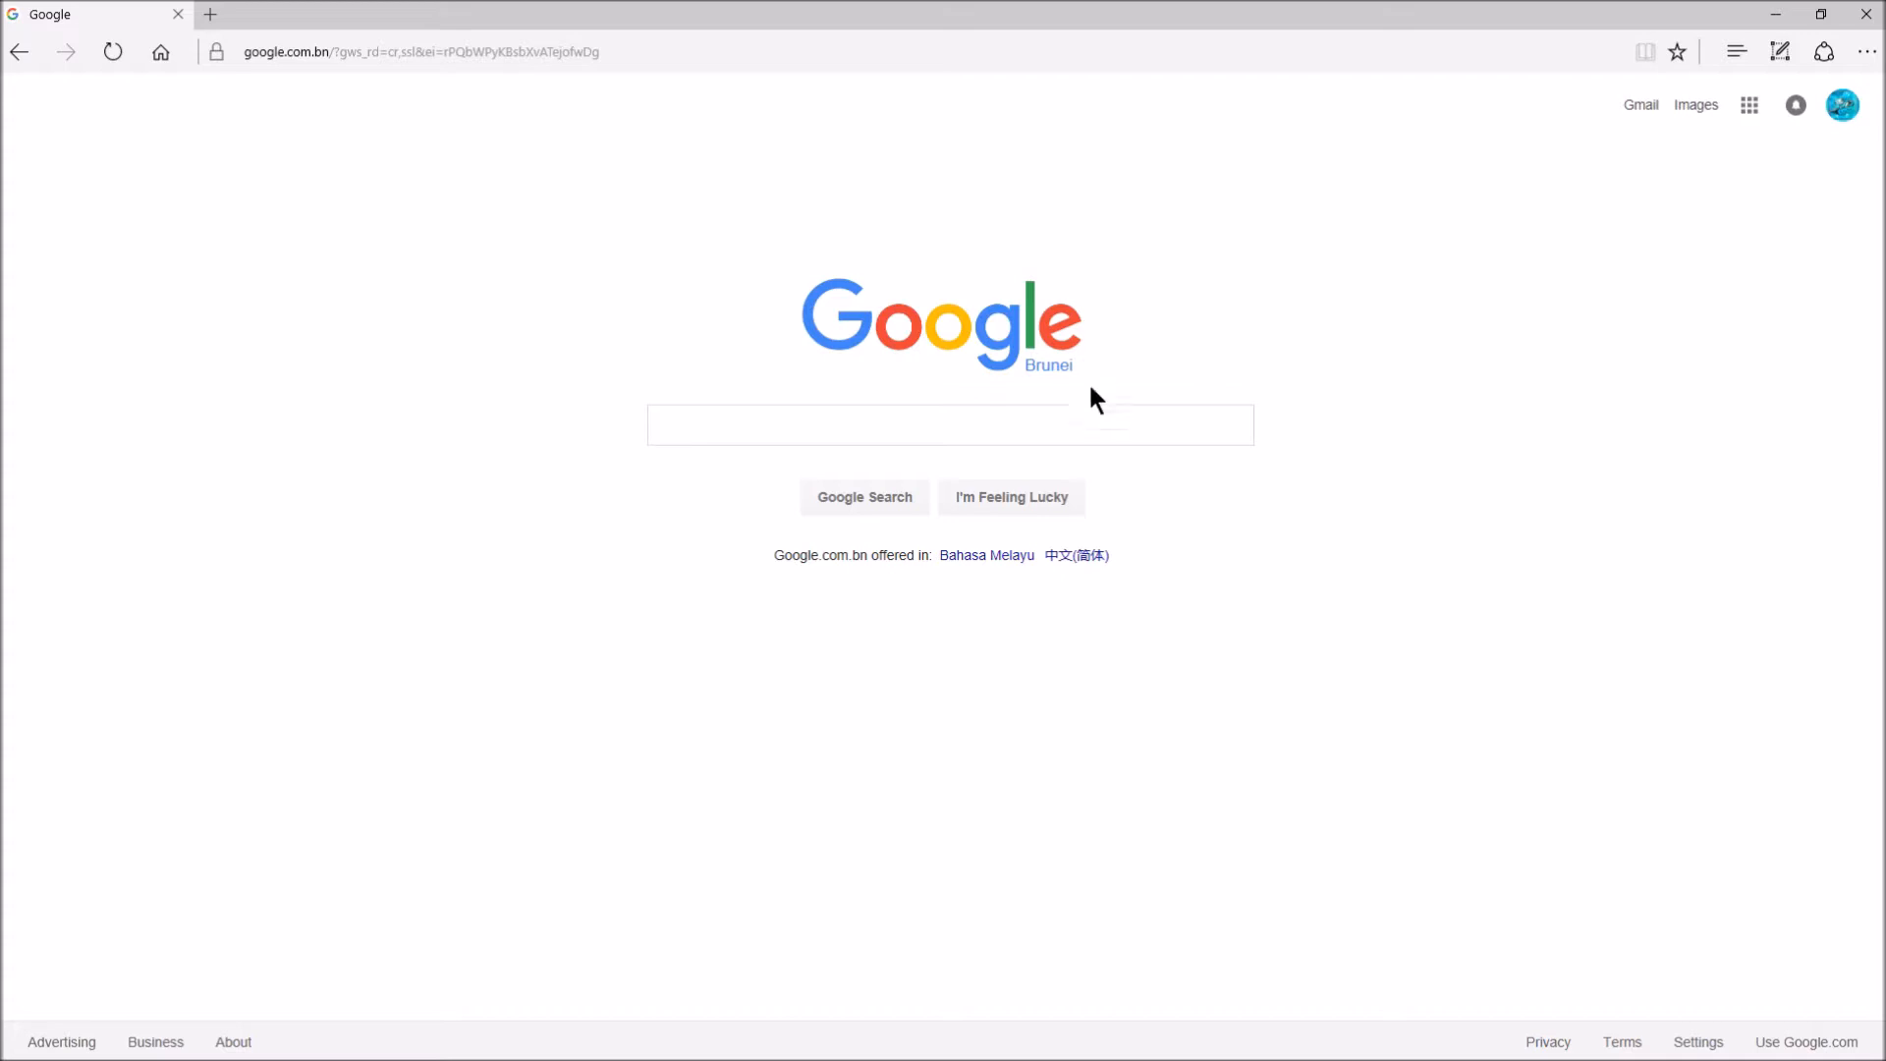
# Step: Search Google for 'geometry dash forums' and open the forum site
pyautogui.write('geometry dash fo')
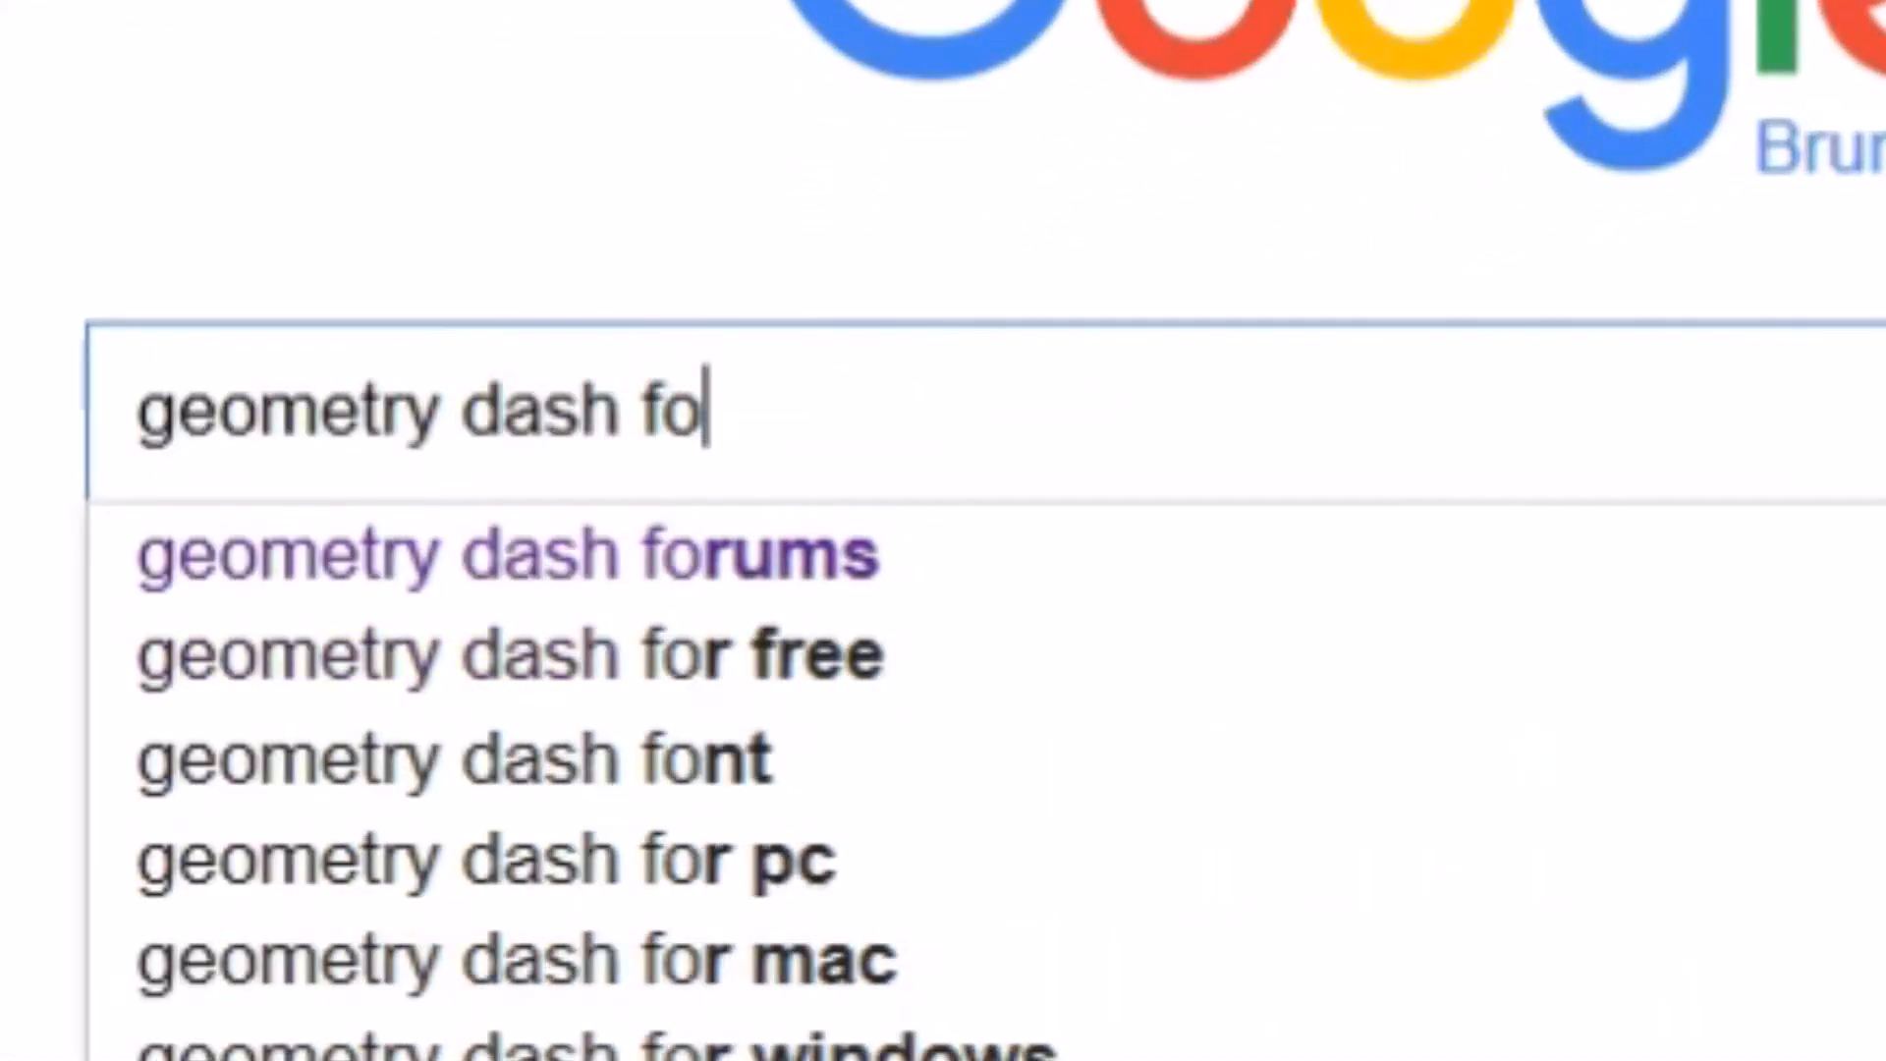
pyautogui.click(508, 553)
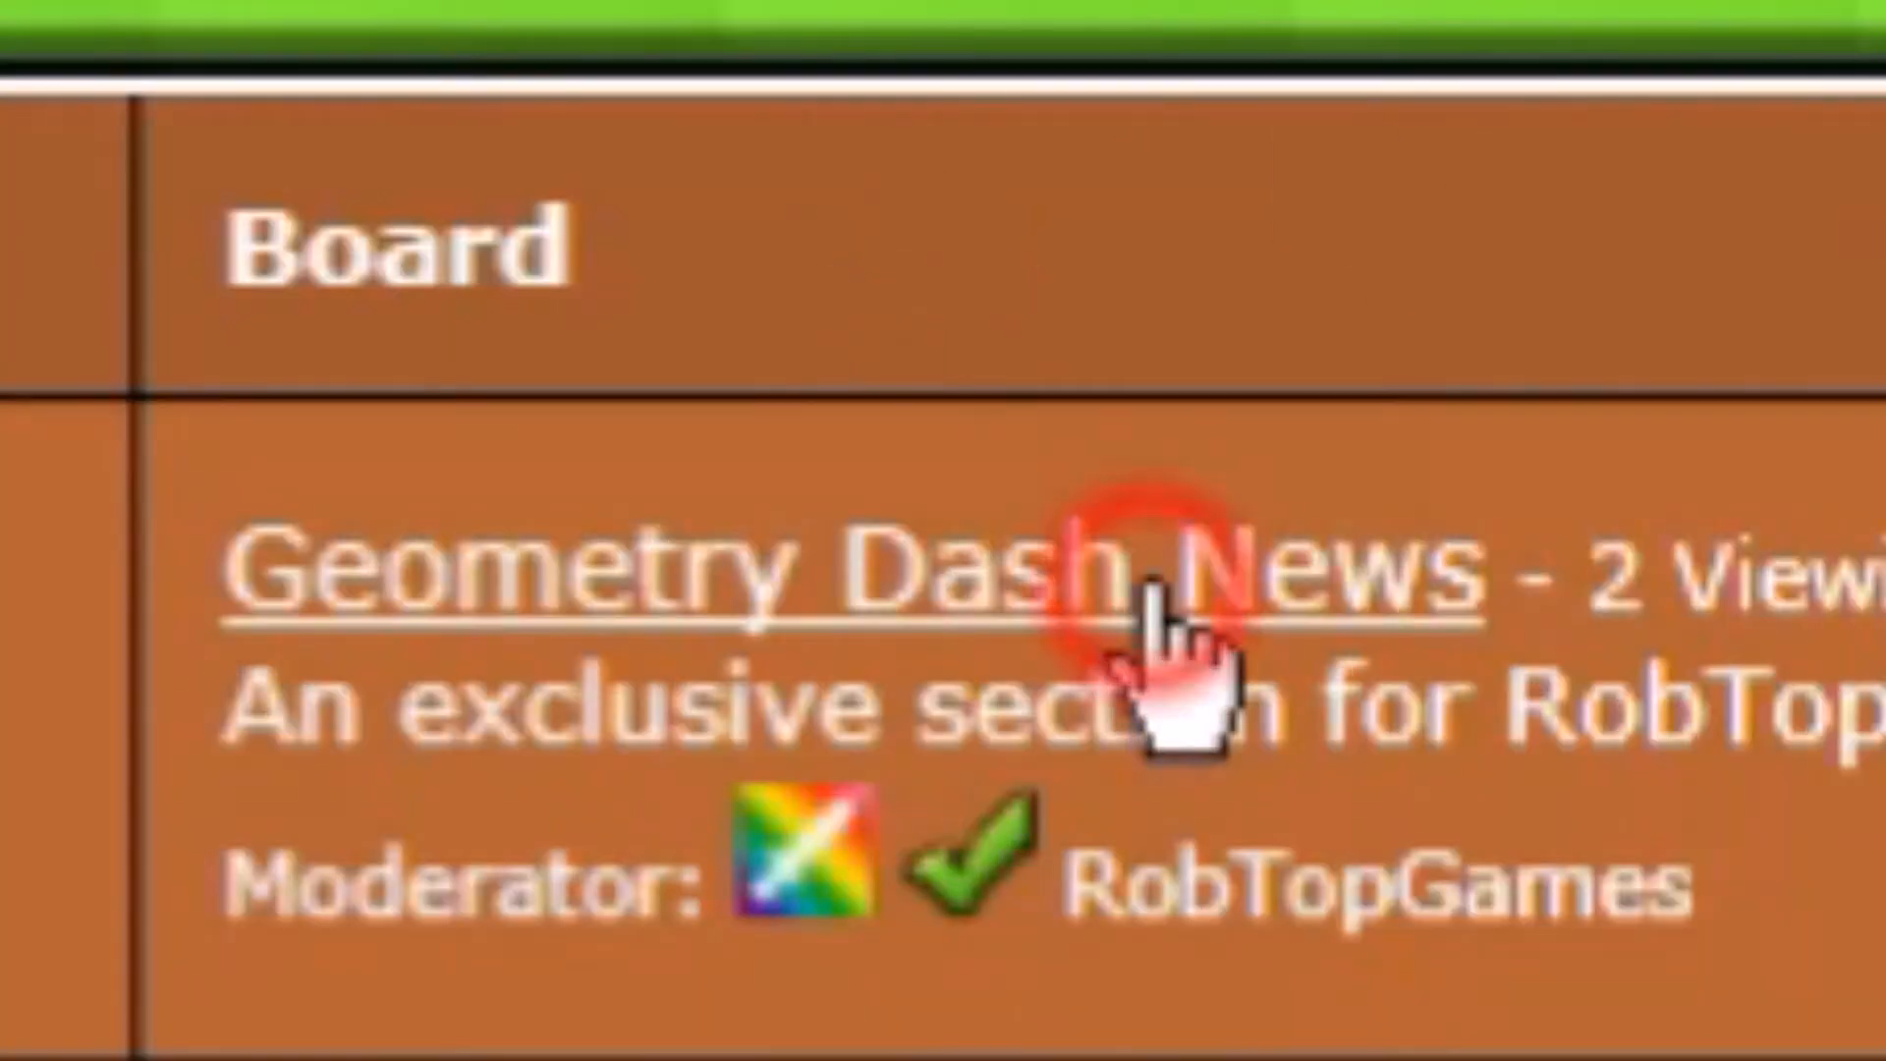
# Step: Enter the Geometry Dash News board and open the 'Weekly Forum Player Tournaments!' thread
pyautogui.click(245, 572)
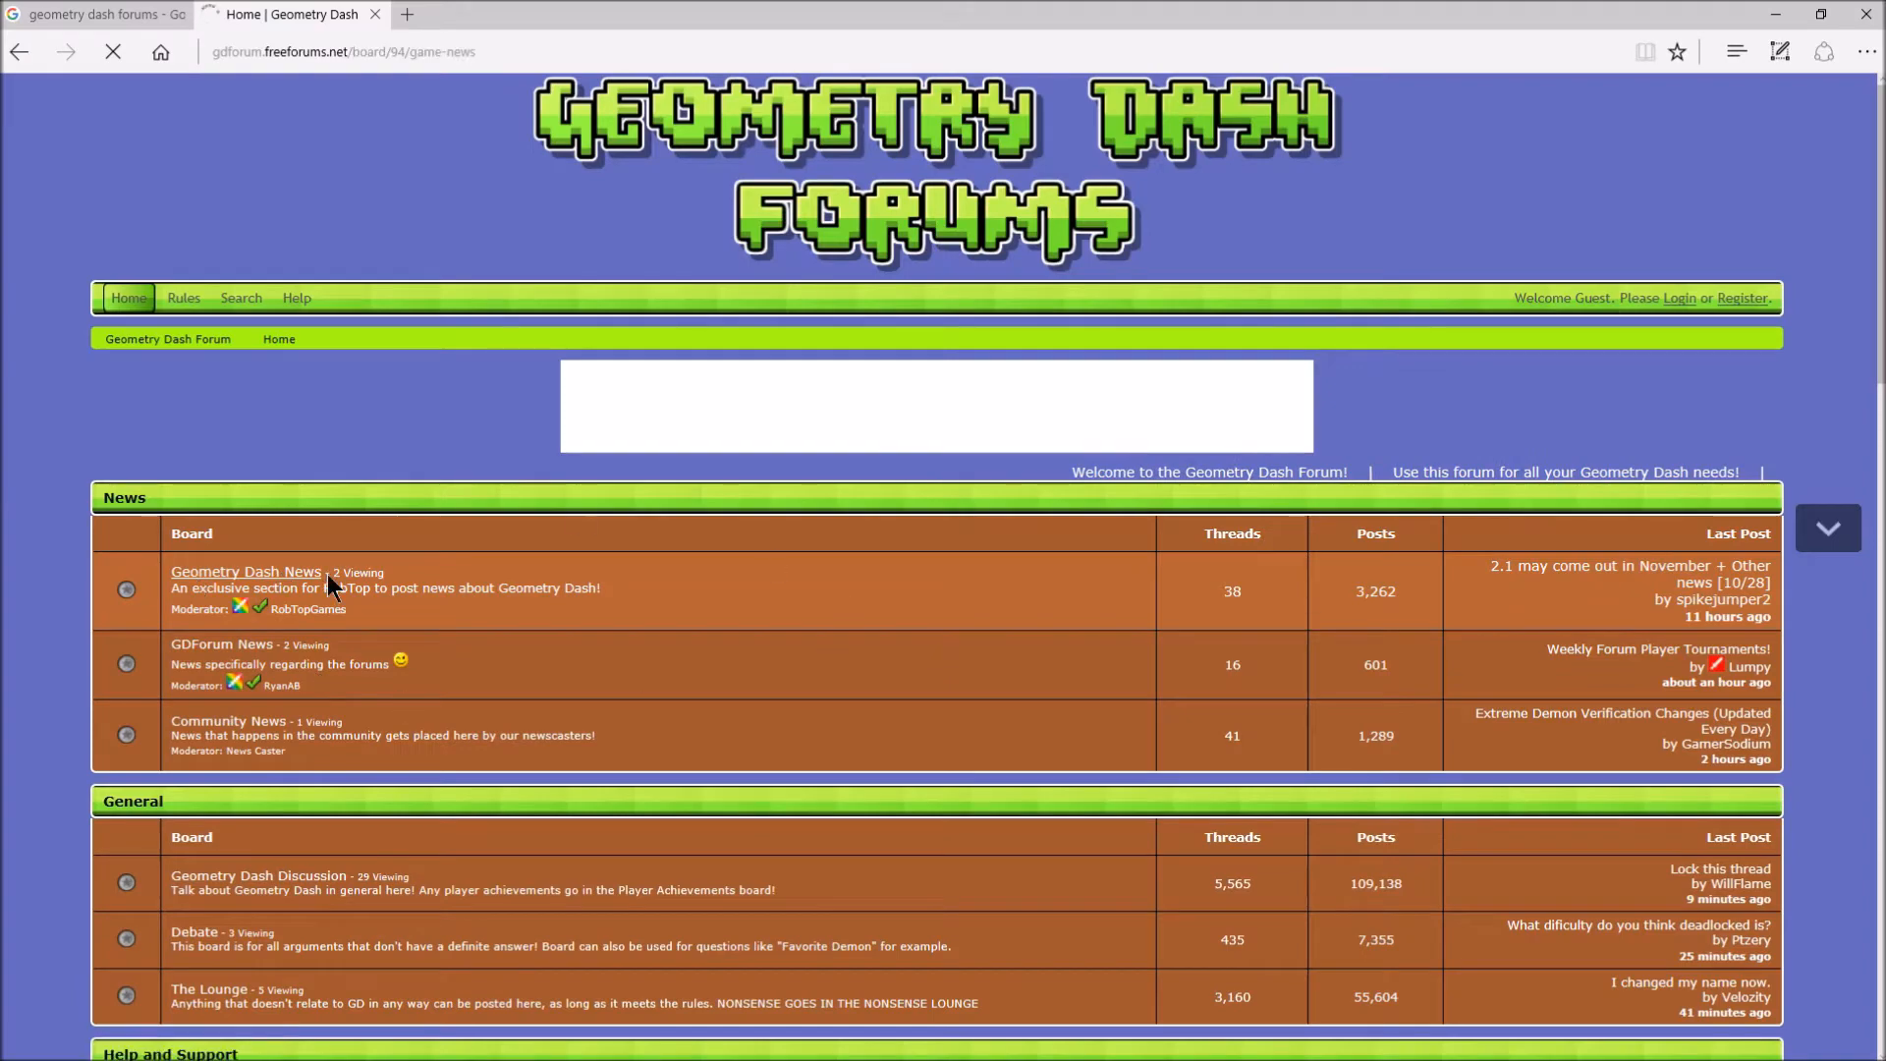
pyautogui.click(245, 572)
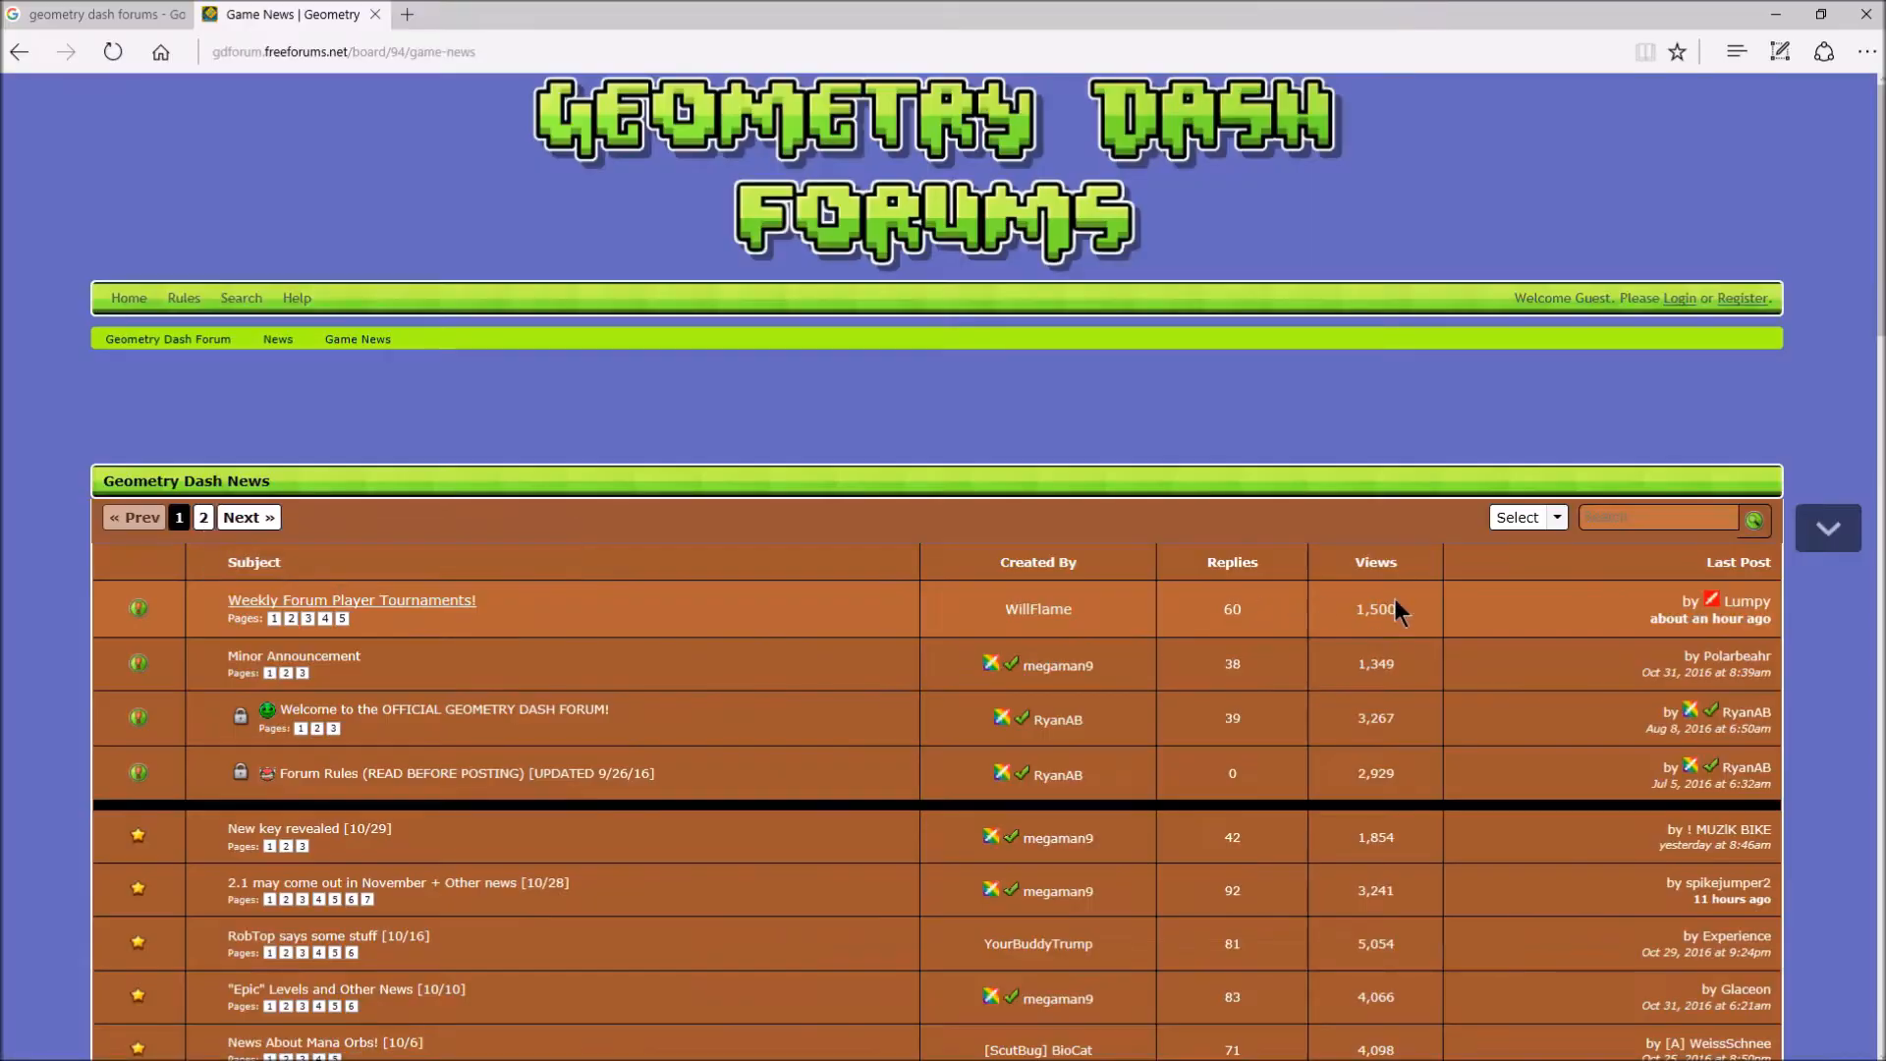
pyautogui.scroll(-3)
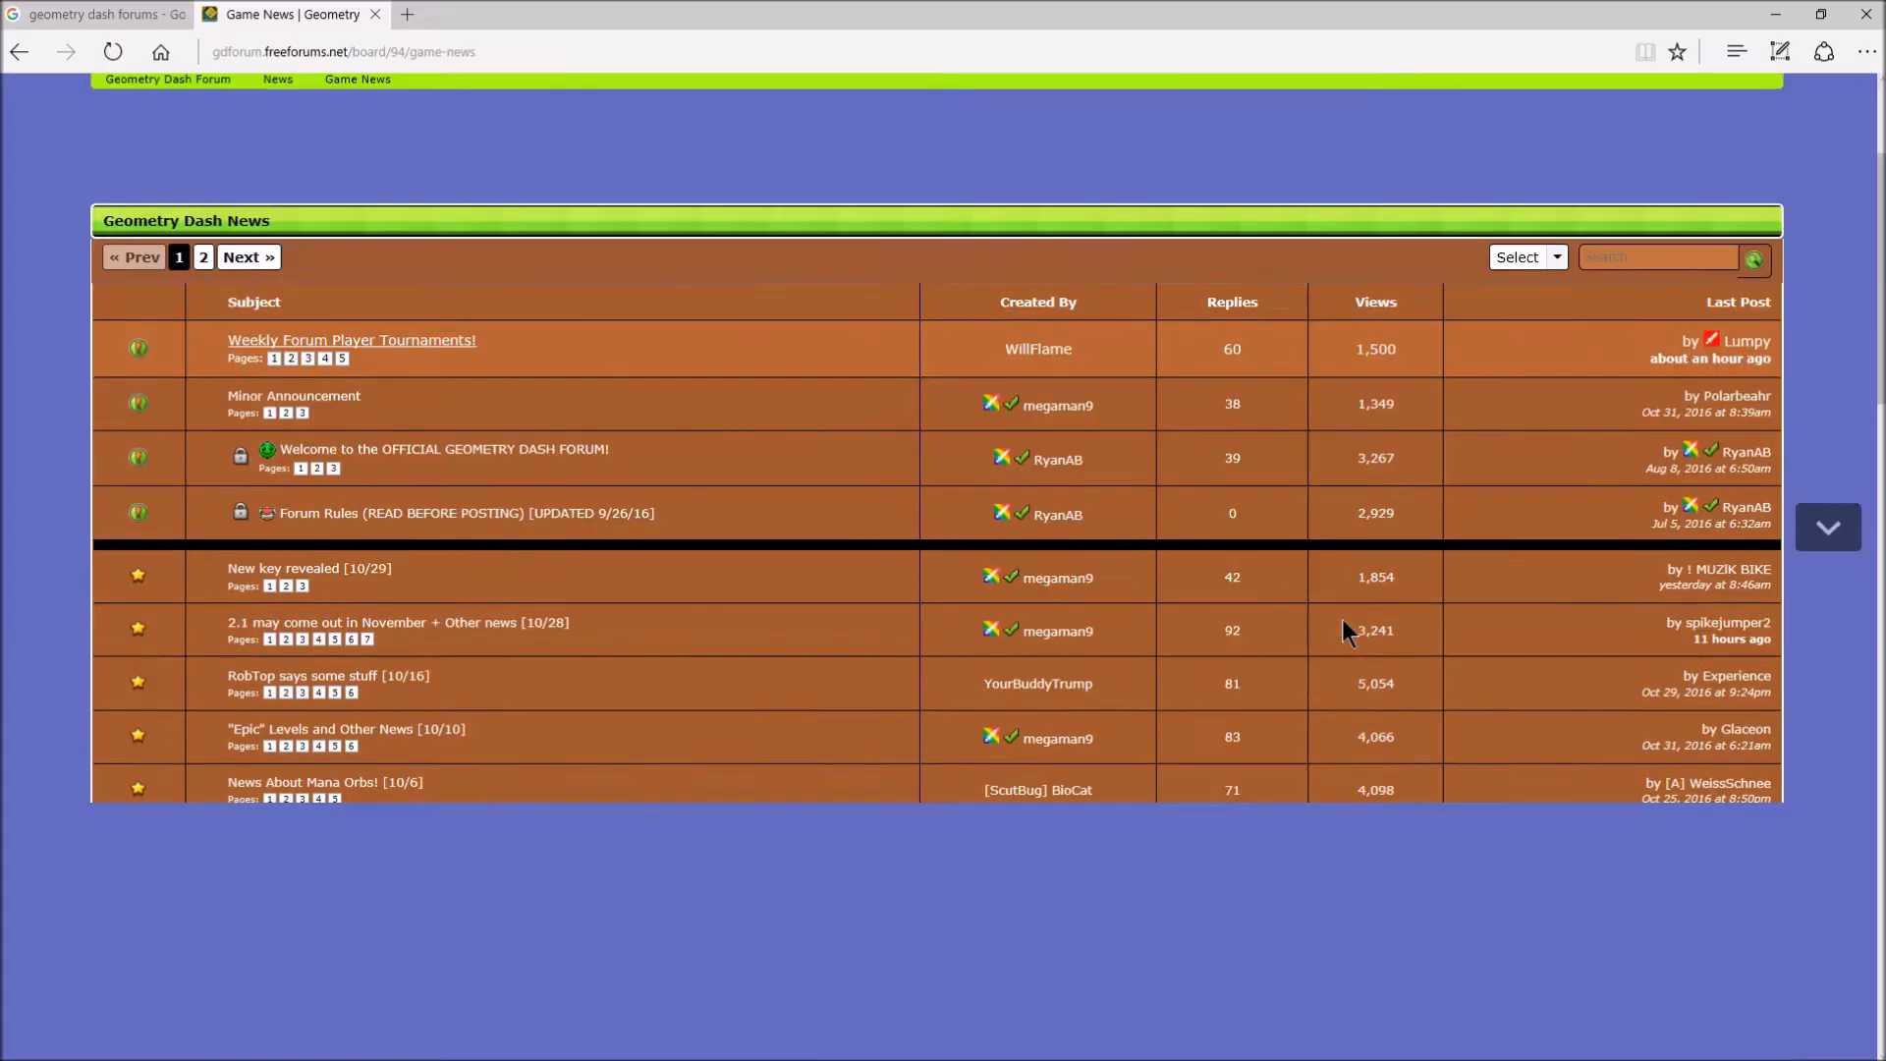
pyautogui.scroll(-3)
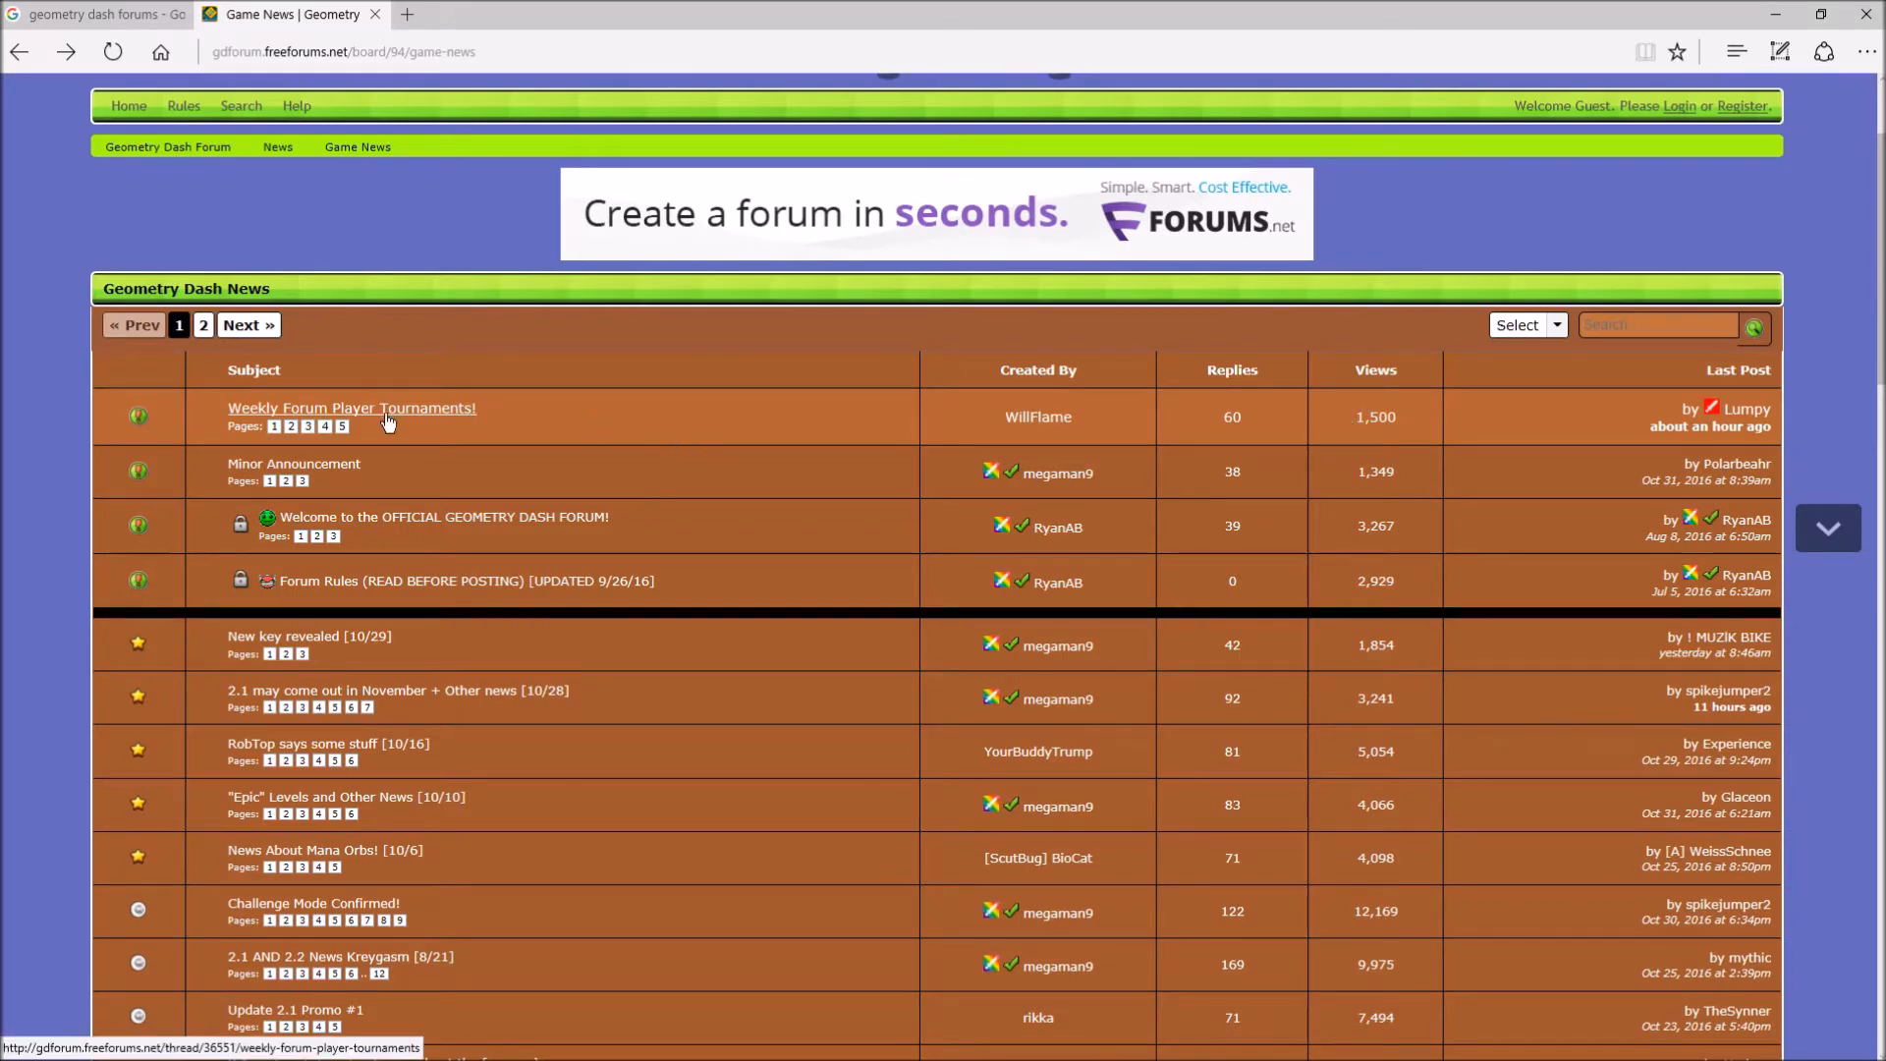
pyautogui.click(350, 408)
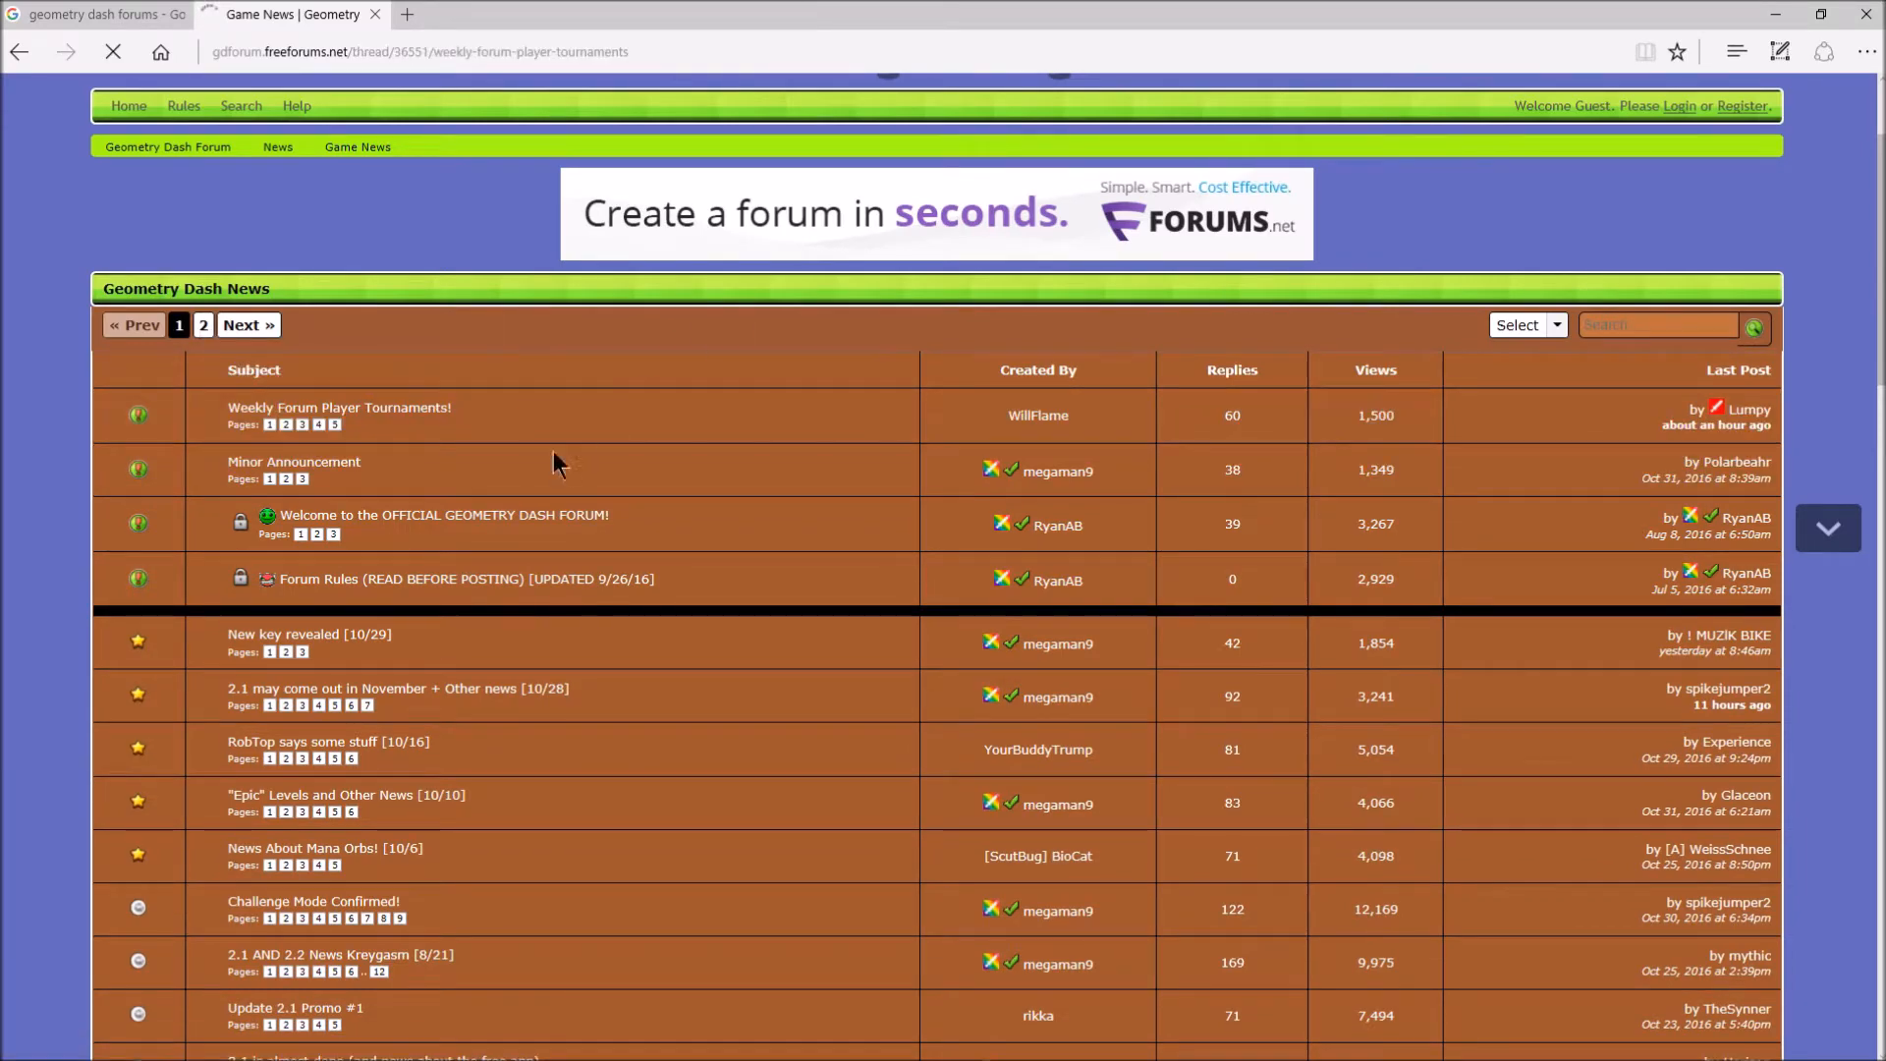
# Step: Read the Overview, Scoring, Leaderboard and WFPC '16 November #1 sections of the opening post
pyautogui.click(338, 407)
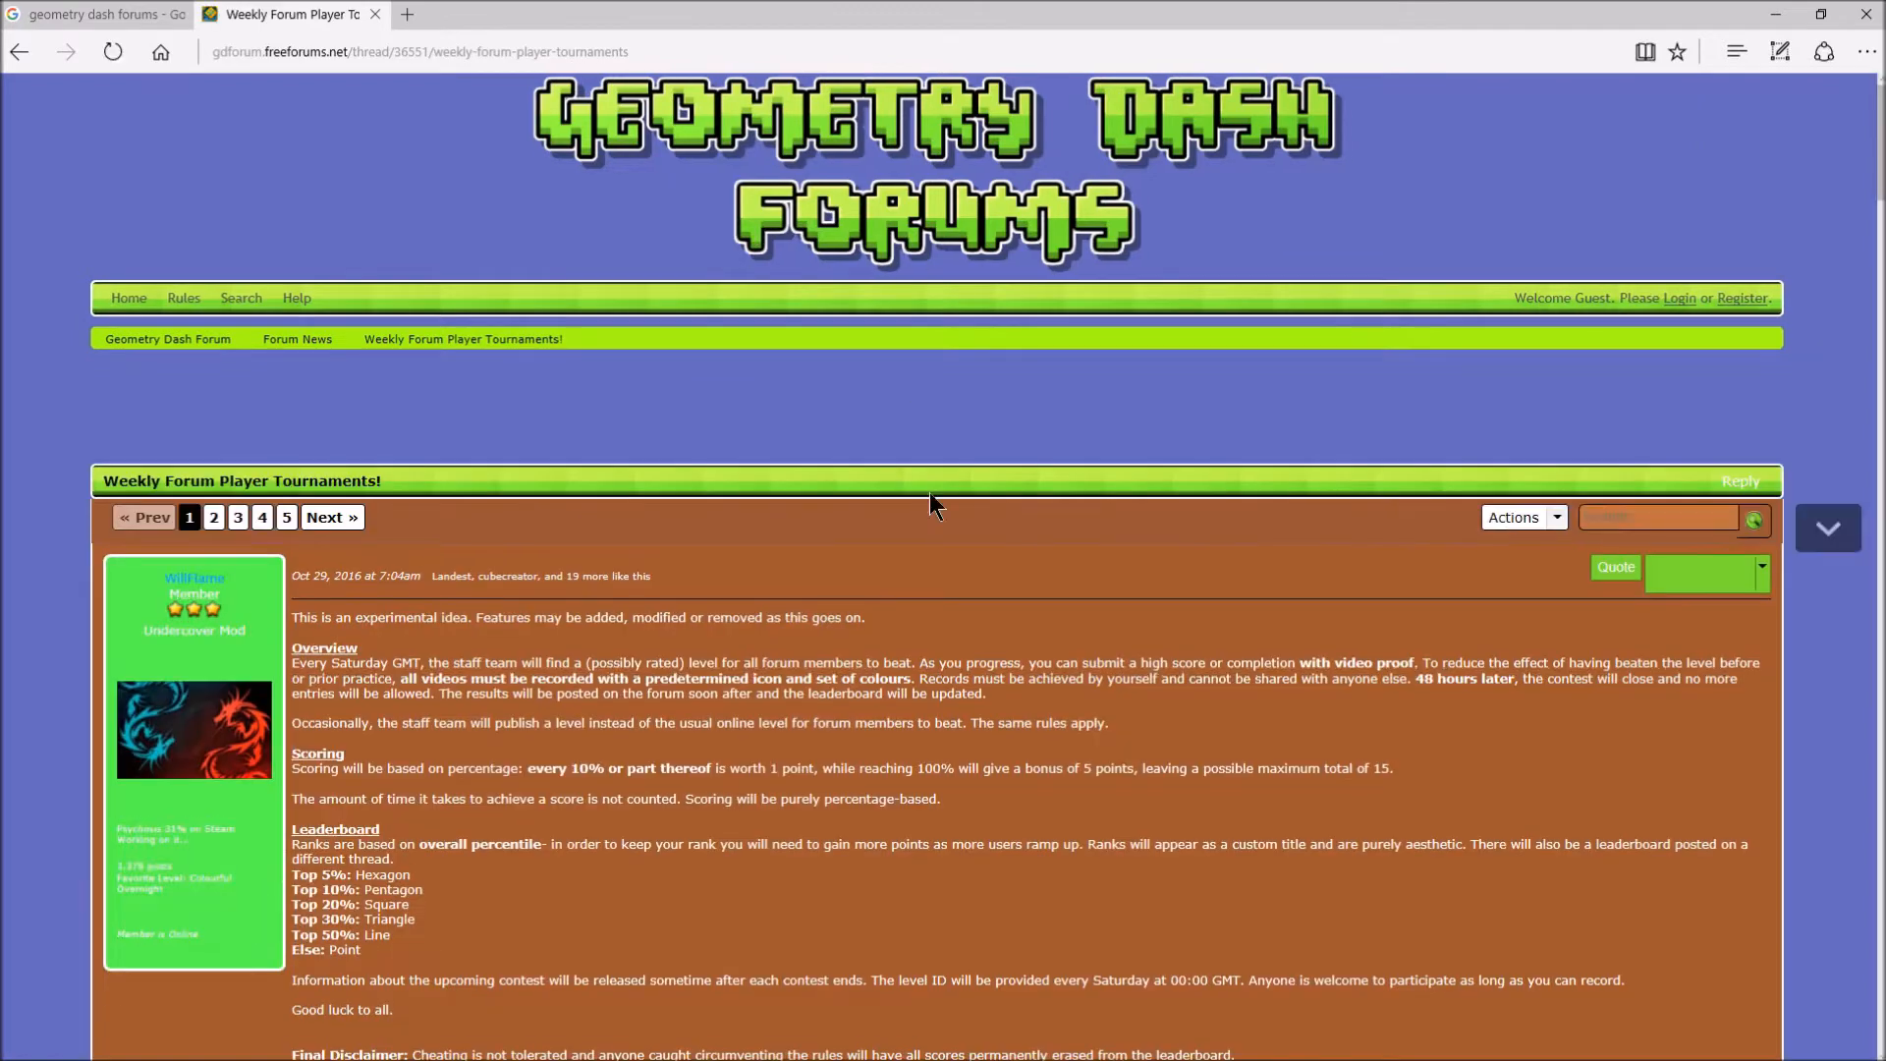
pyautogui.scroll(-3)
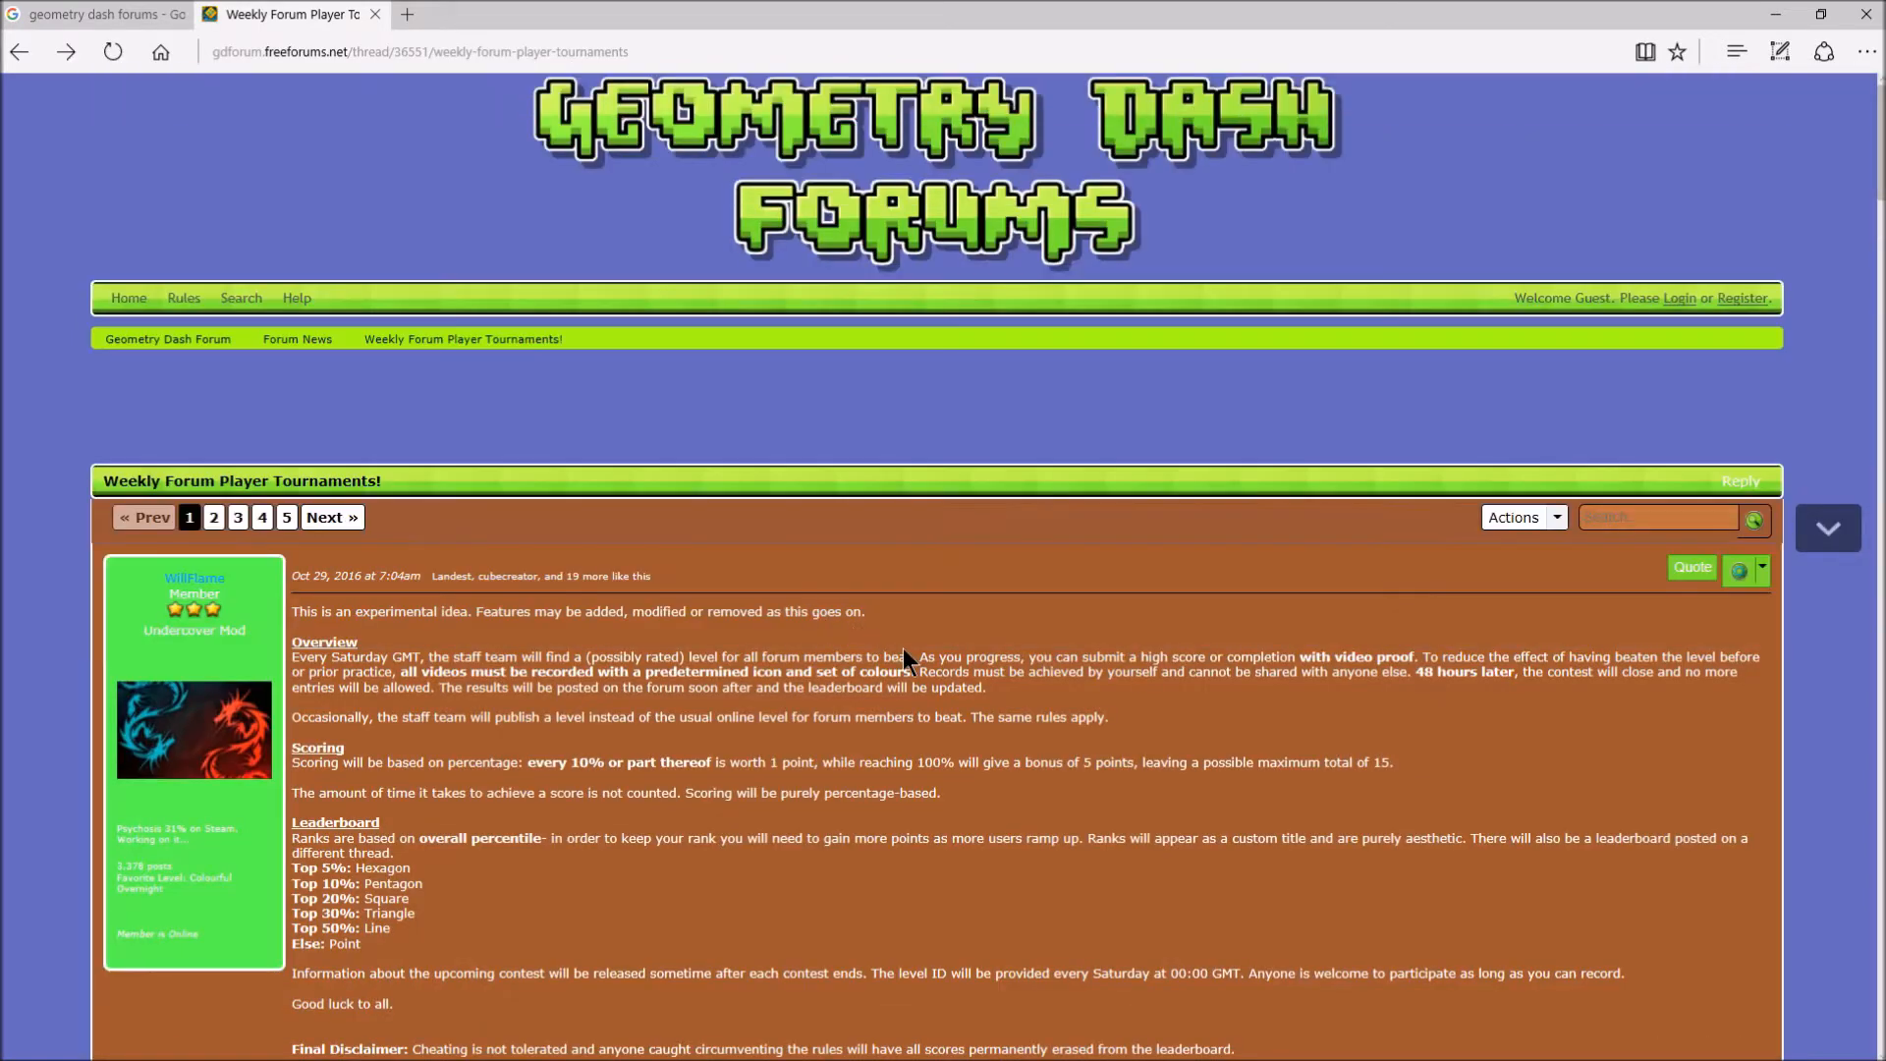
pyautogui.scroll(-3)
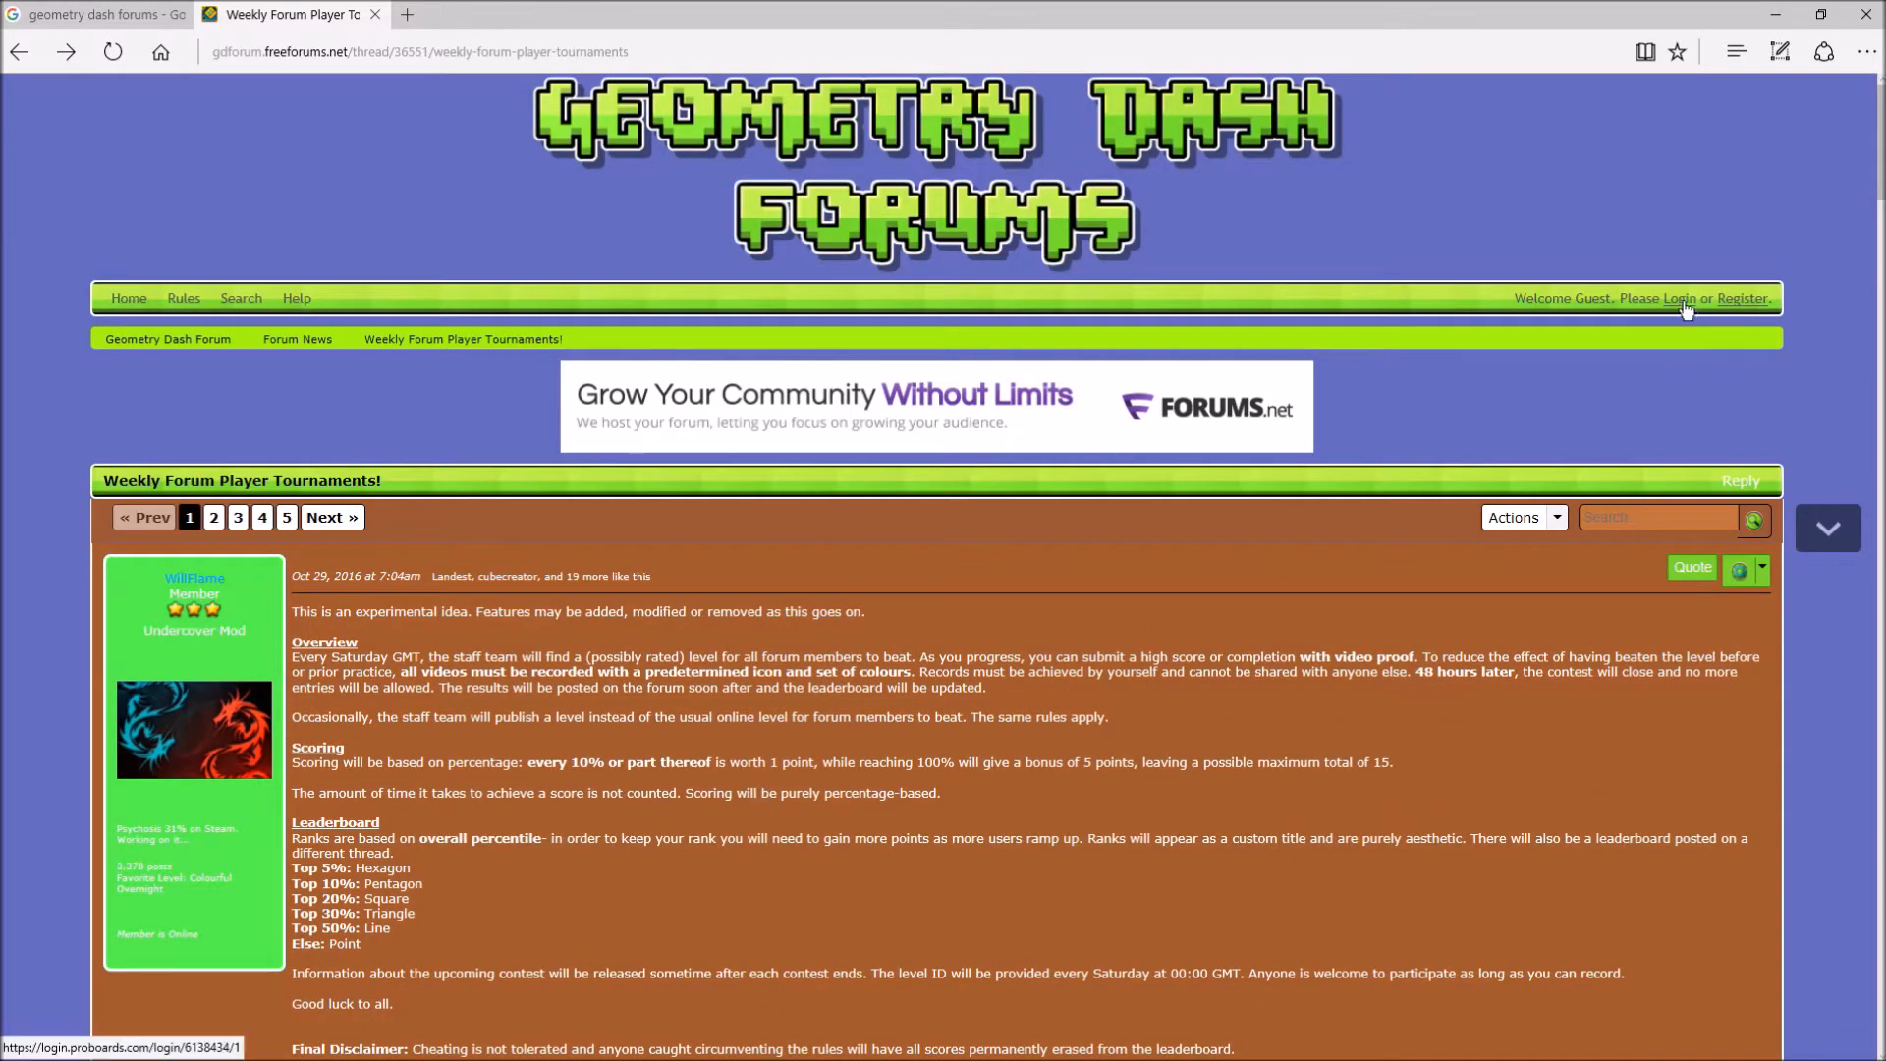
pyautogui.scroll(-3)
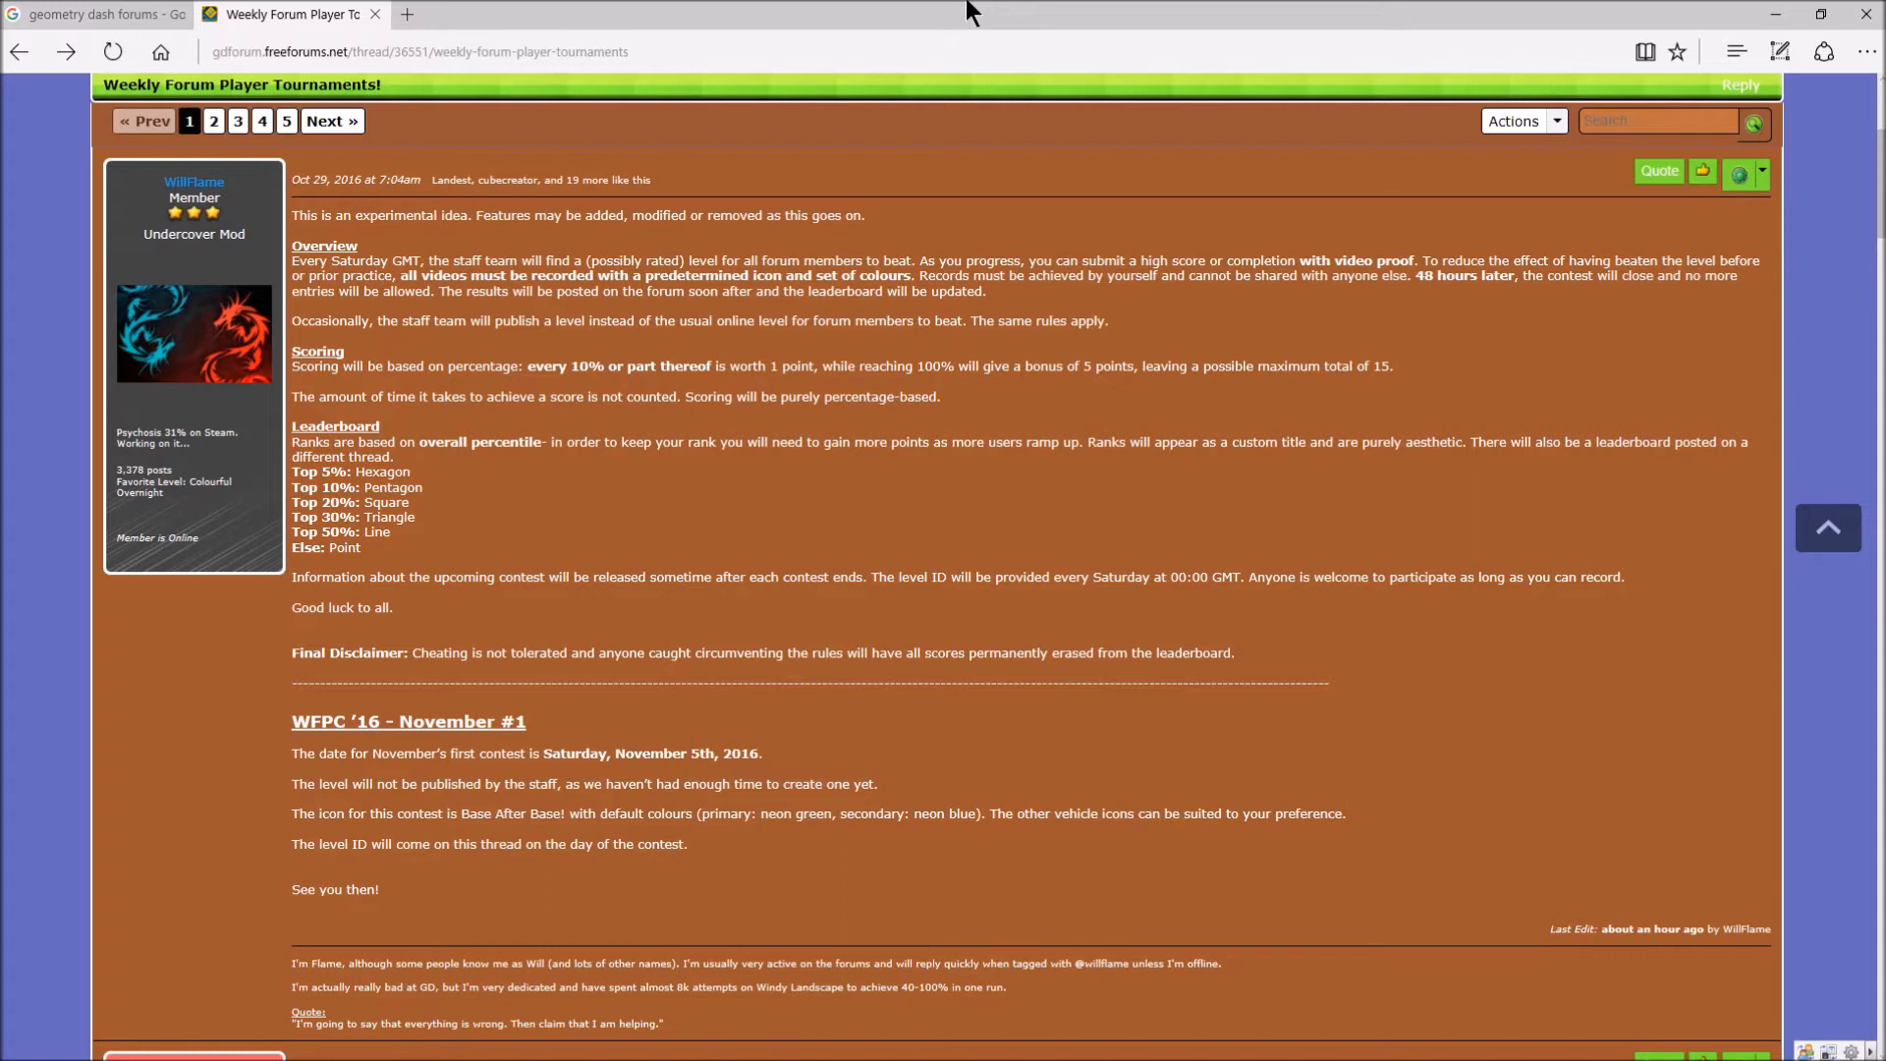
pyautogui.moveTo(1067, 264)
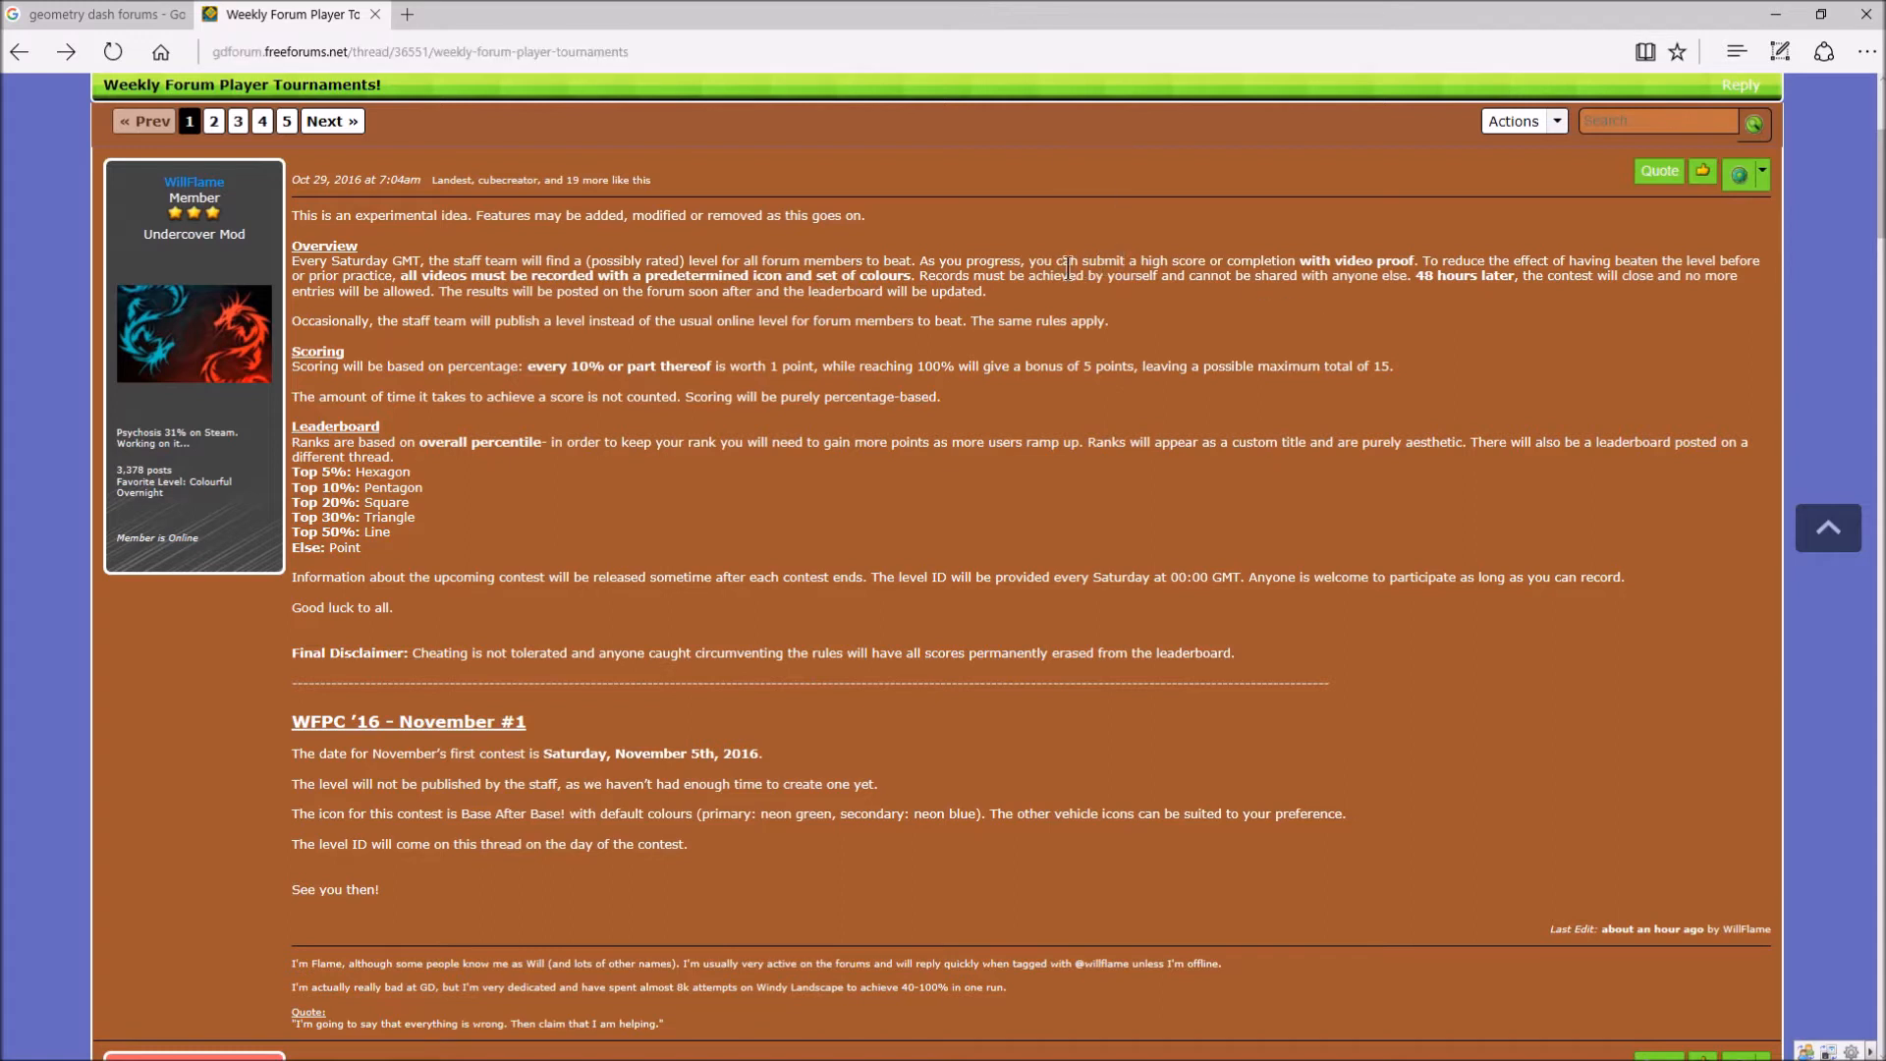
# Step: Drag across the rules post to bring up the blank pop-up box
pyautogui.moveTo(1025, 260); pyautogui.dragTo(1379, 259)
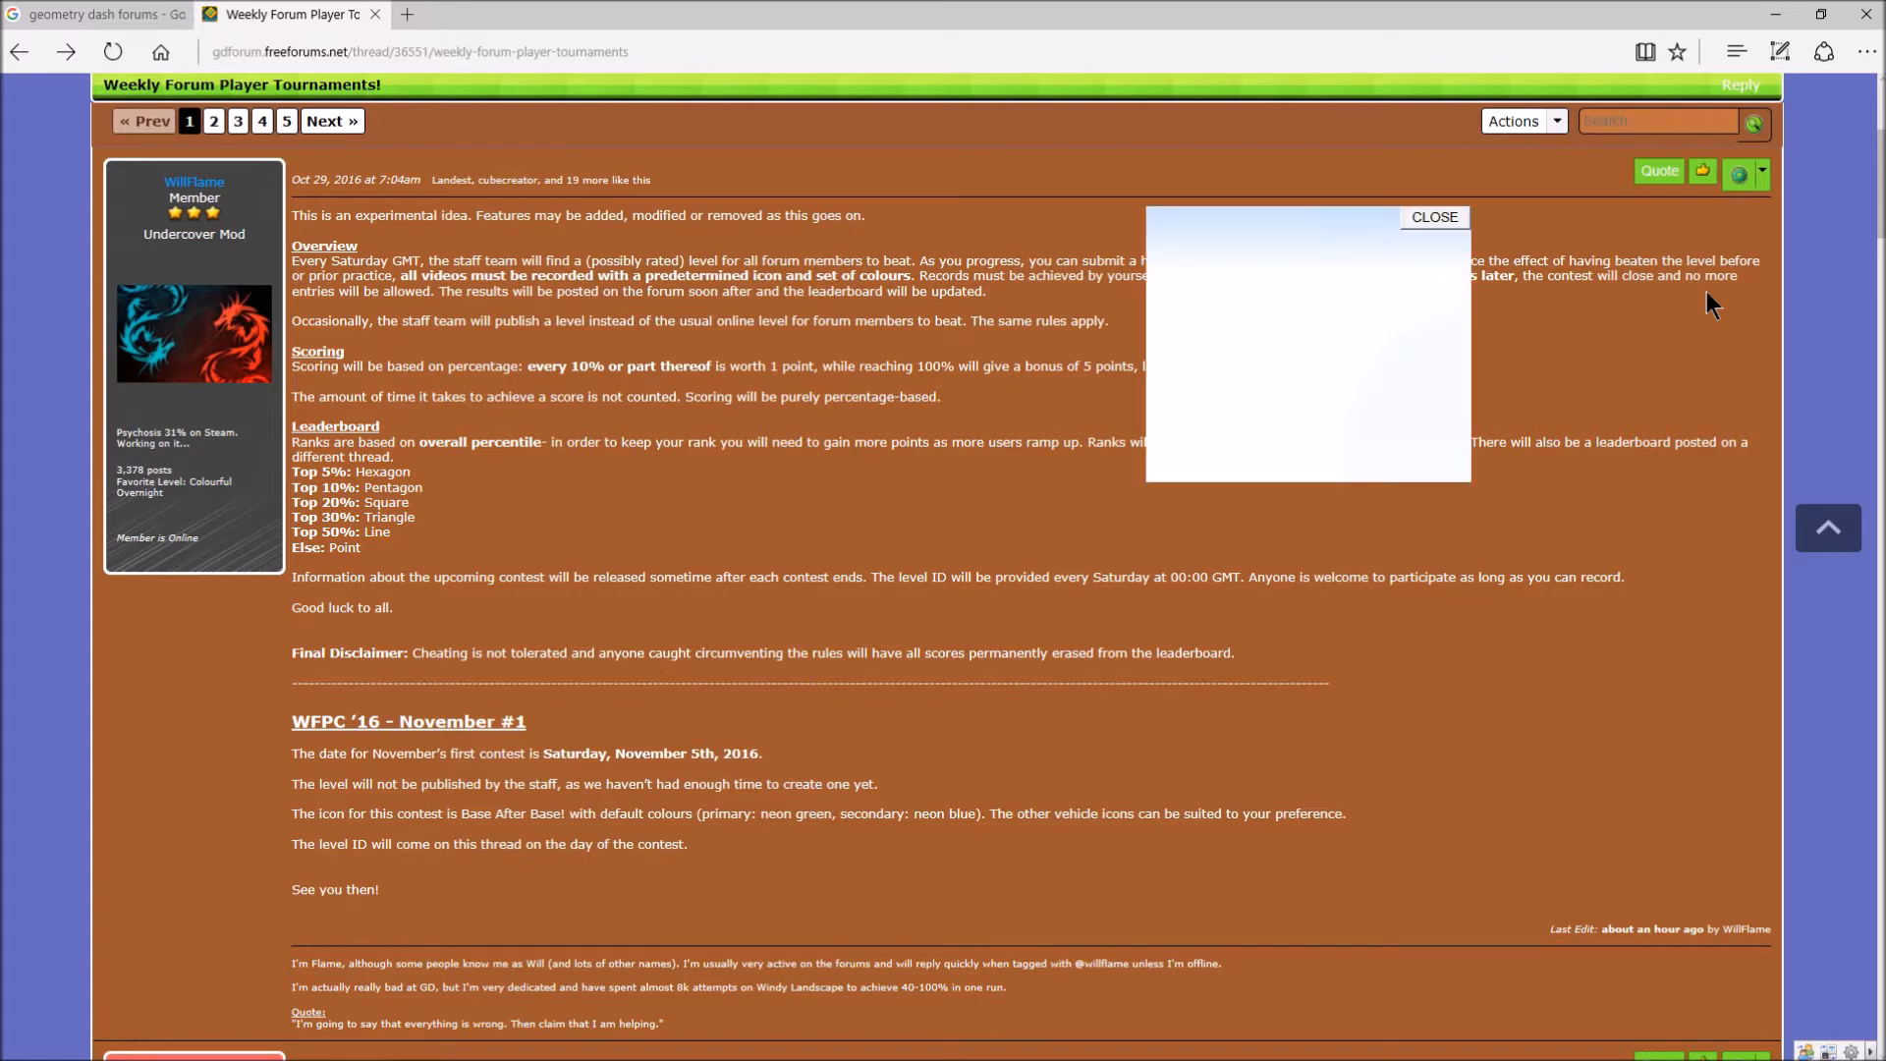
pyautogui.moveTo(1430, 238)
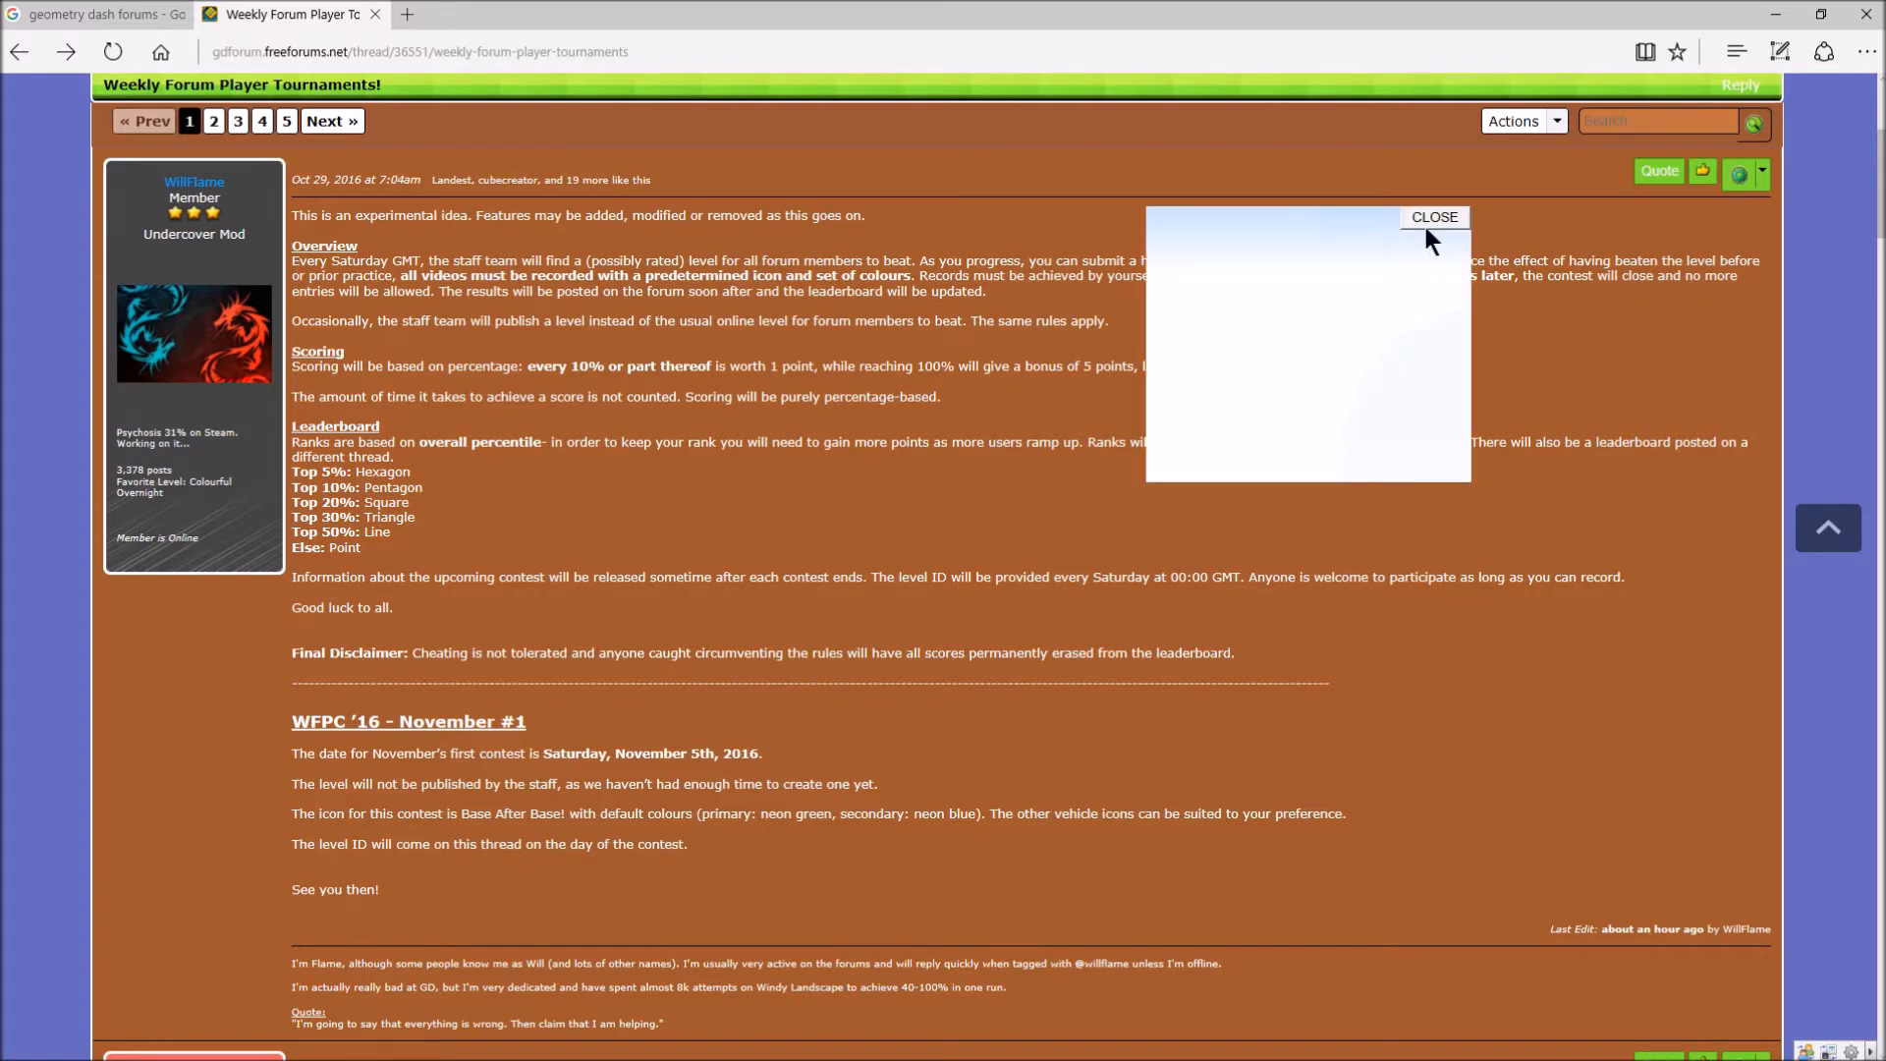
# Step: Close the blank pop-up box over the rules post
pyautogui.click(1435, 218)
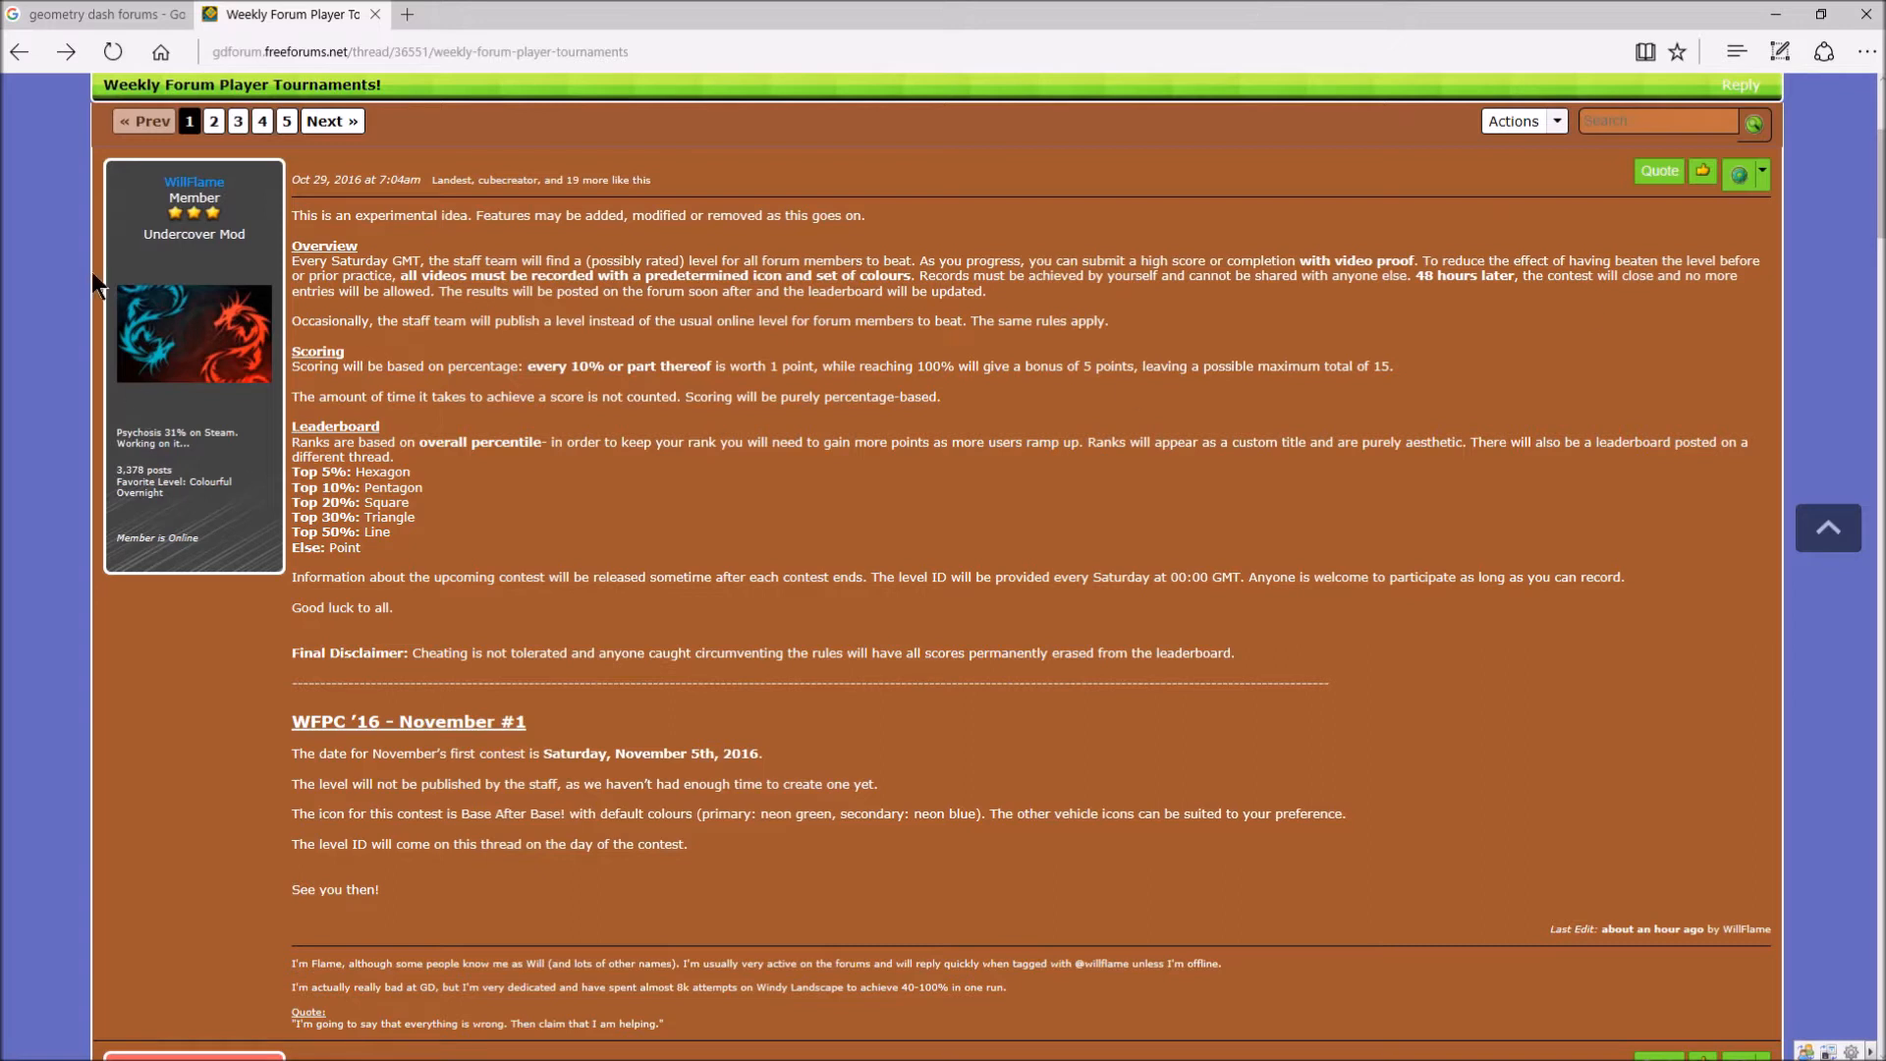
pyautogui.moveTo(938, 231)
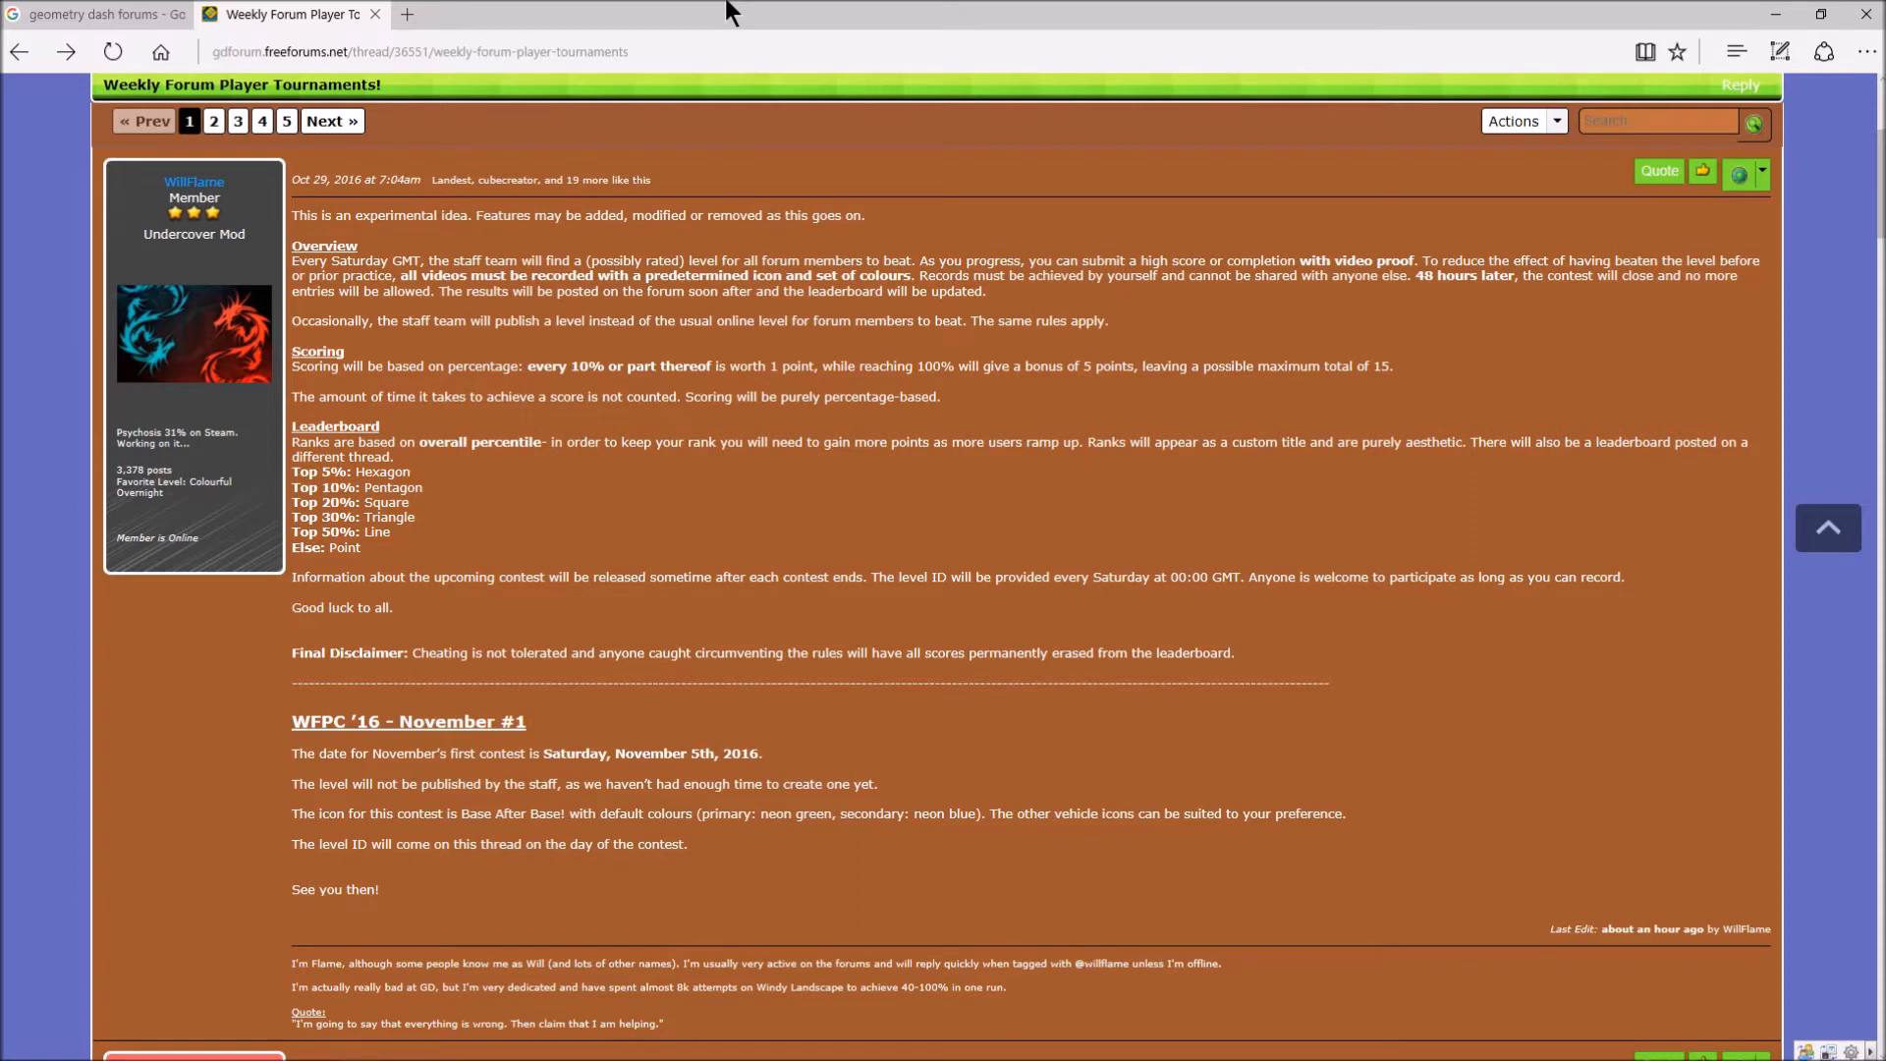
pyautogui.doubleClick(789, 366)
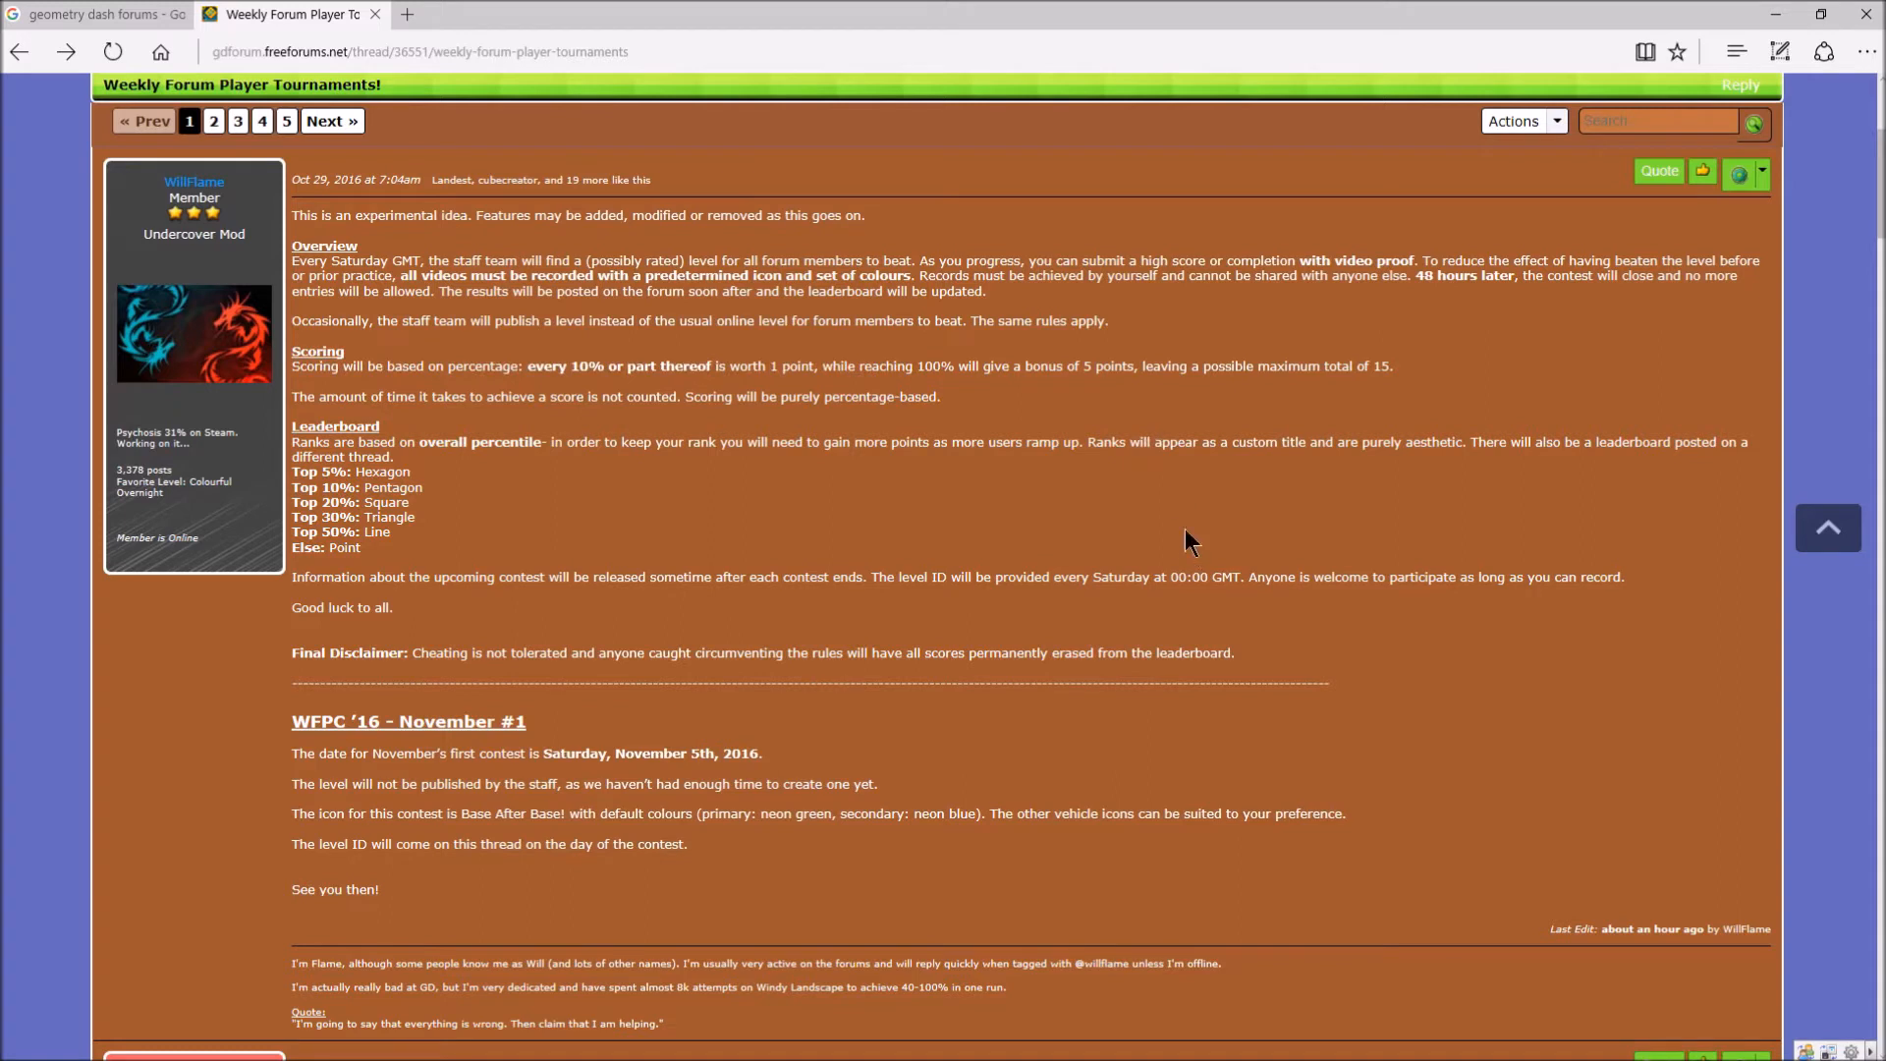
pyautogui.moveTo(1389, 423)
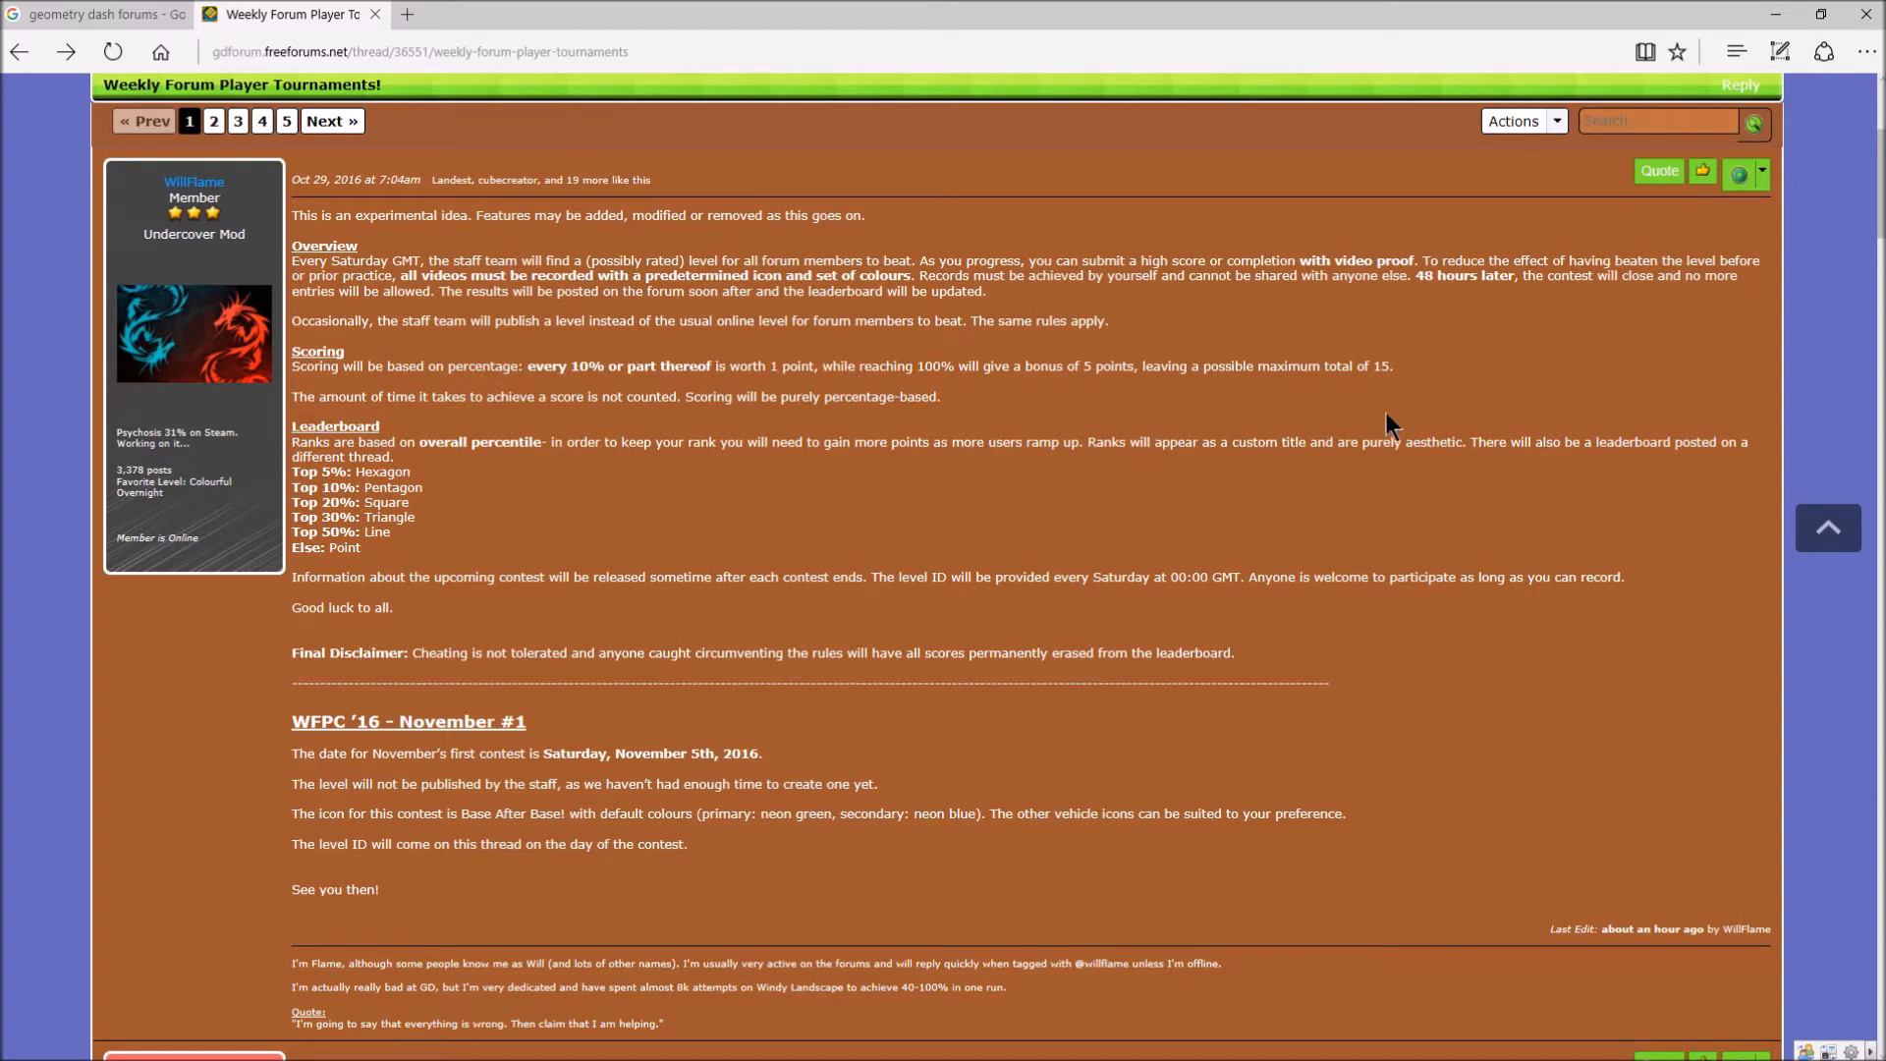
pyautogui.moveTo(1137, 11)
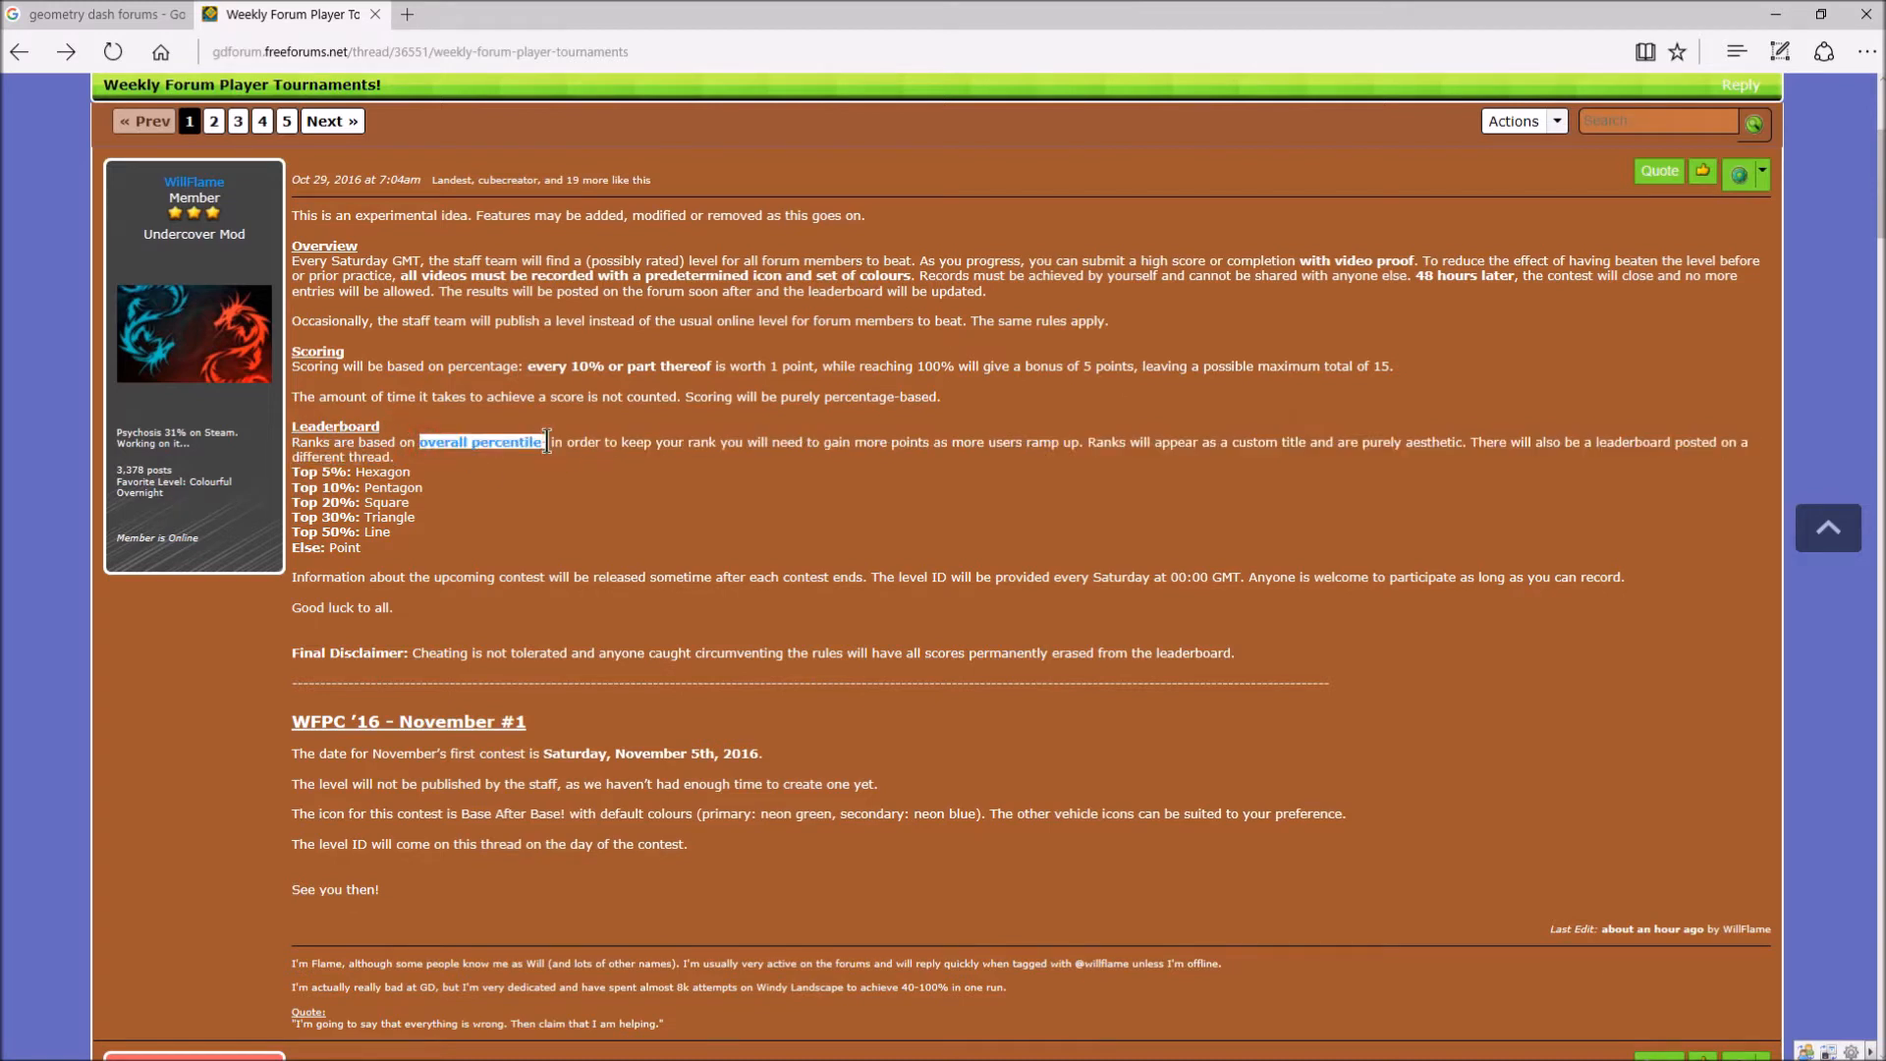
pyautogui.moveTo(757, 441)
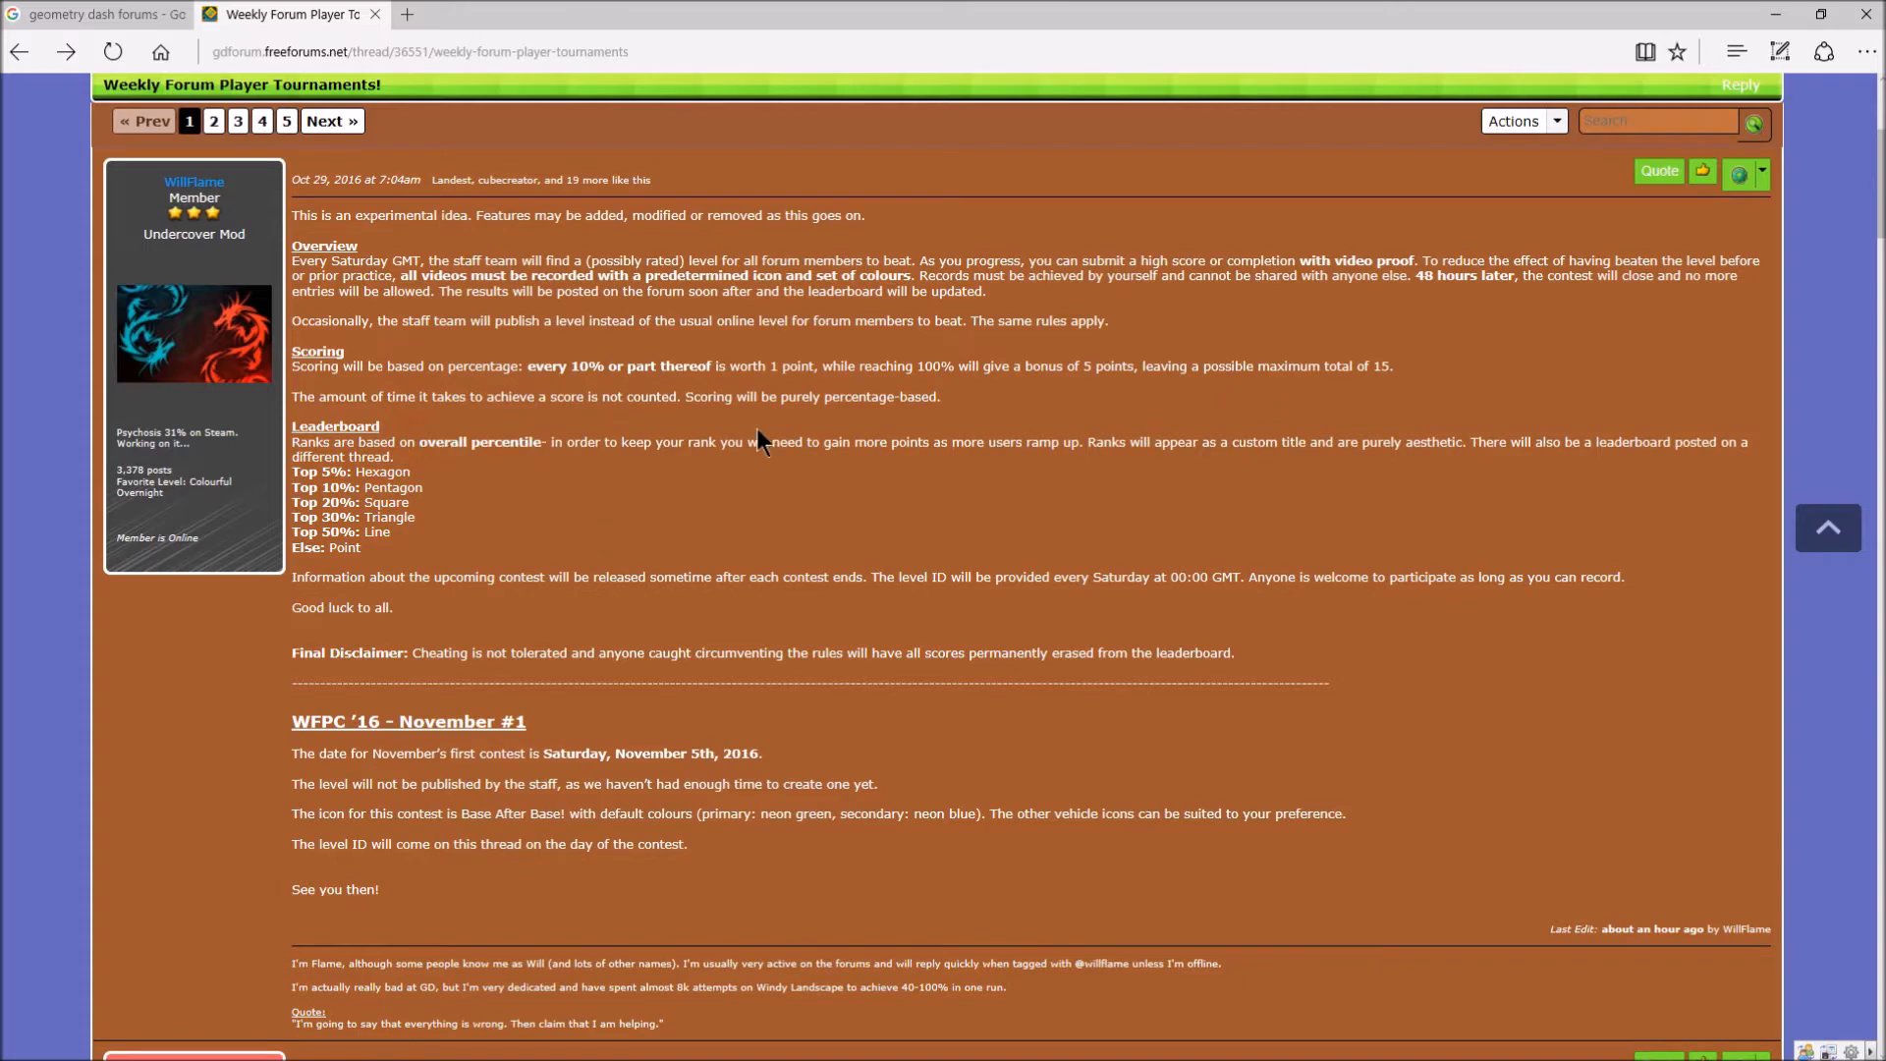
pyautogui.moveTo(297, 493)
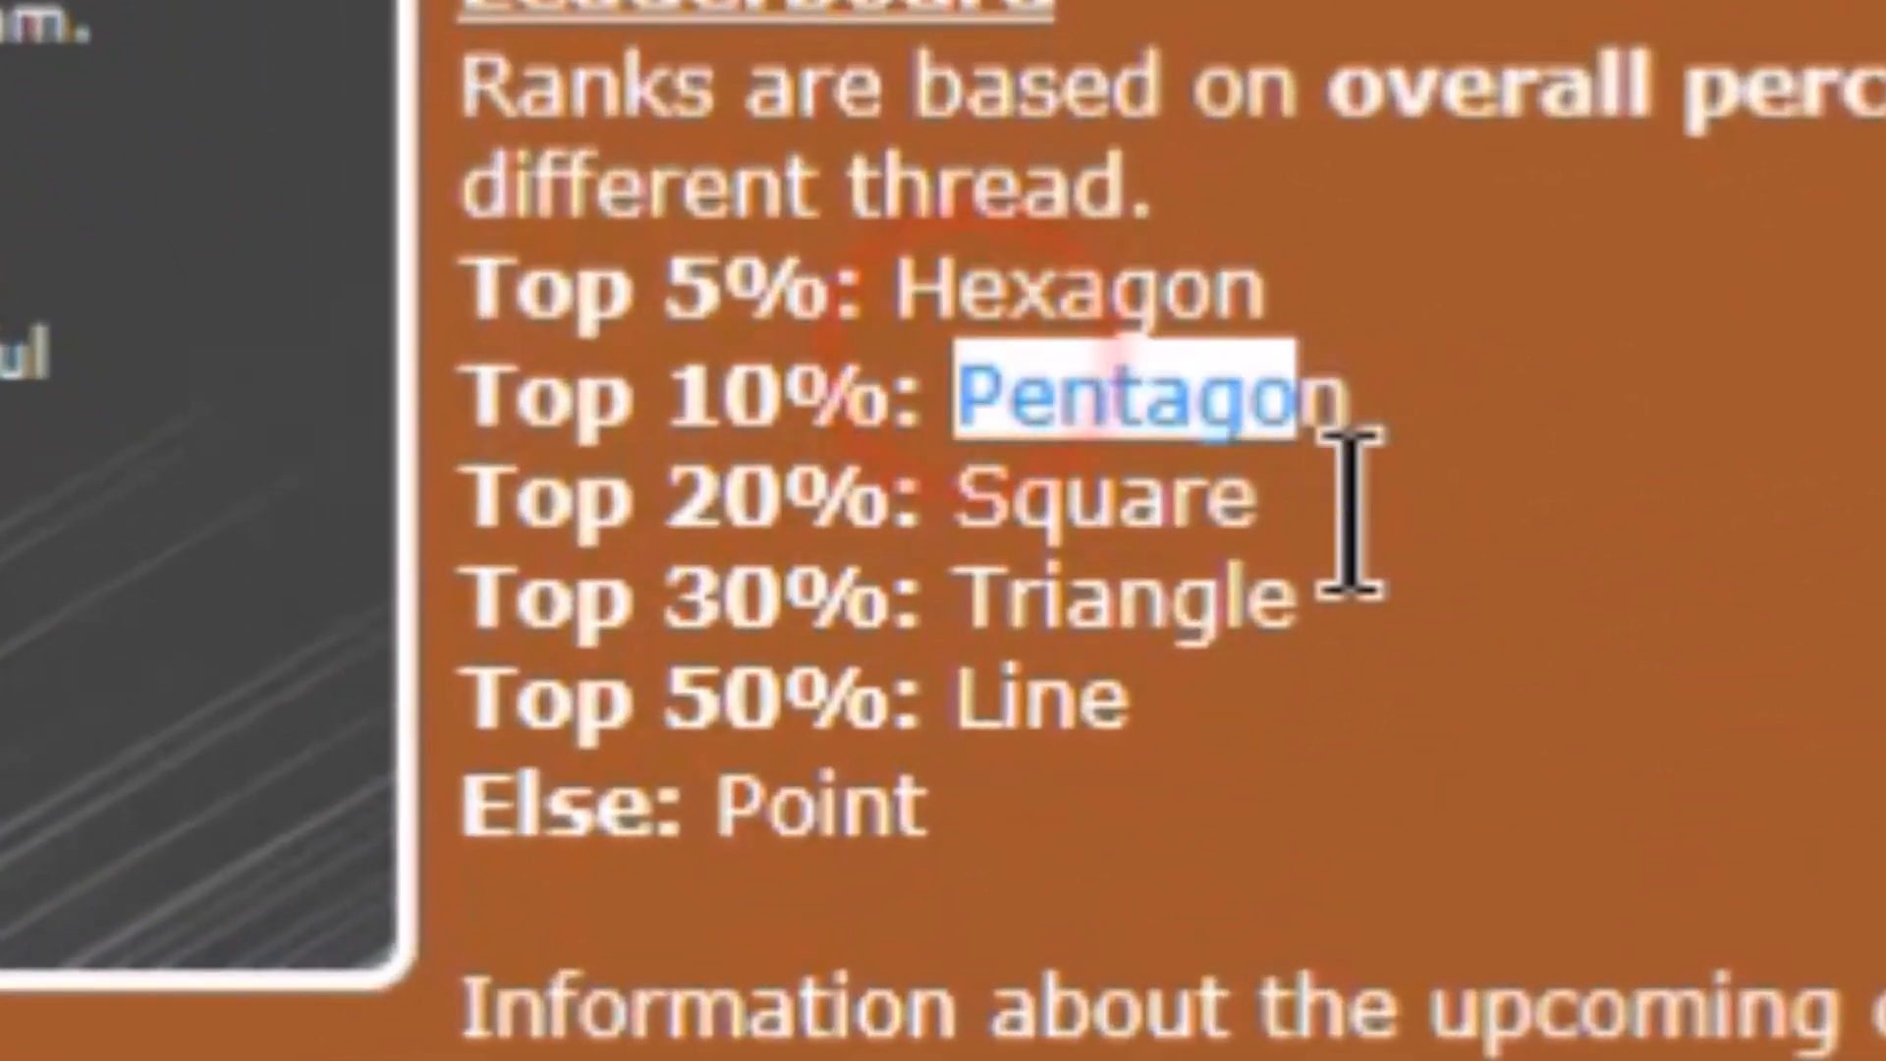
pyautogui.moveTo(1346, 409); pyautogui.dragTo(1419, 697)
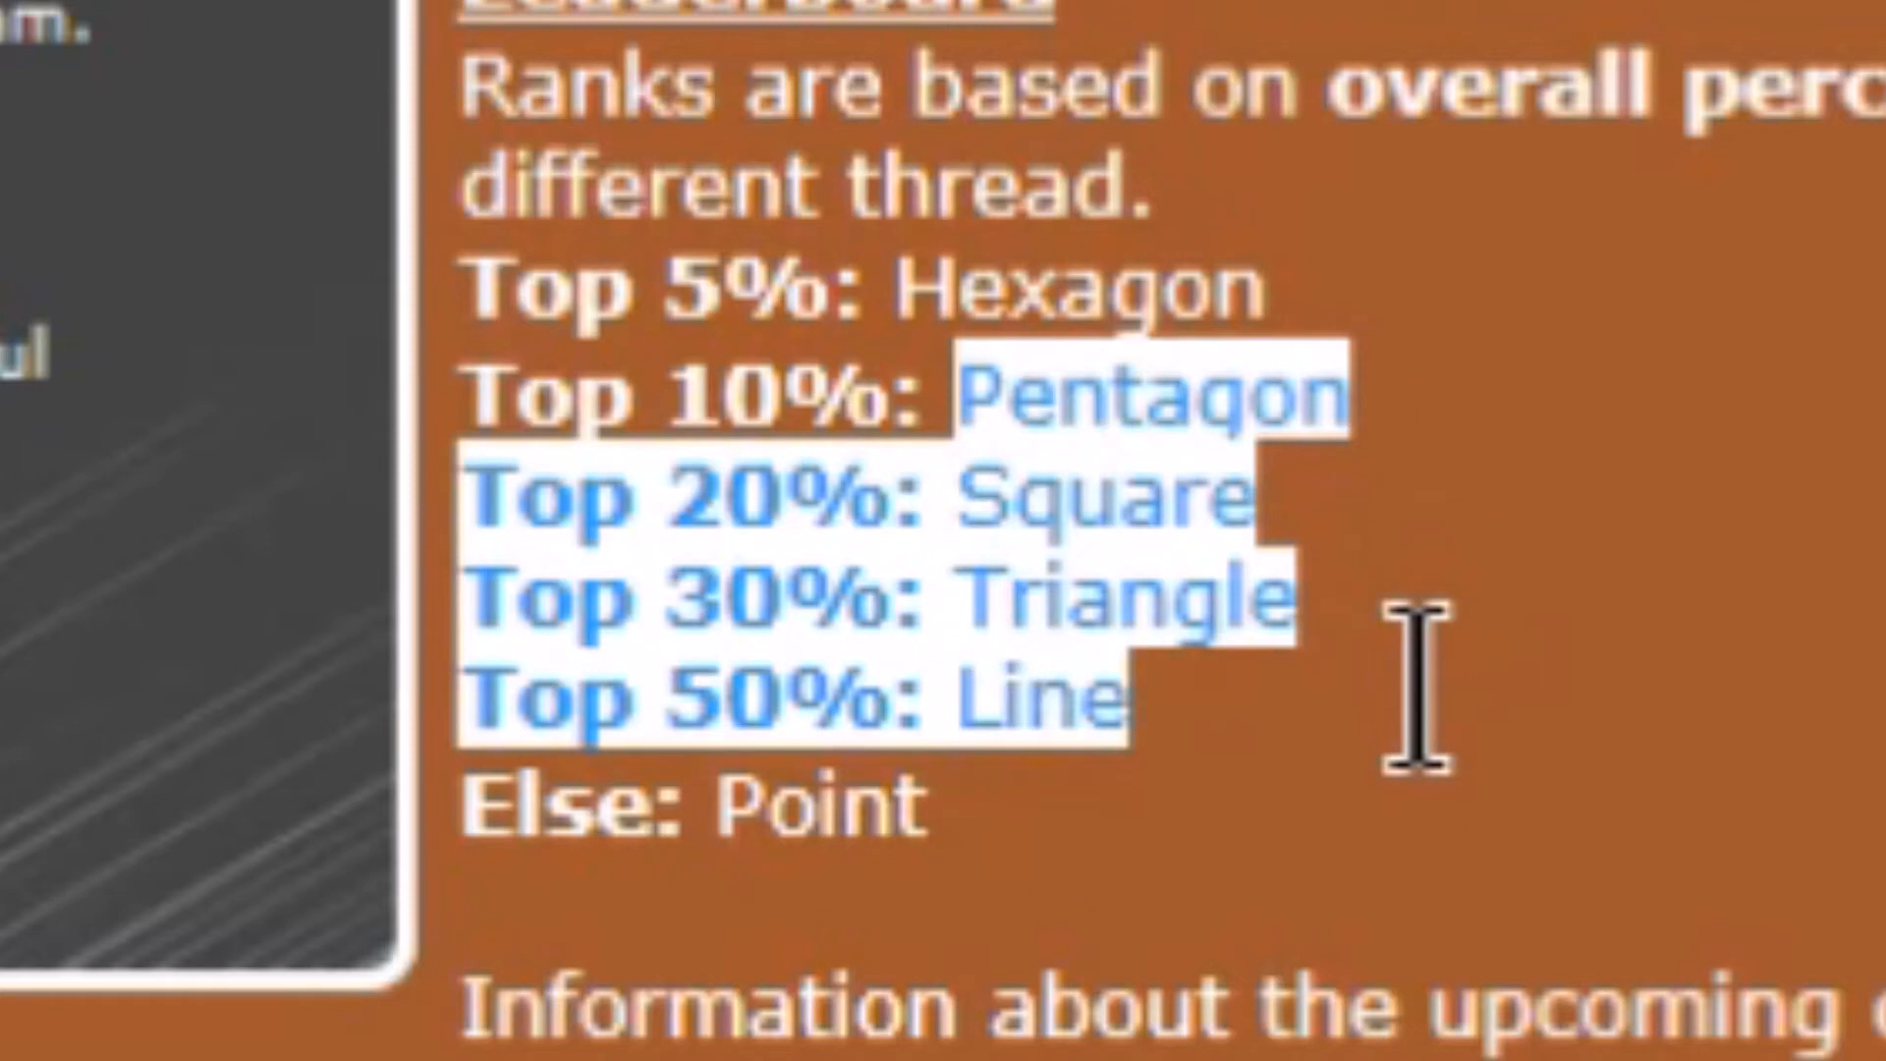
pyautogui.click(830, 288)
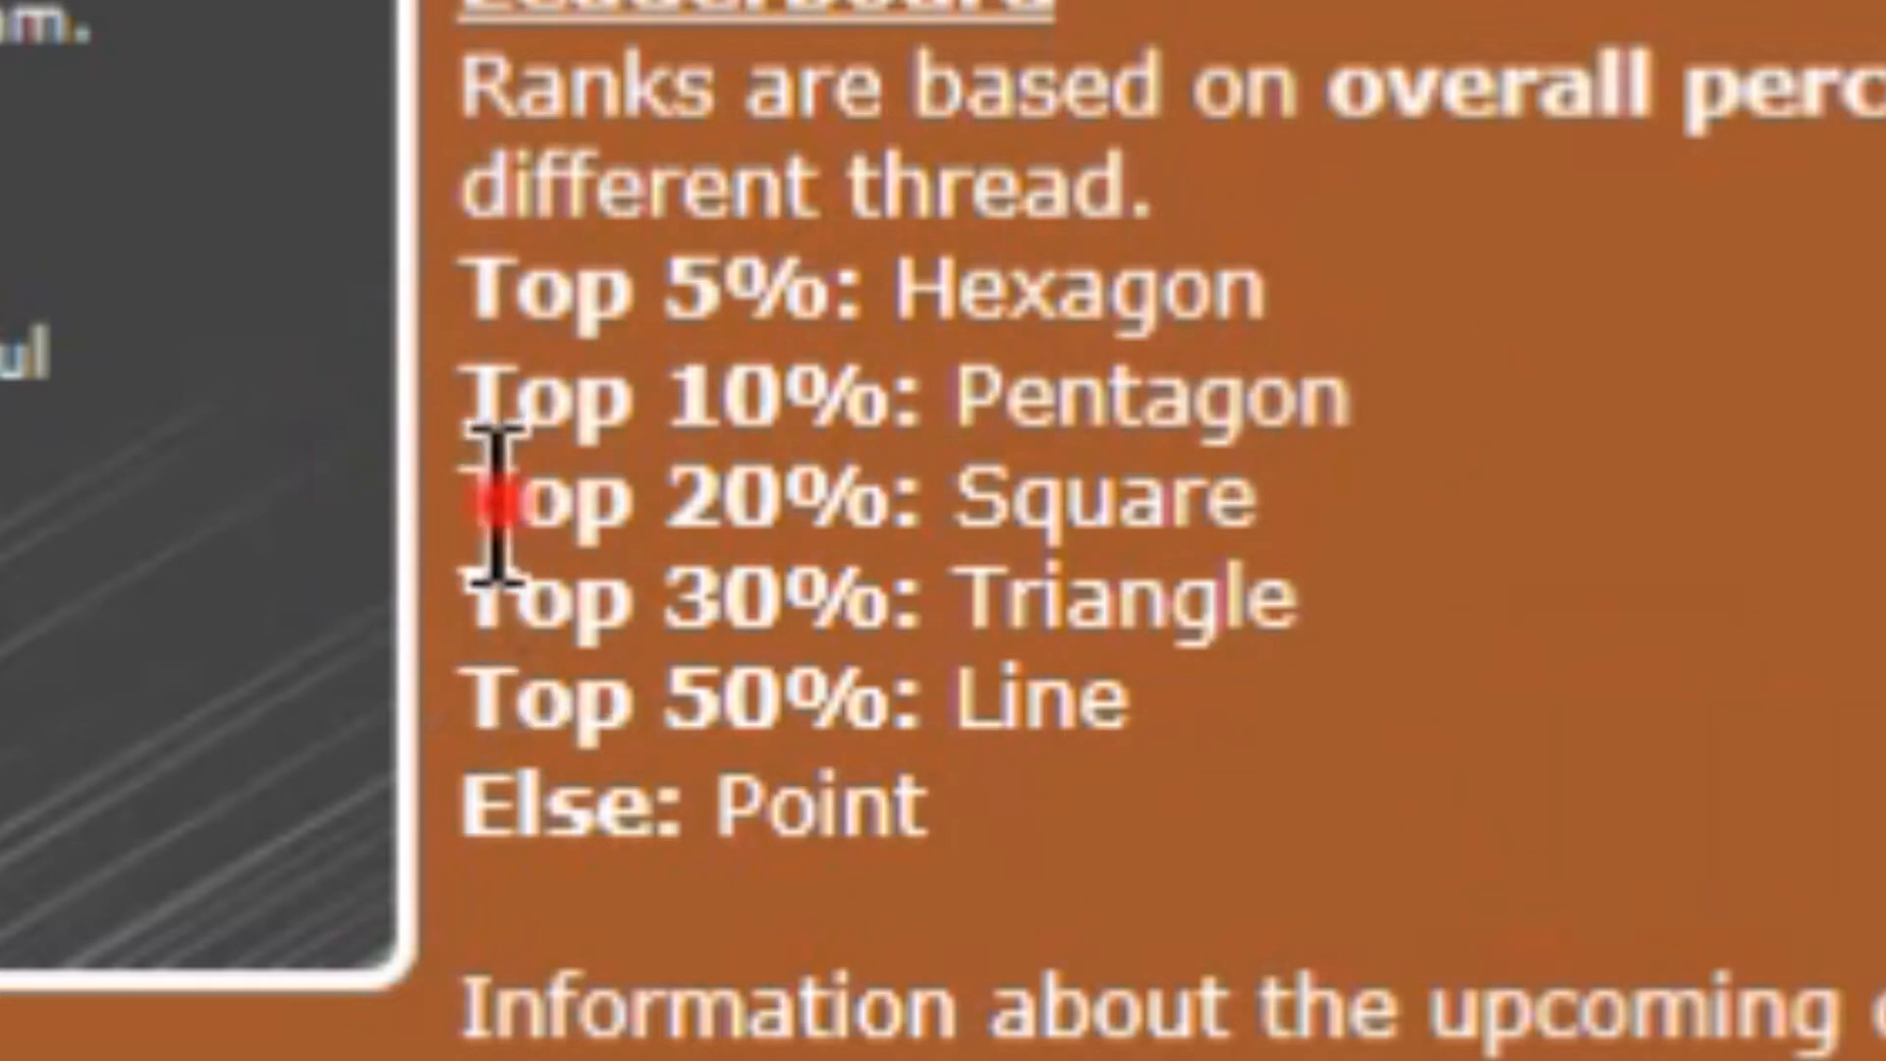
pyautogui.moveTo(493, 612)
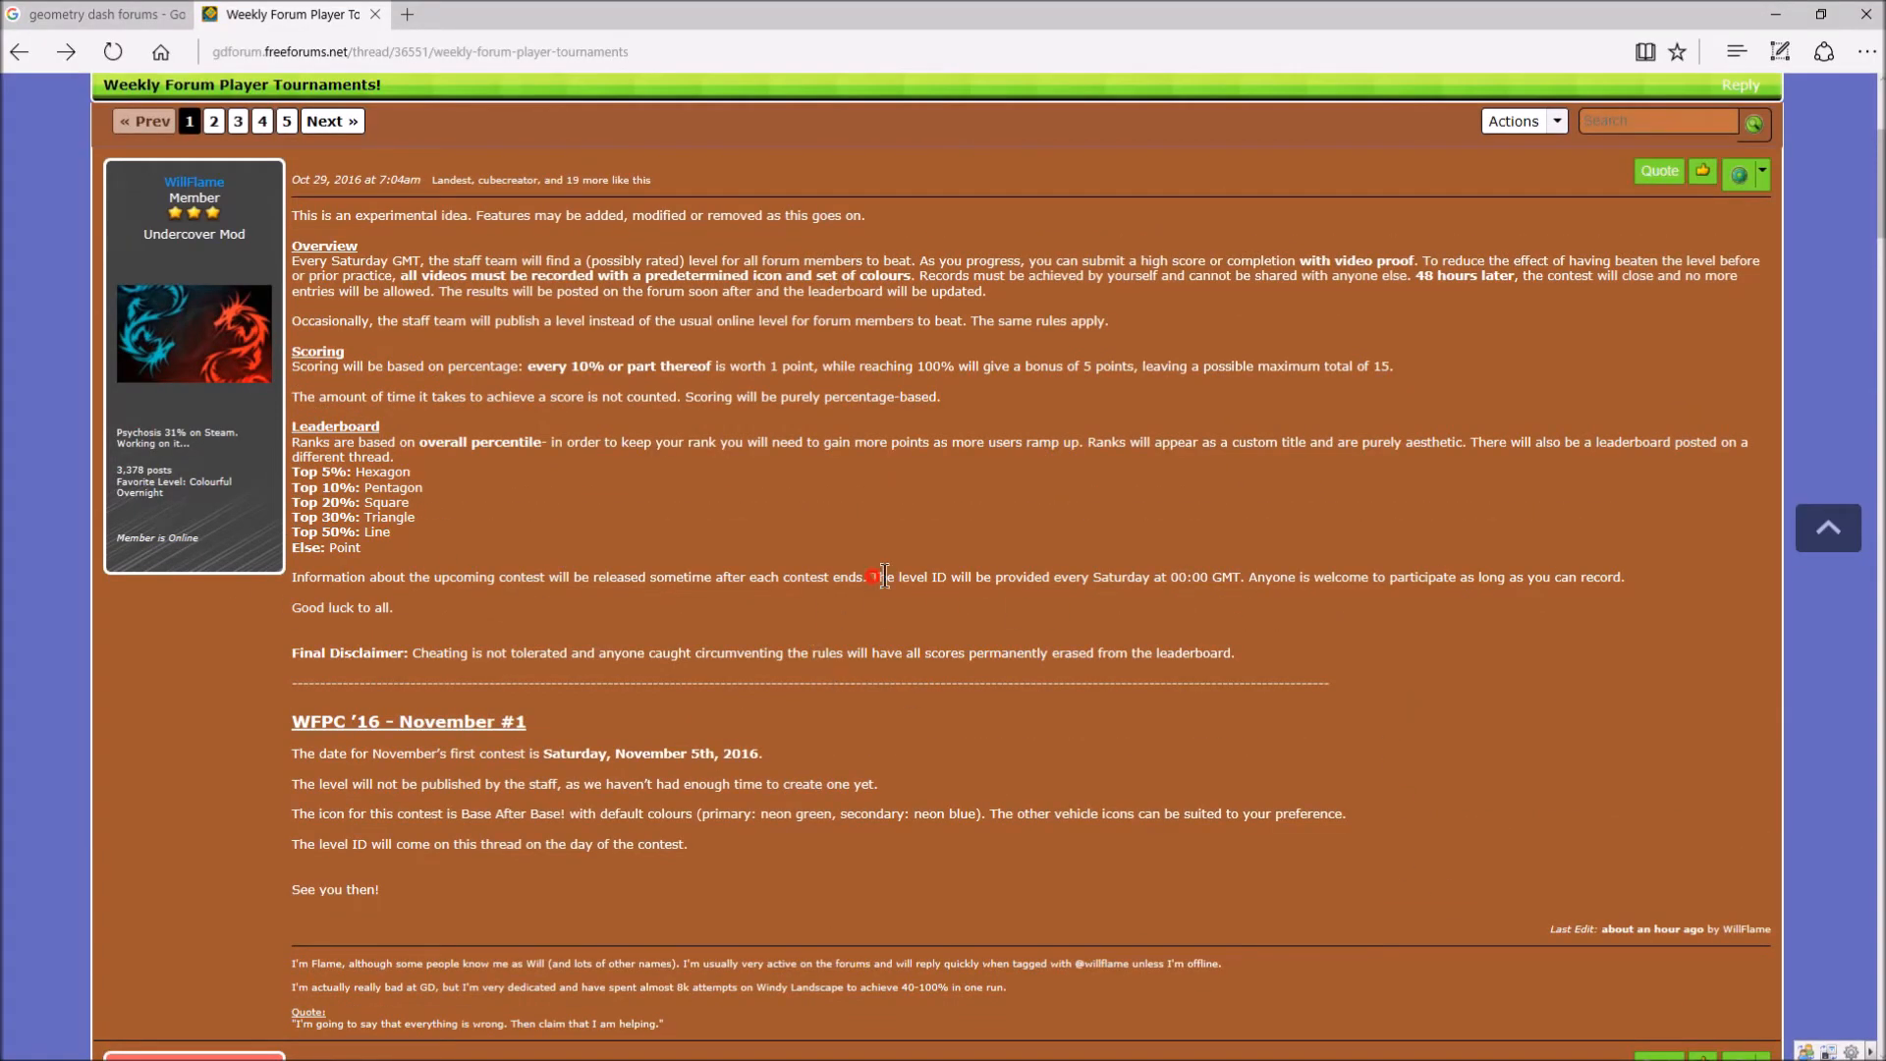
pyautogui.moveTo(873, 576); pyautogui.dragTo(1297, 576)
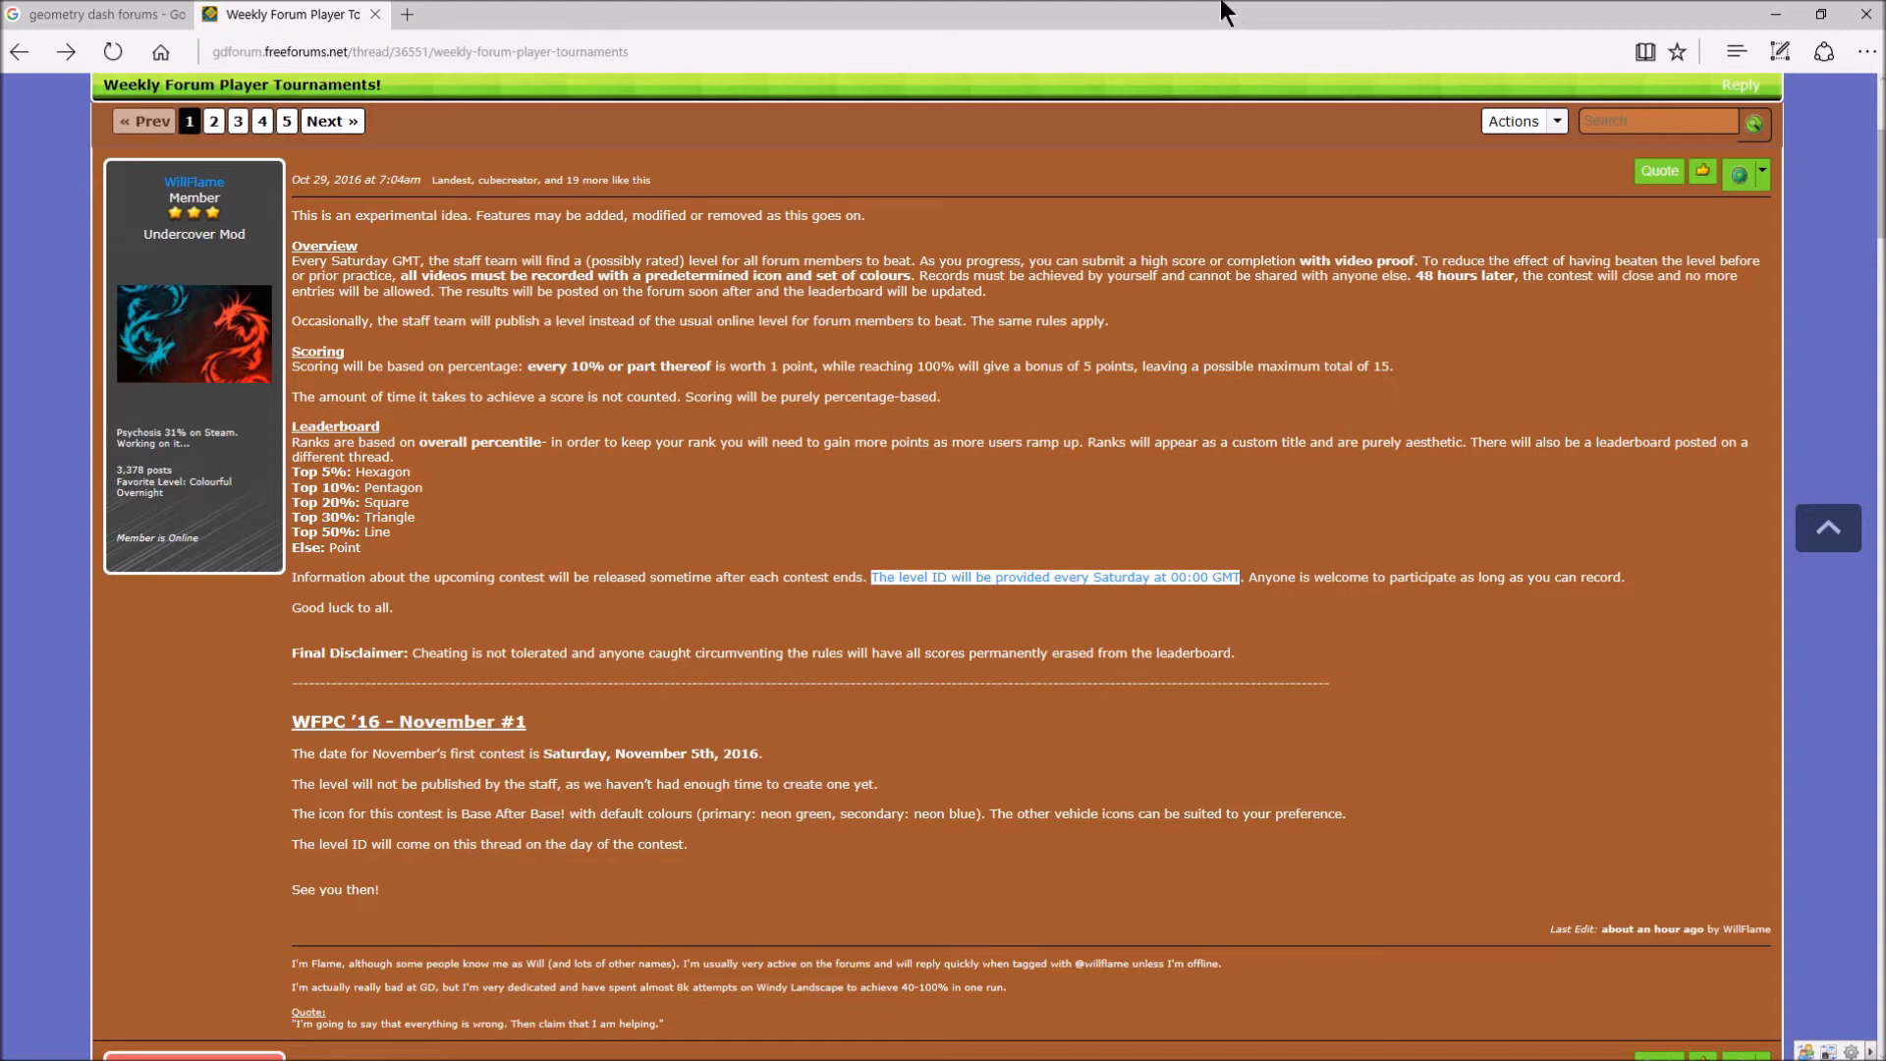
pyautogui.moveTo(955, 628)
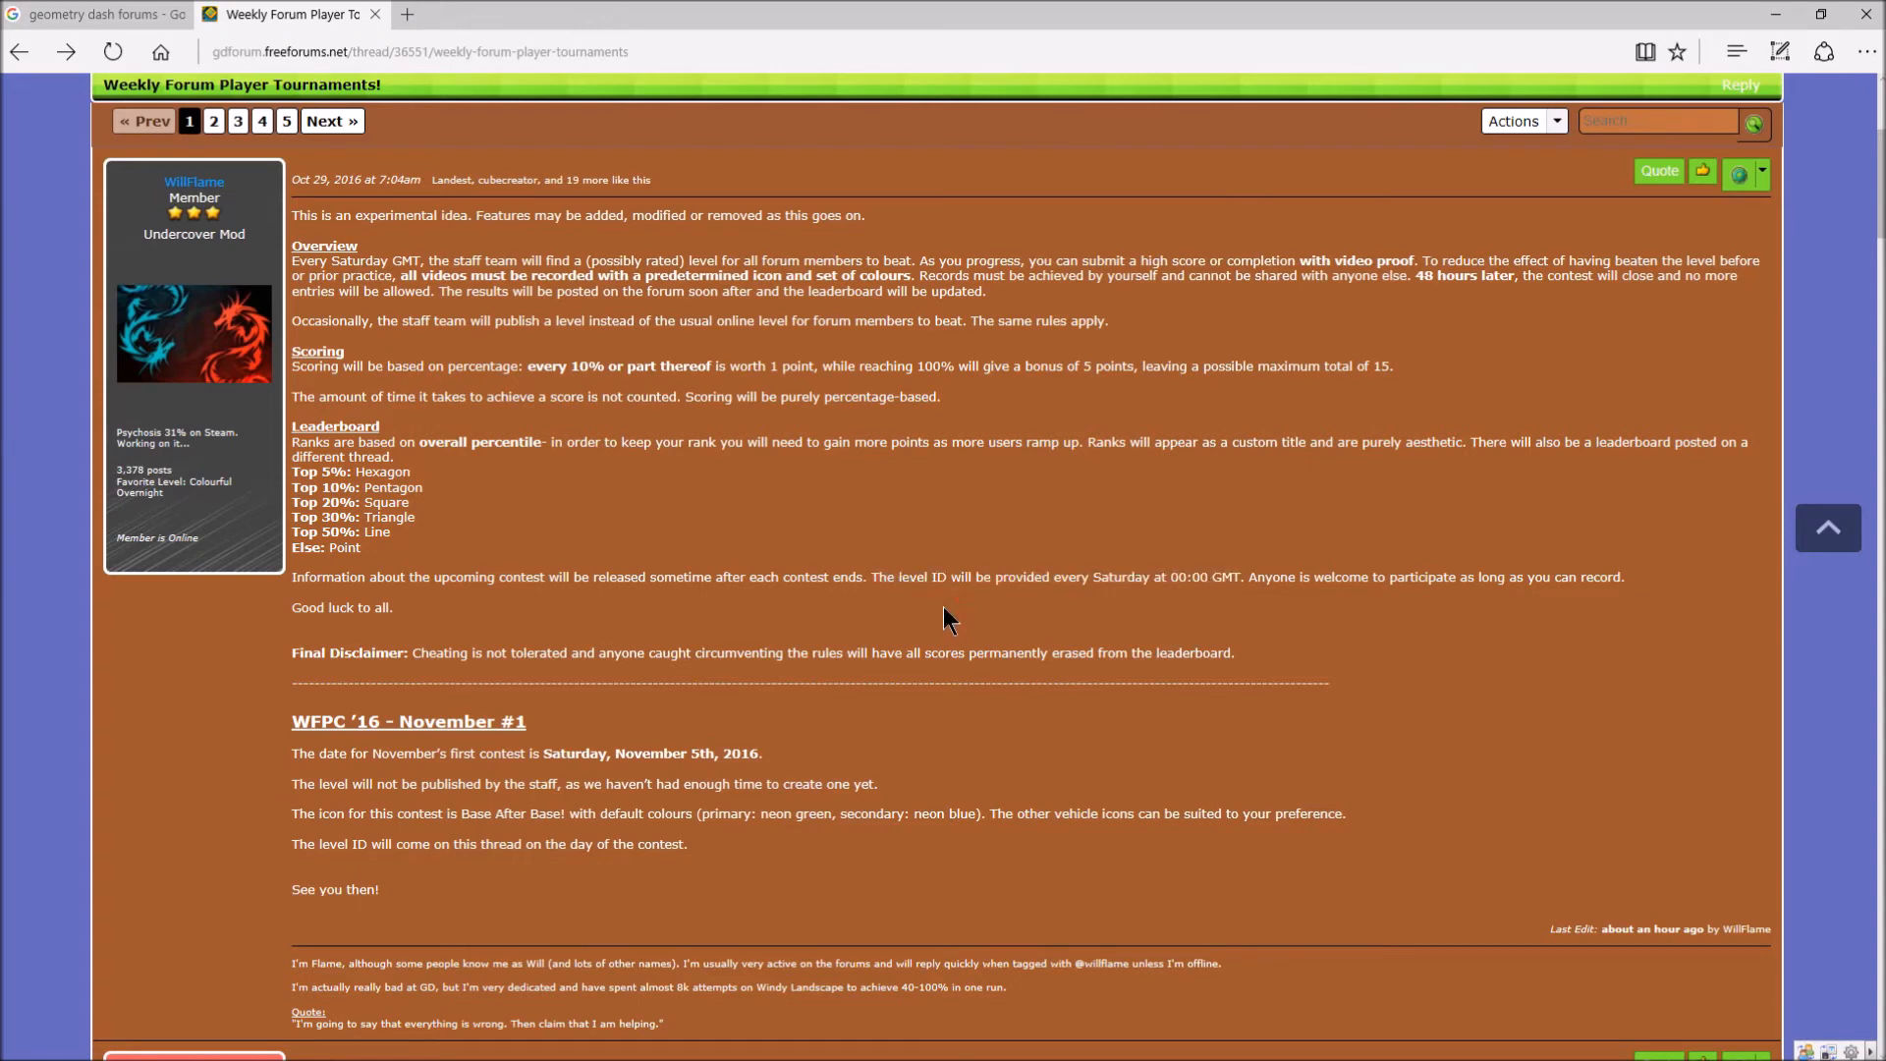
pyautogui.moveTo(1257, 585)
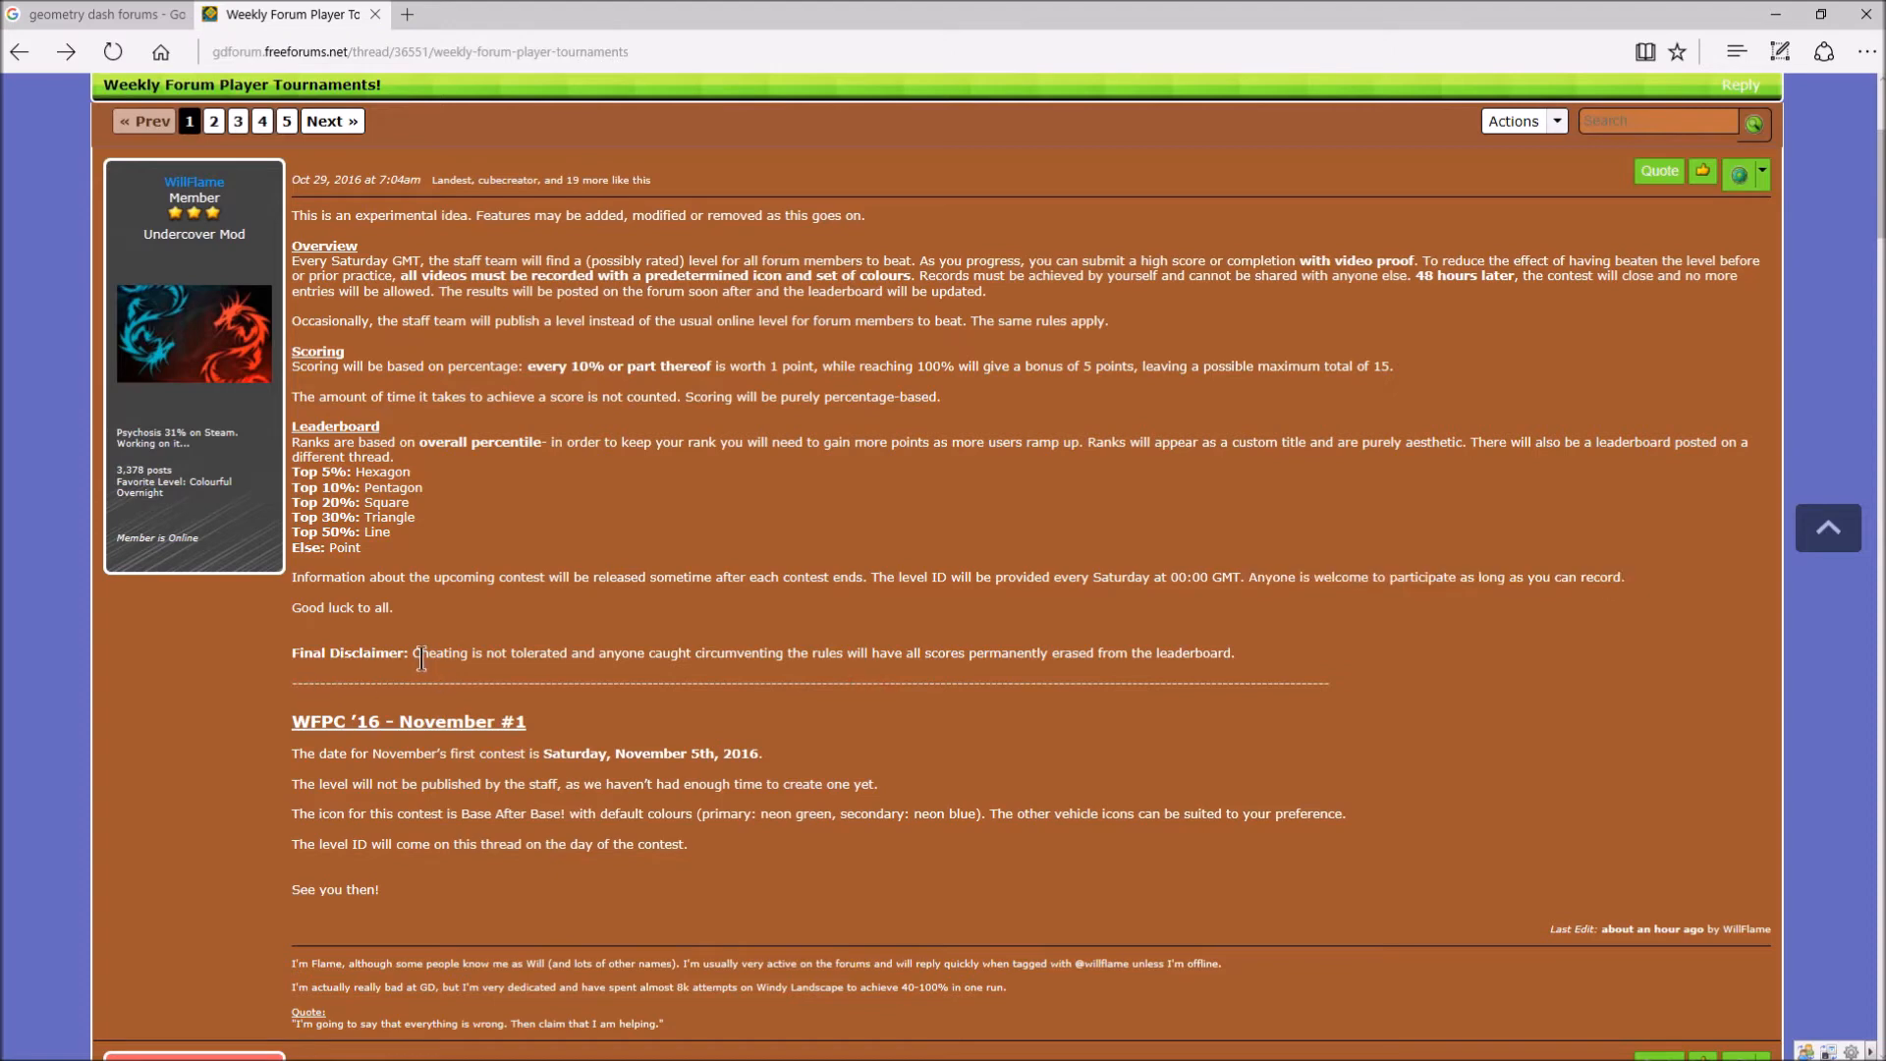
pyautogui.moveTo(413, 653); pyautogui.dragTo(576, 653)
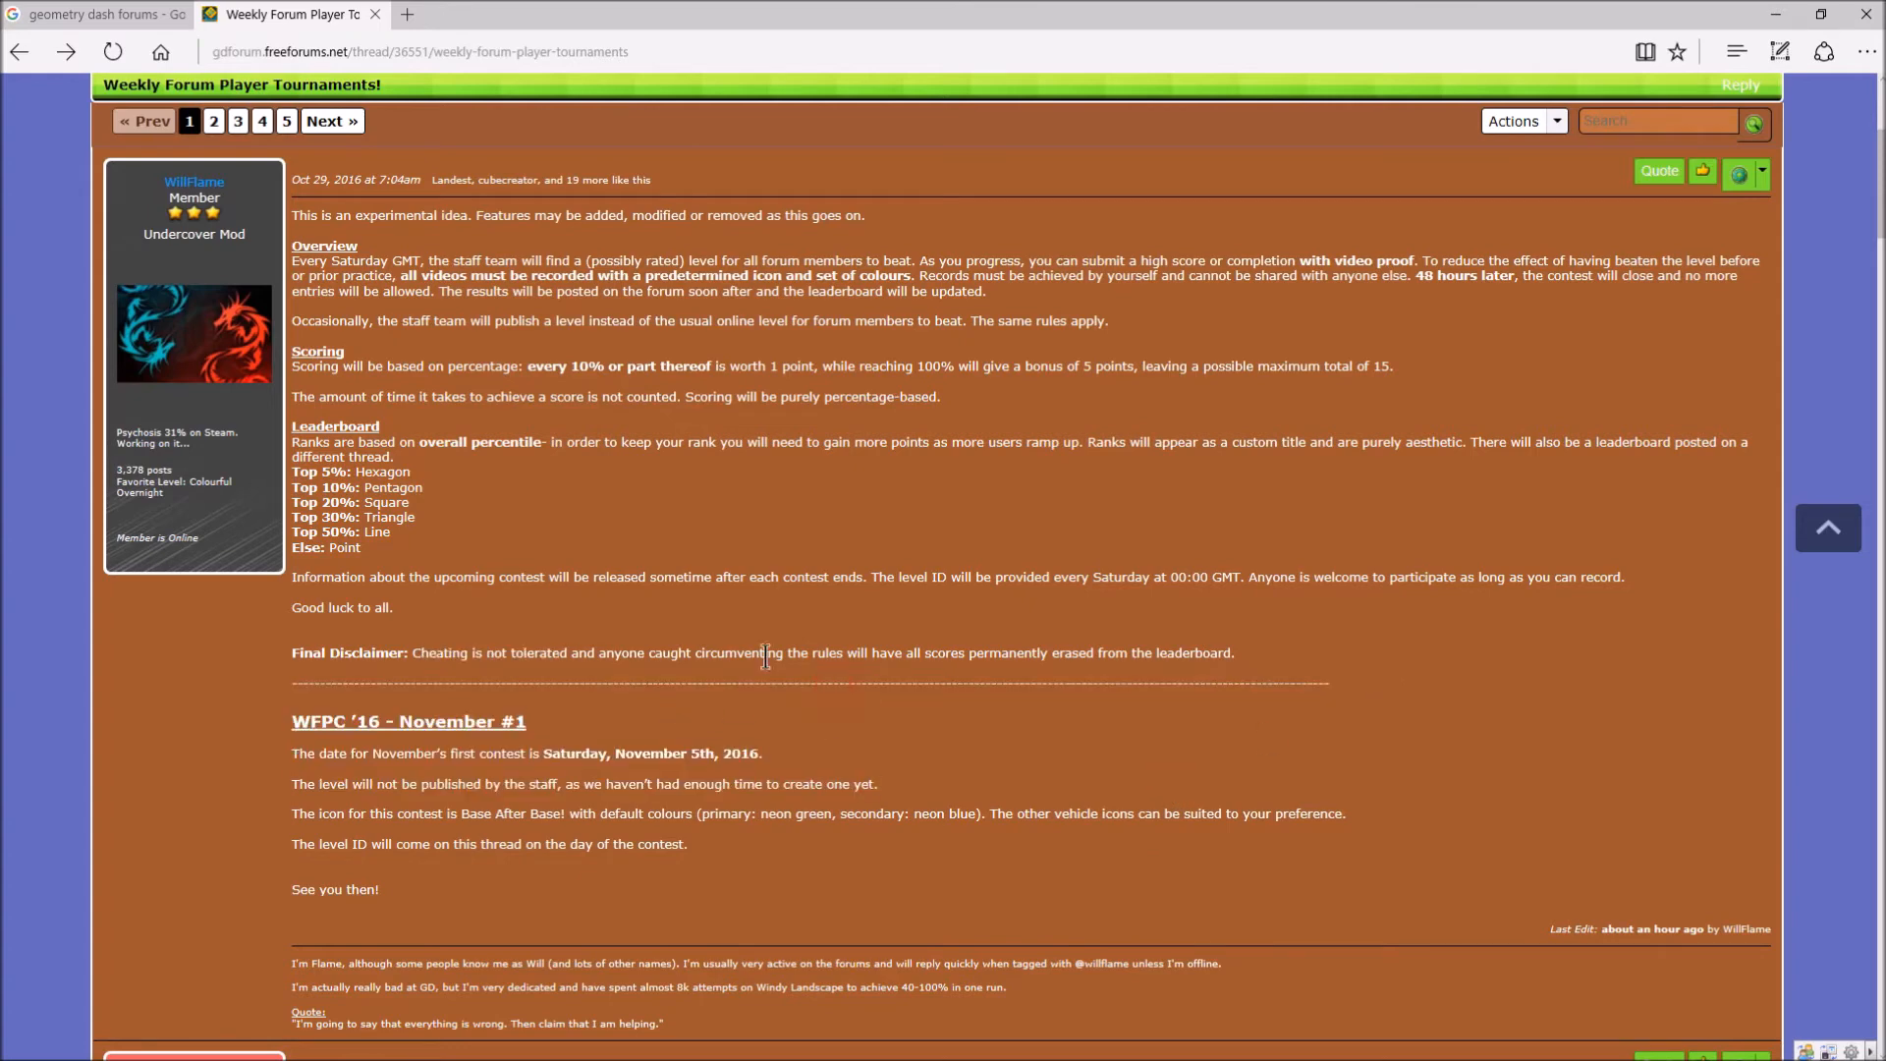
pyautogui.moveTo(599, 652); pyautogui.dragTo(784, 652)
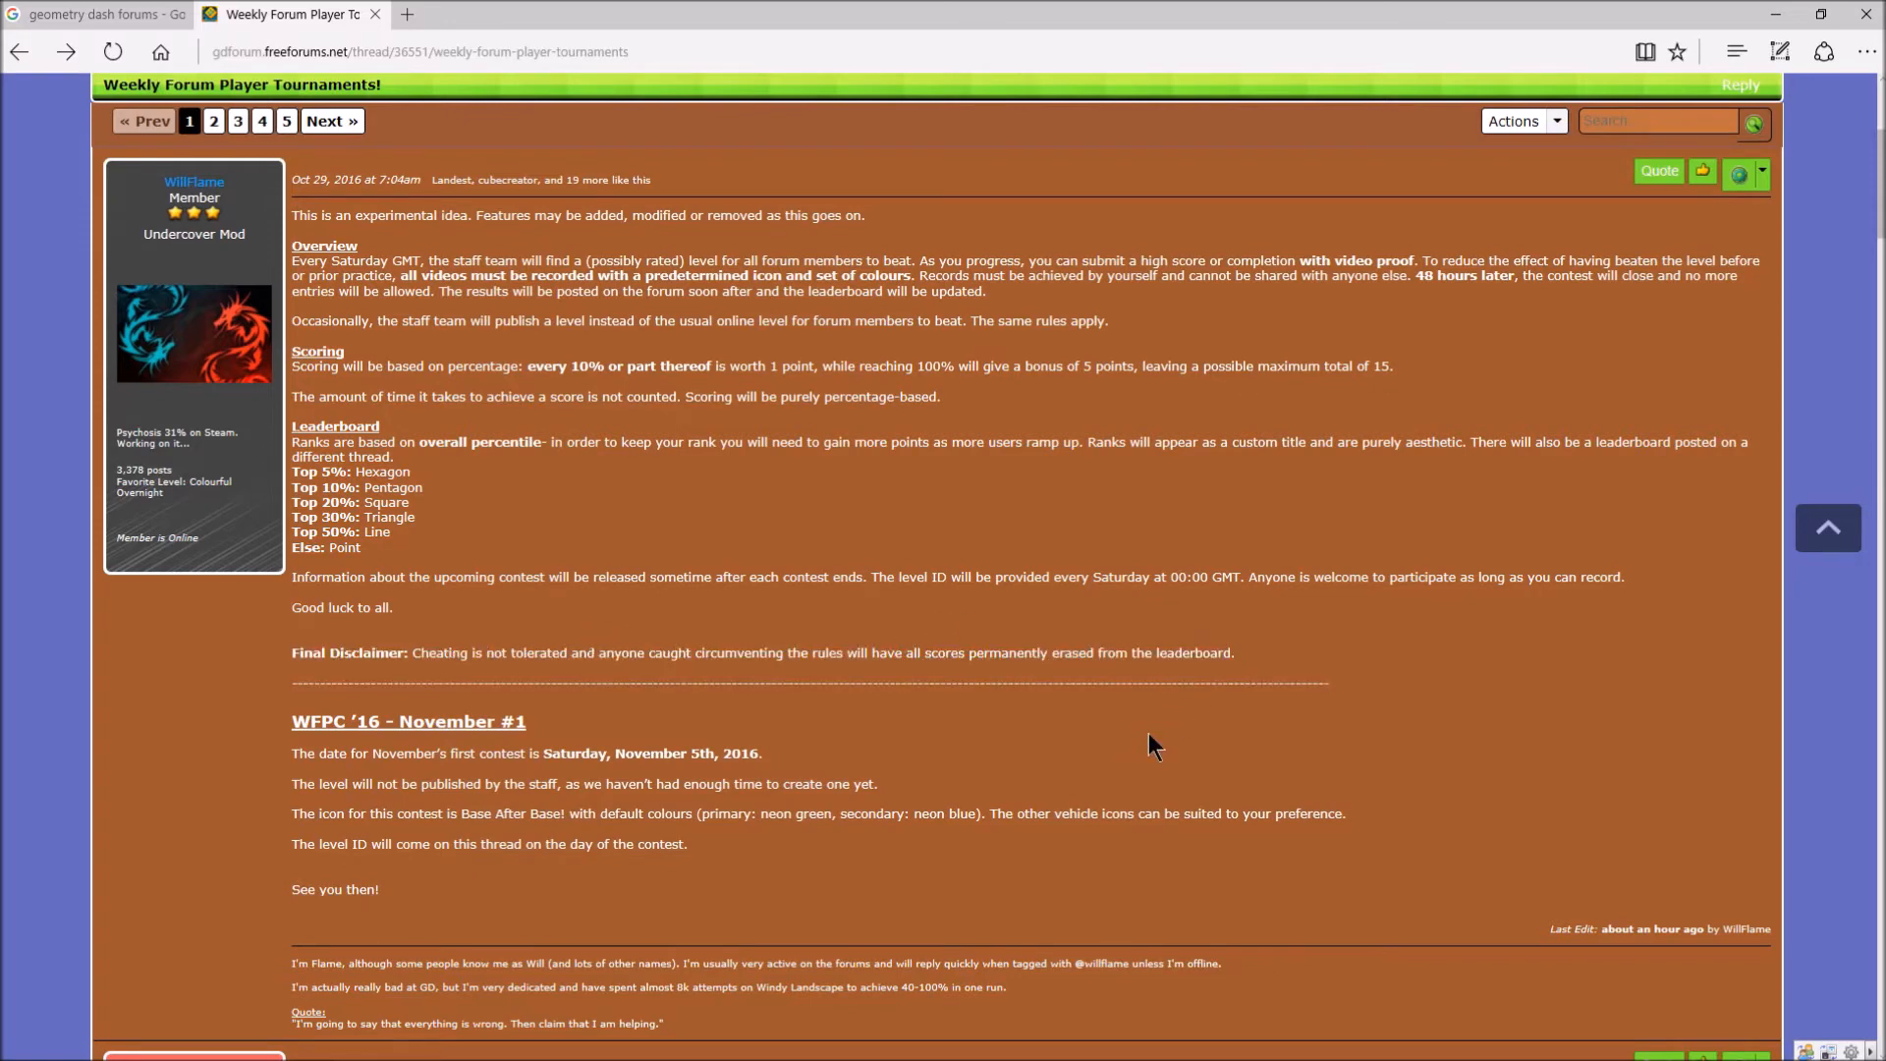
pyautogui.scroll(-3)
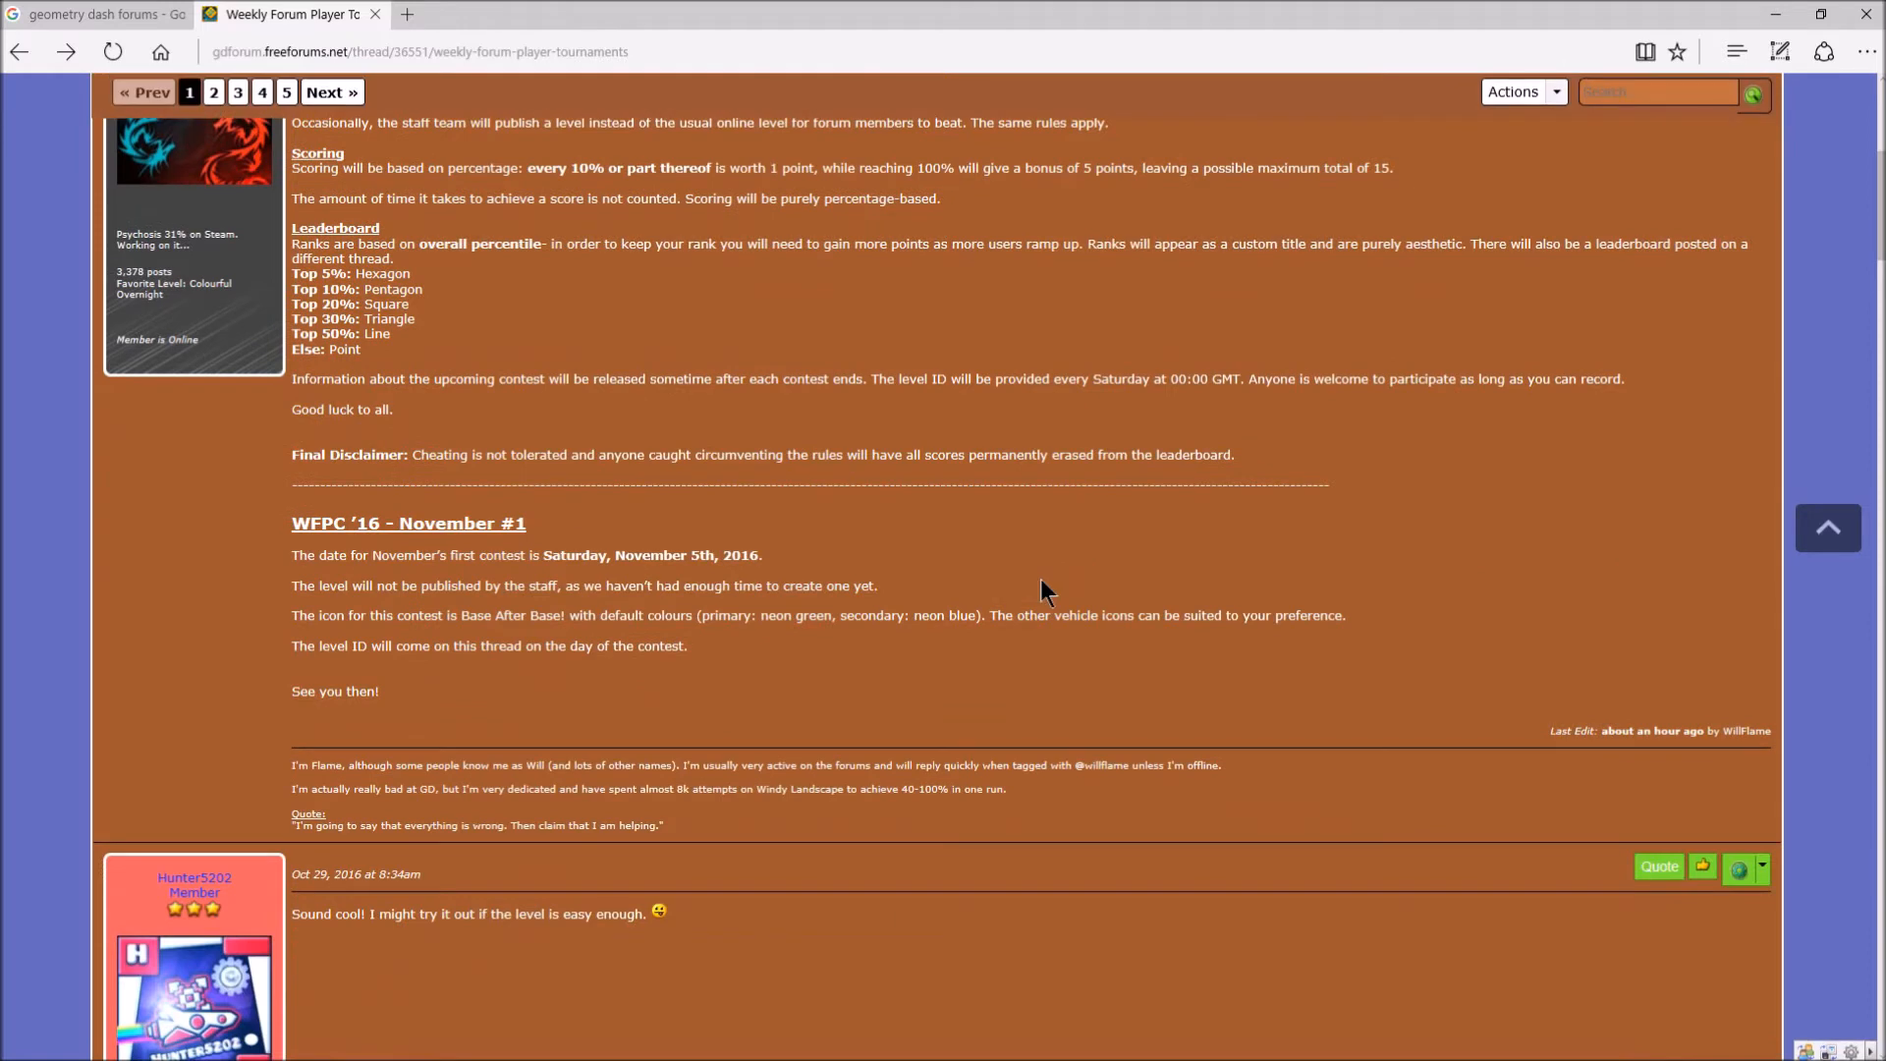
pyautogui.moveTo(985, 627)
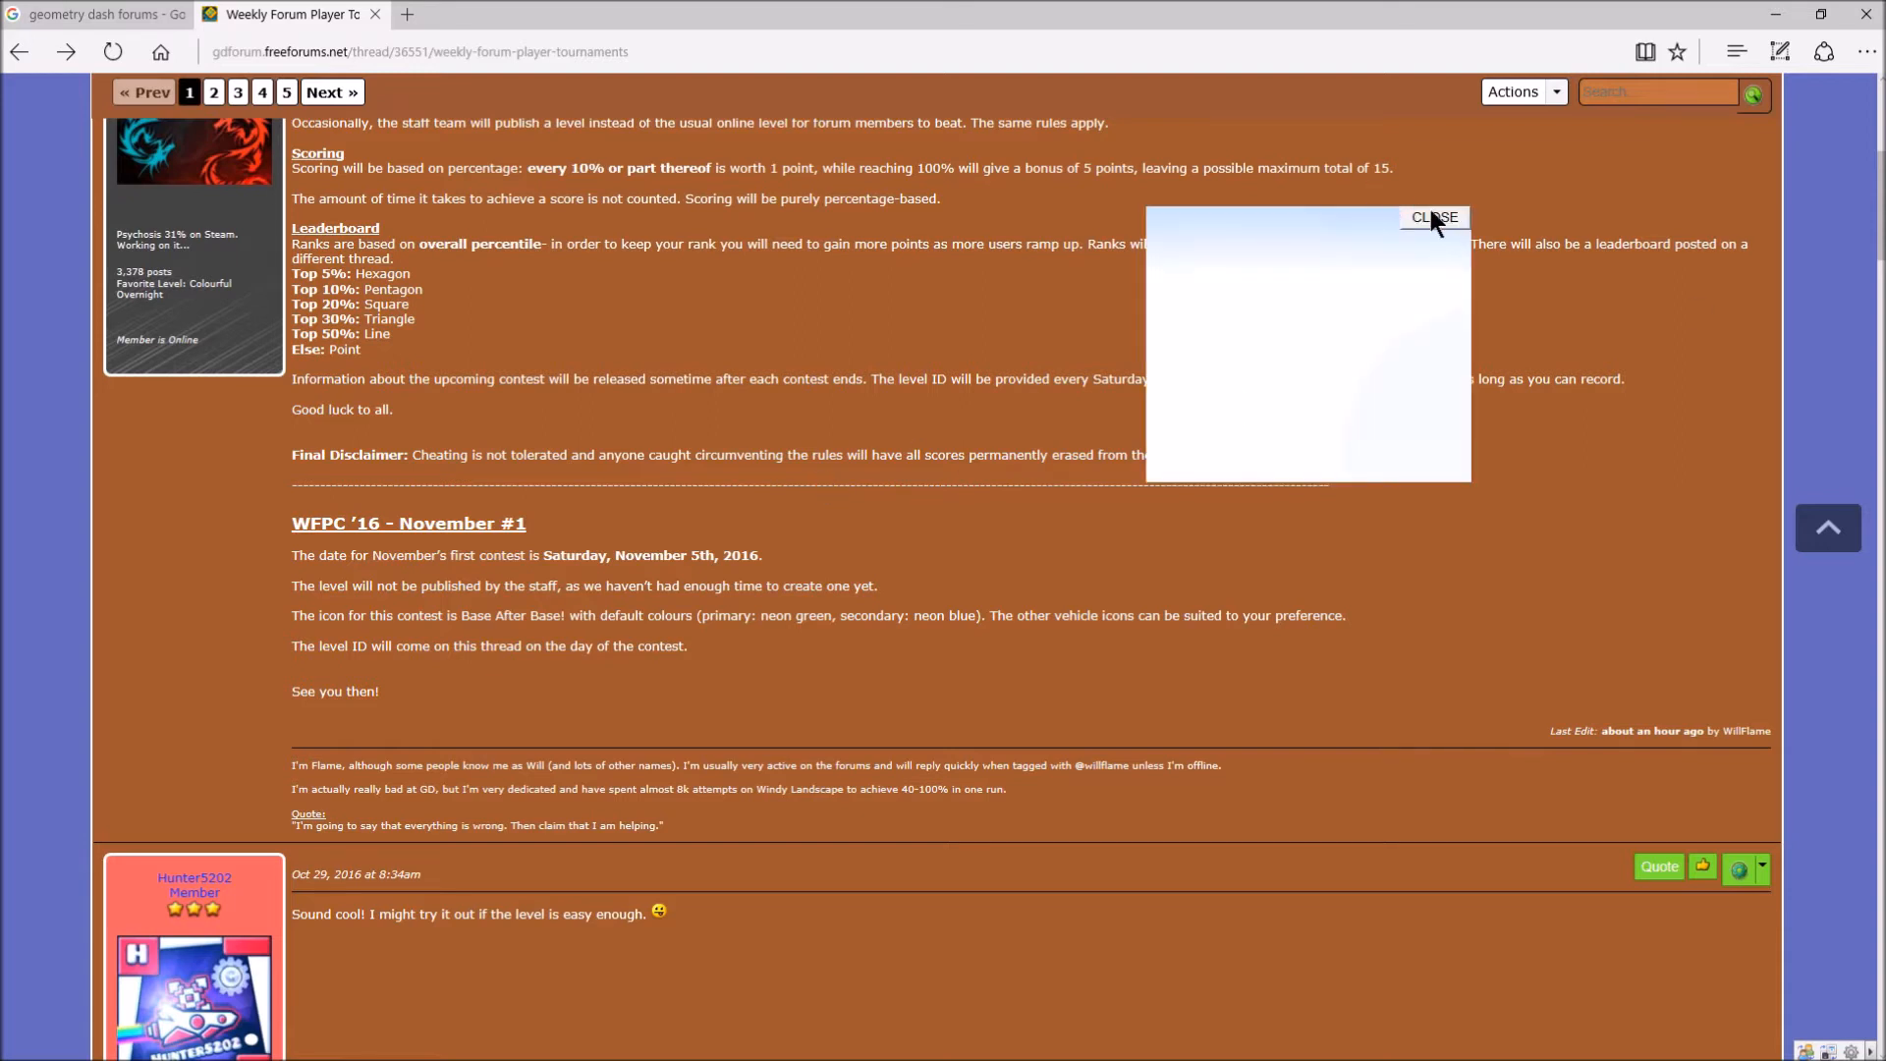
pyautogui.click(1432, 218)
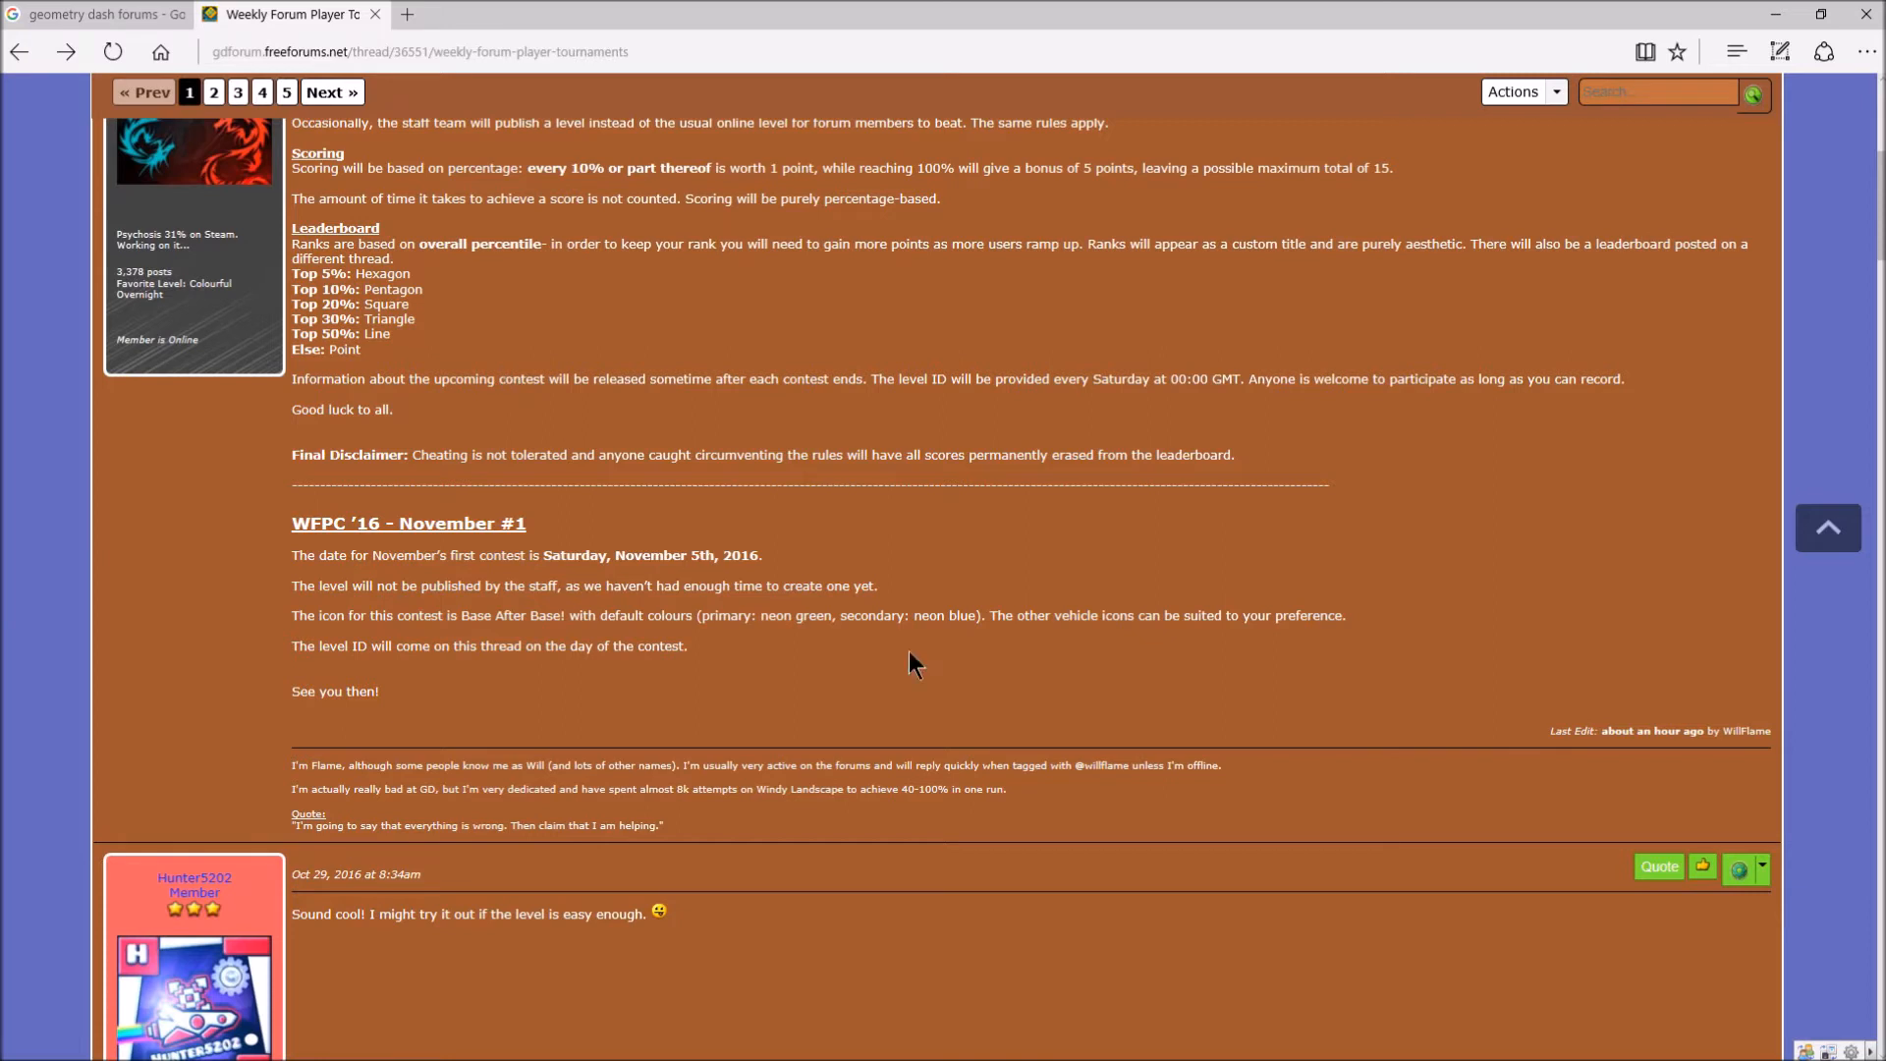
pyautogui.moveTo(297, 590)
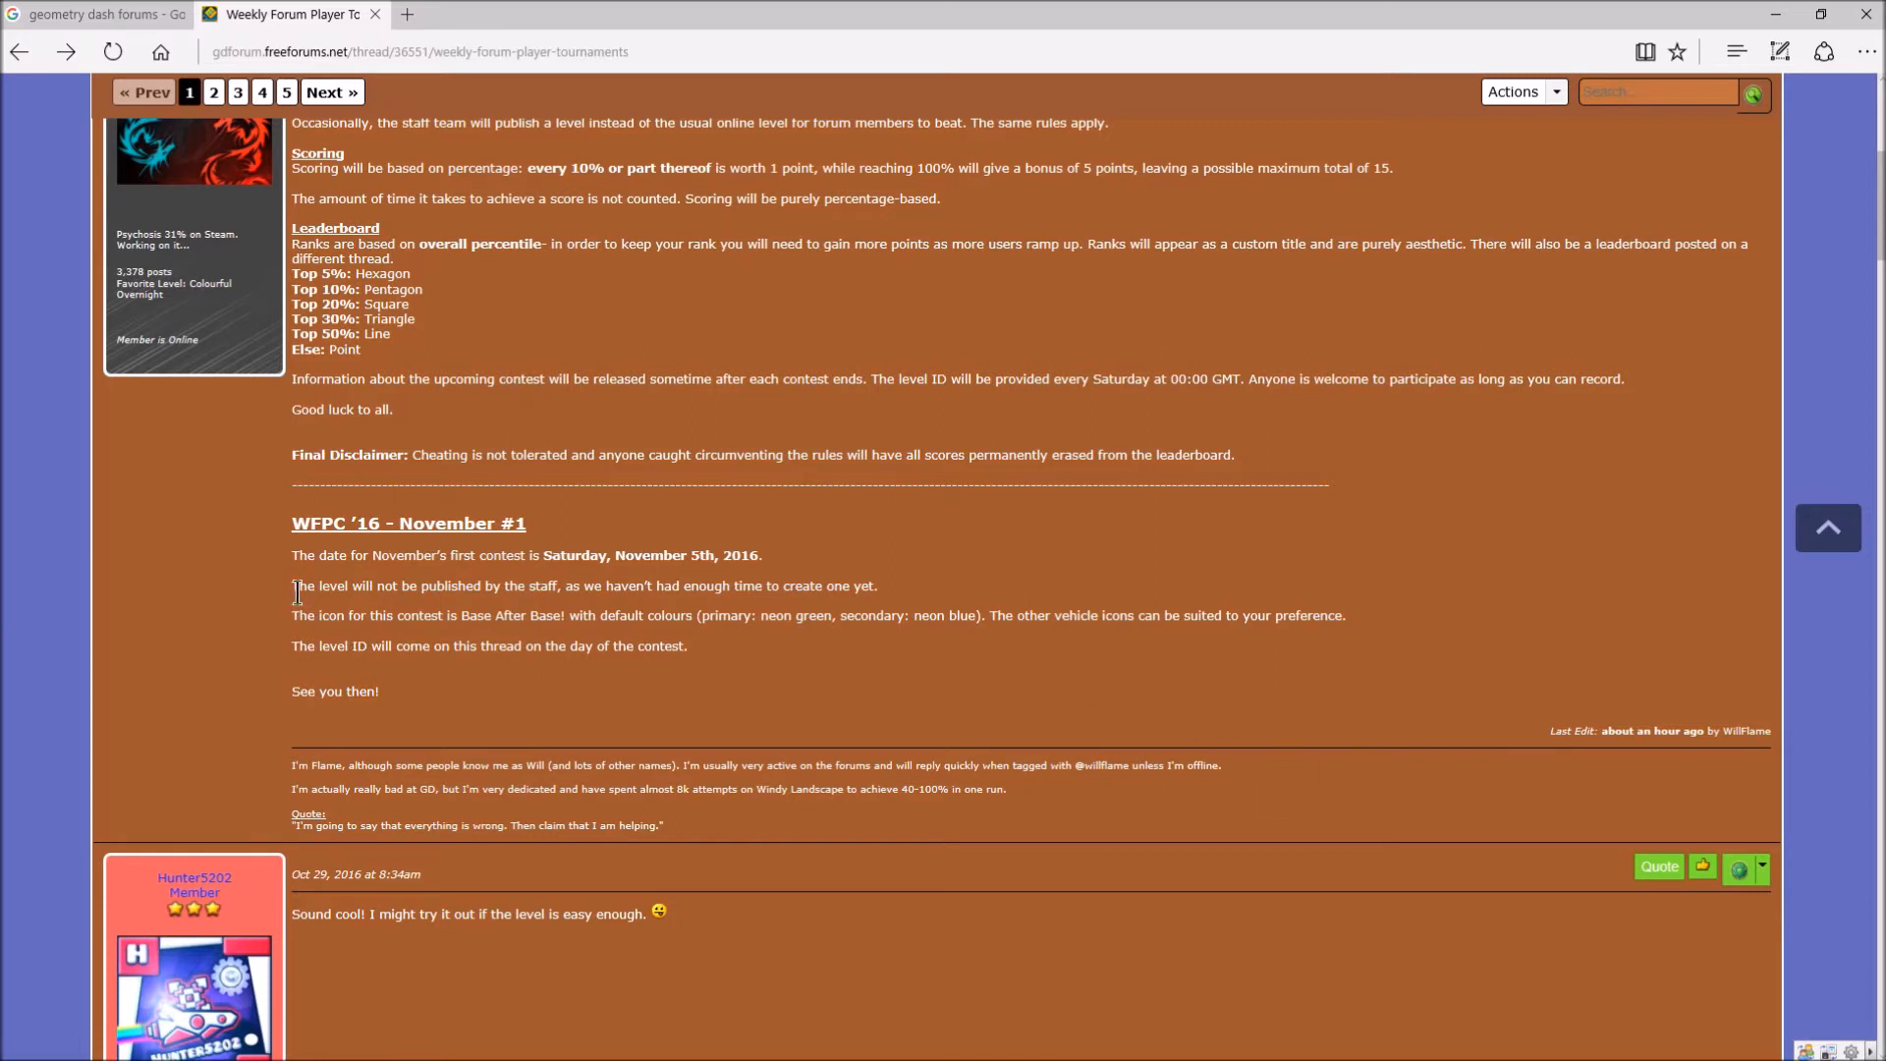
pyautogui.moveTo(293, 586); pyautogui.dragTo(589, 585)
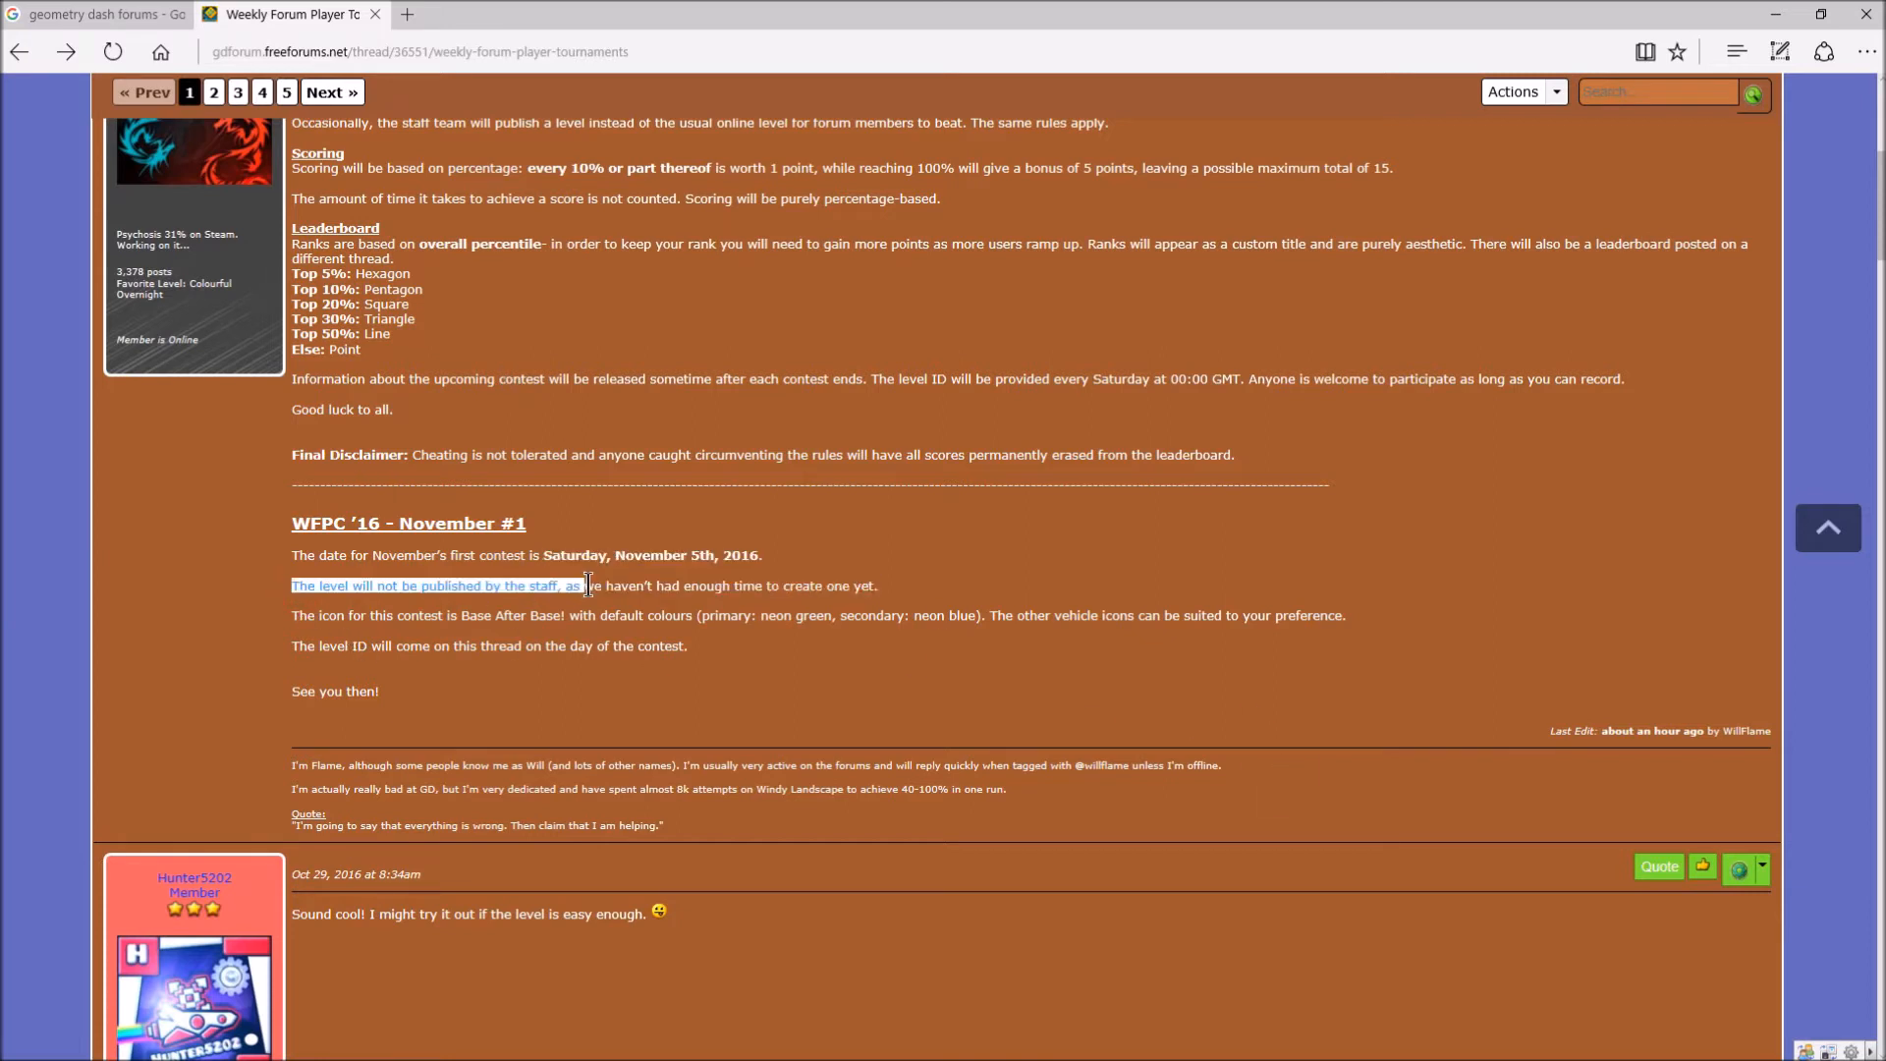
pyautogui.moveTo(588, 585); pyautogui.dragTo(838, 585)
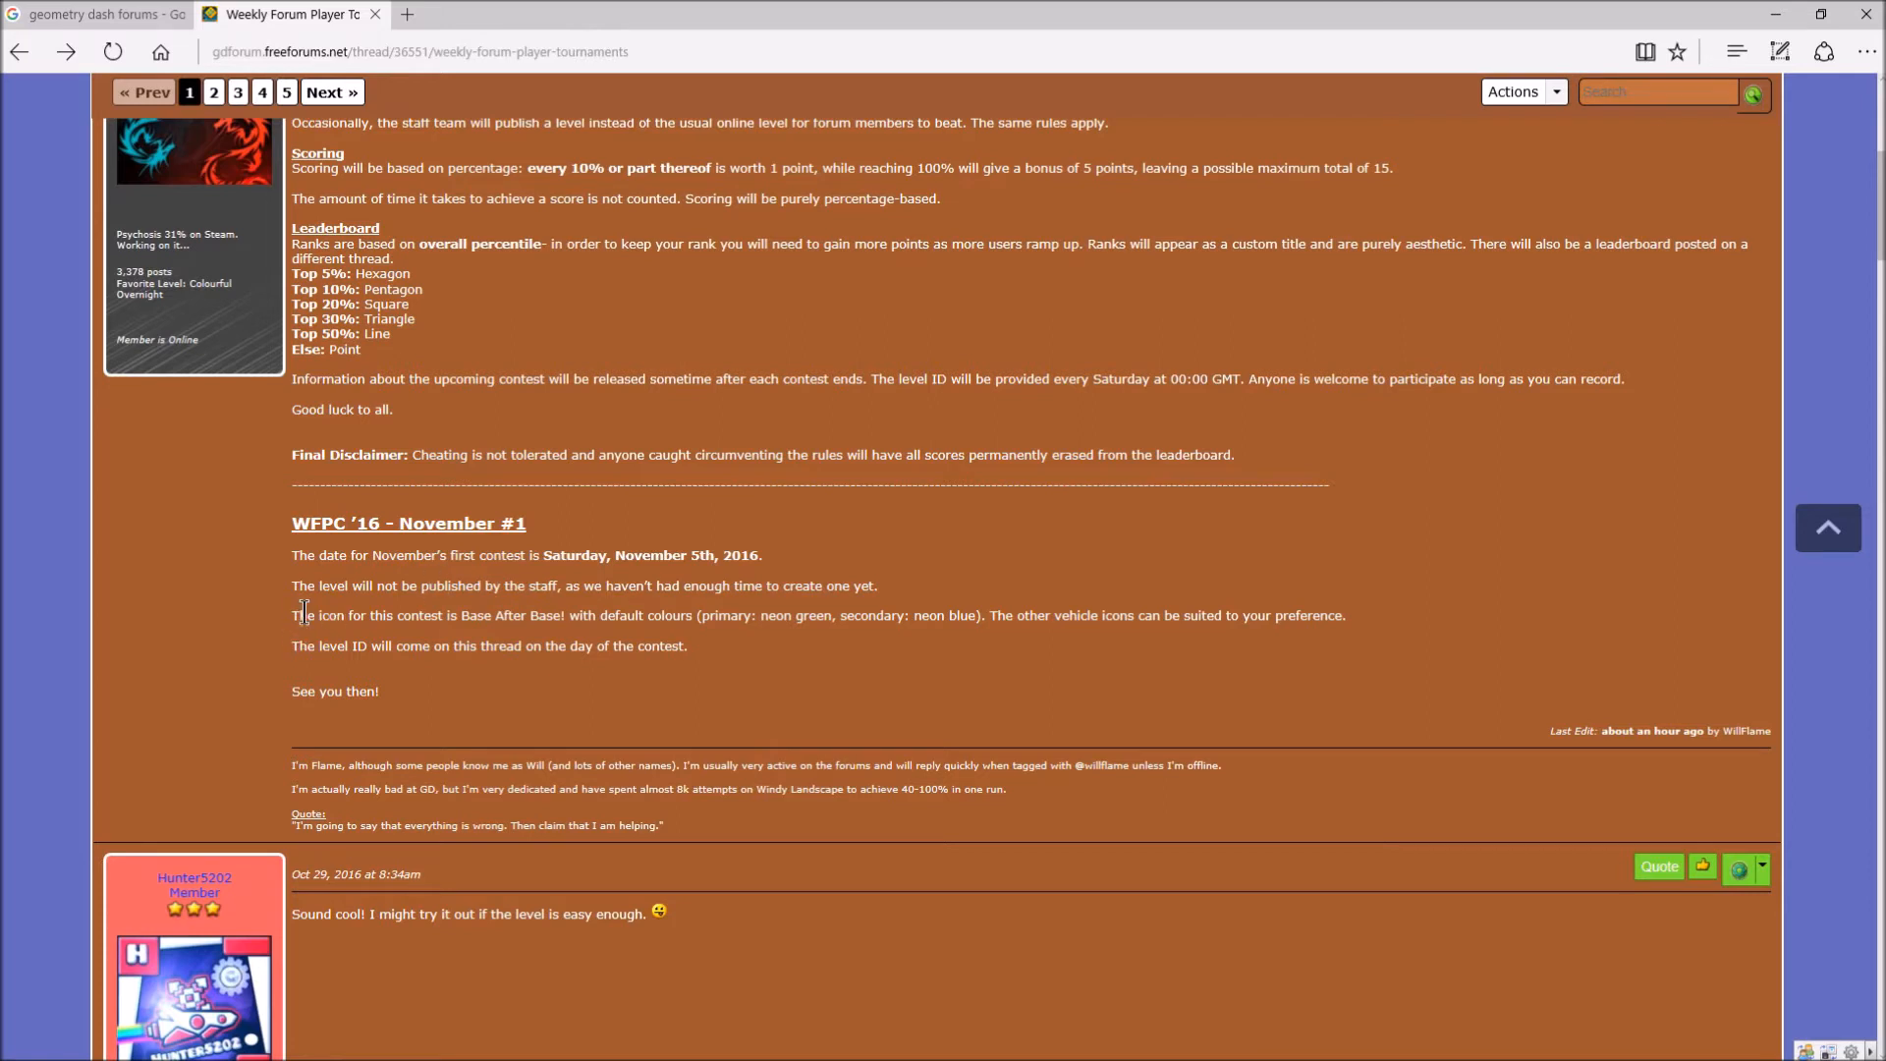
pyautogui.moveTo(291, 585); pyautogui.dragTo(375, 585)
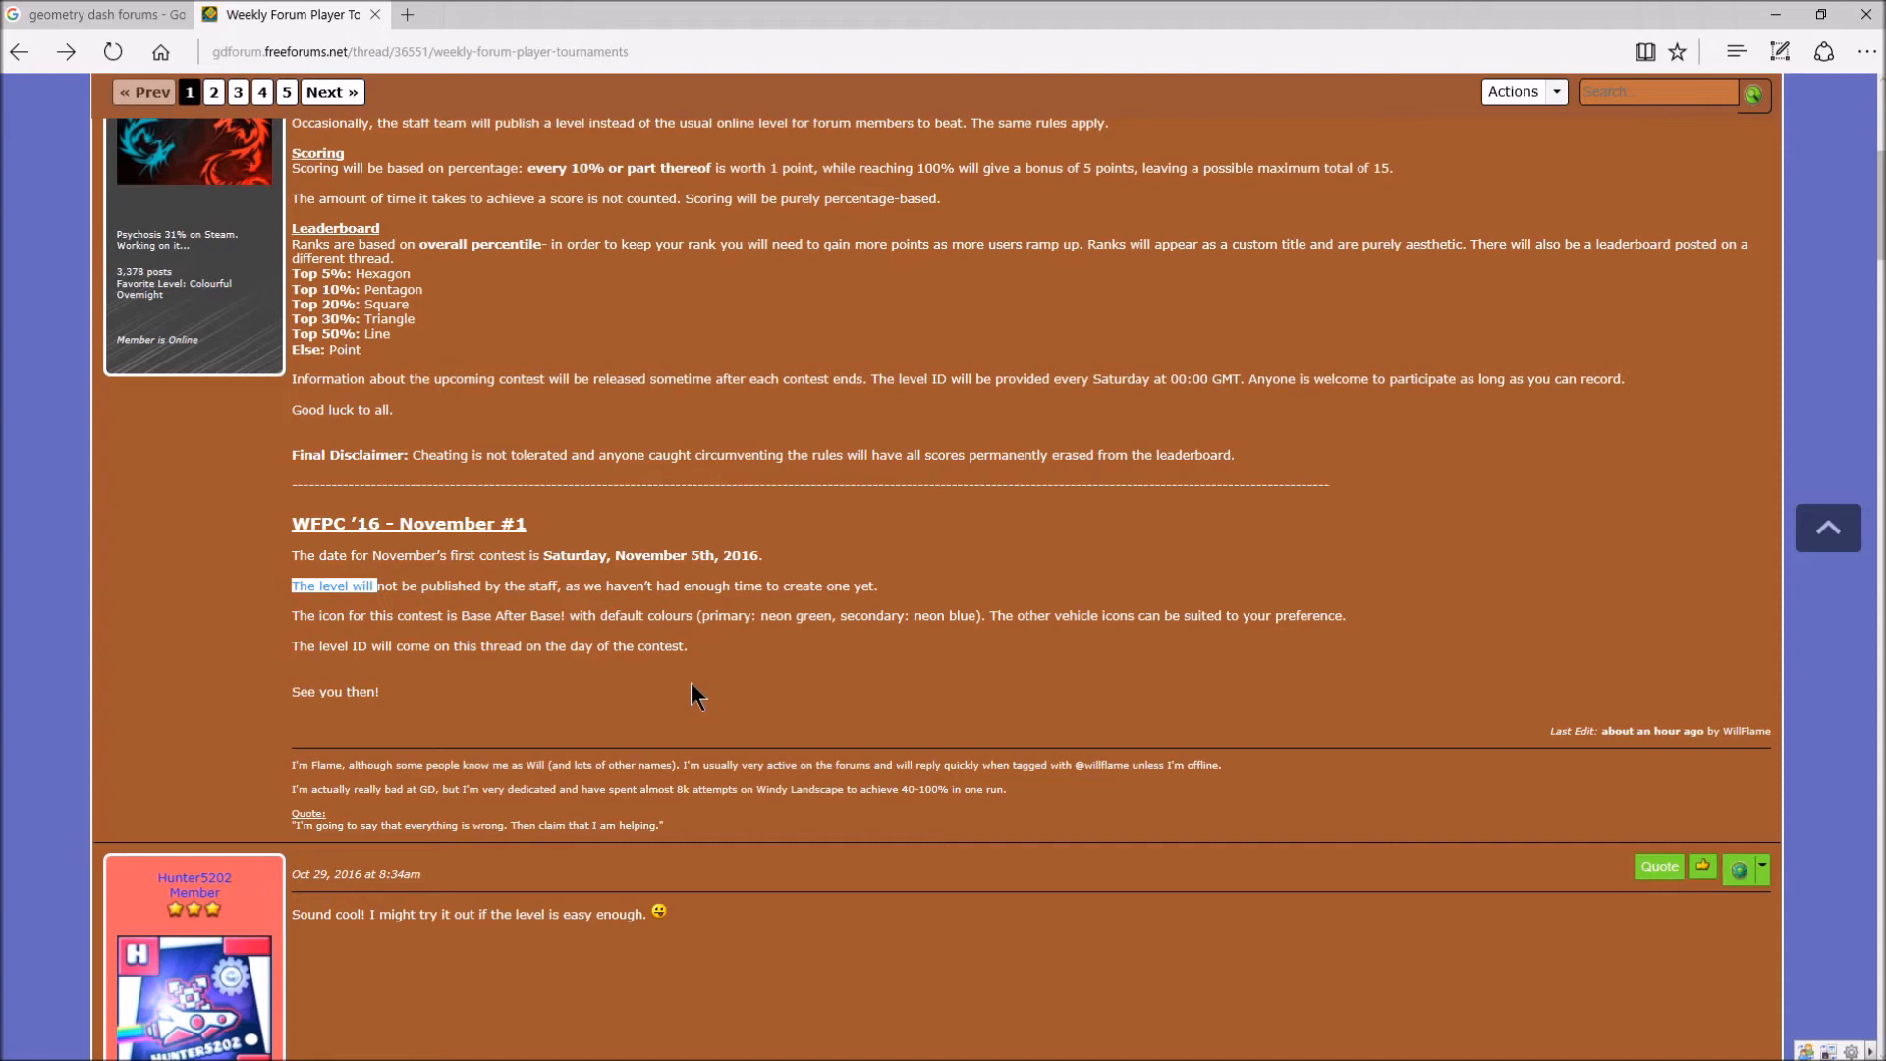
pyautogui.click(692, 682)
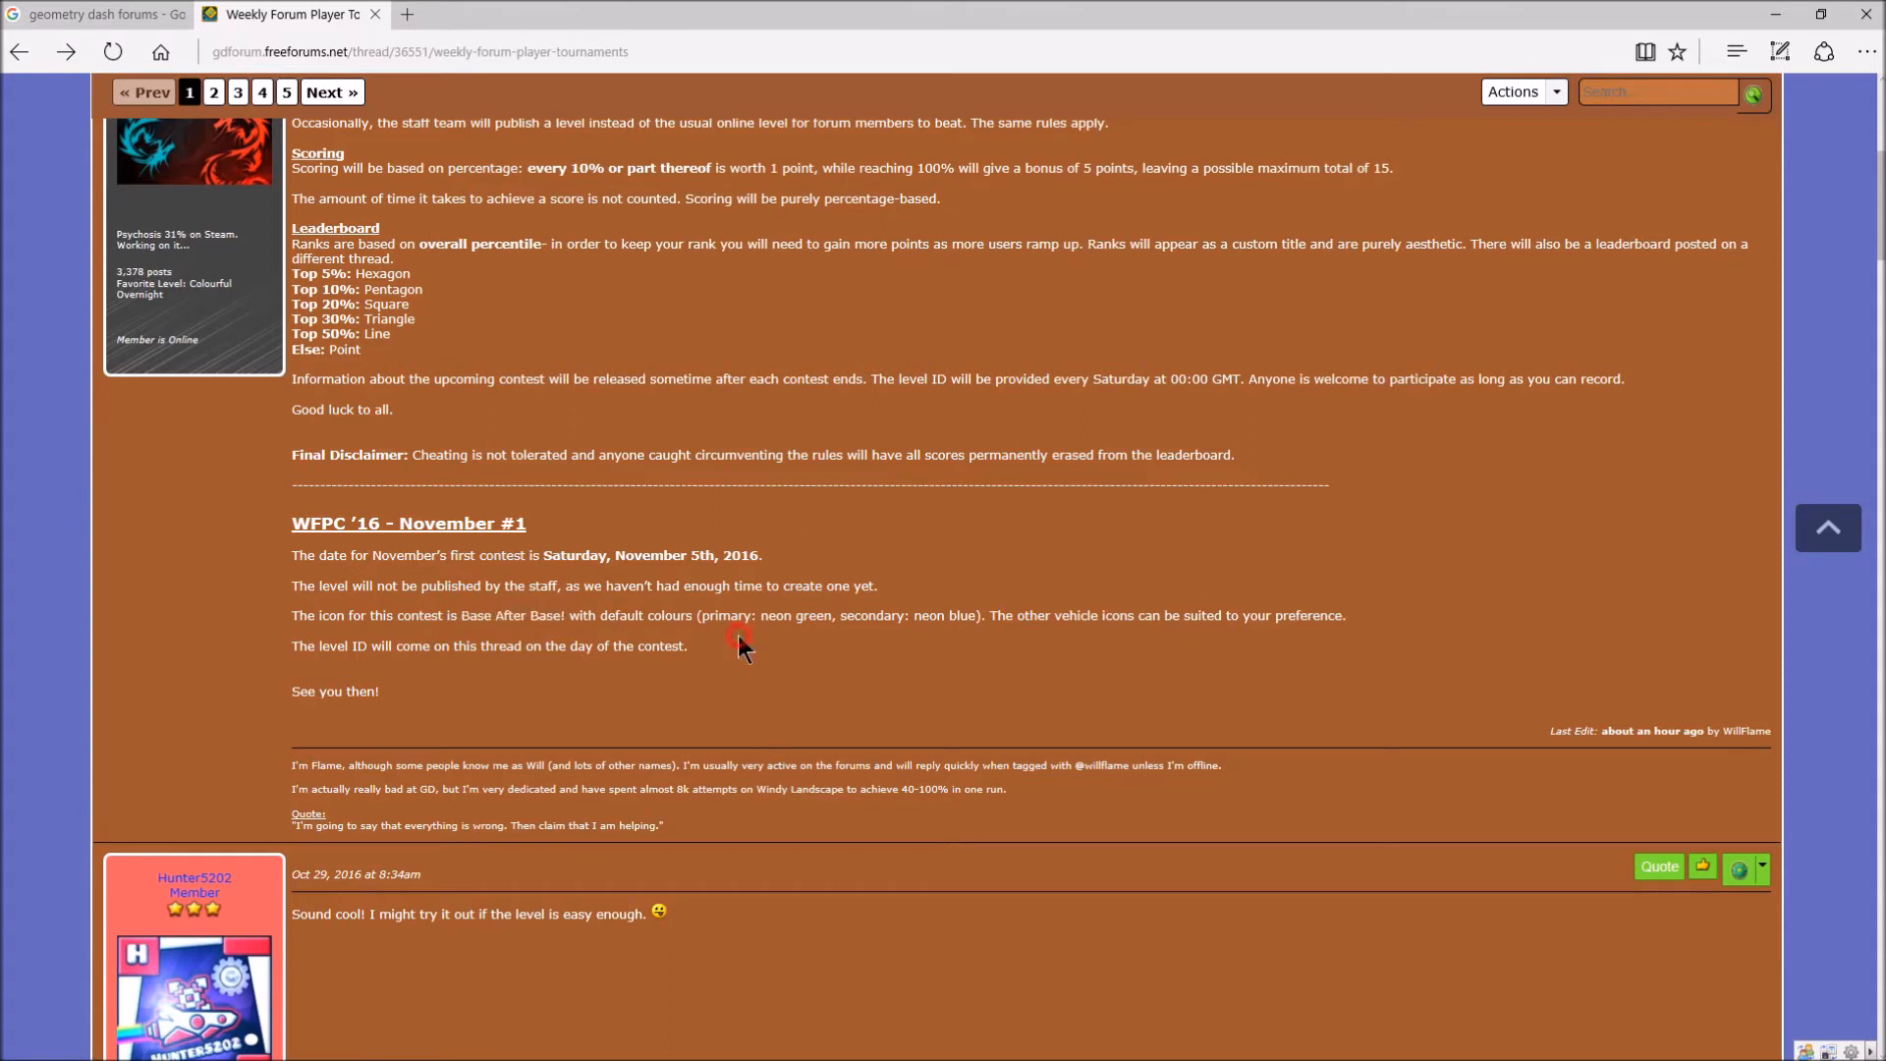
pyautogui.moveTo(767, 643)
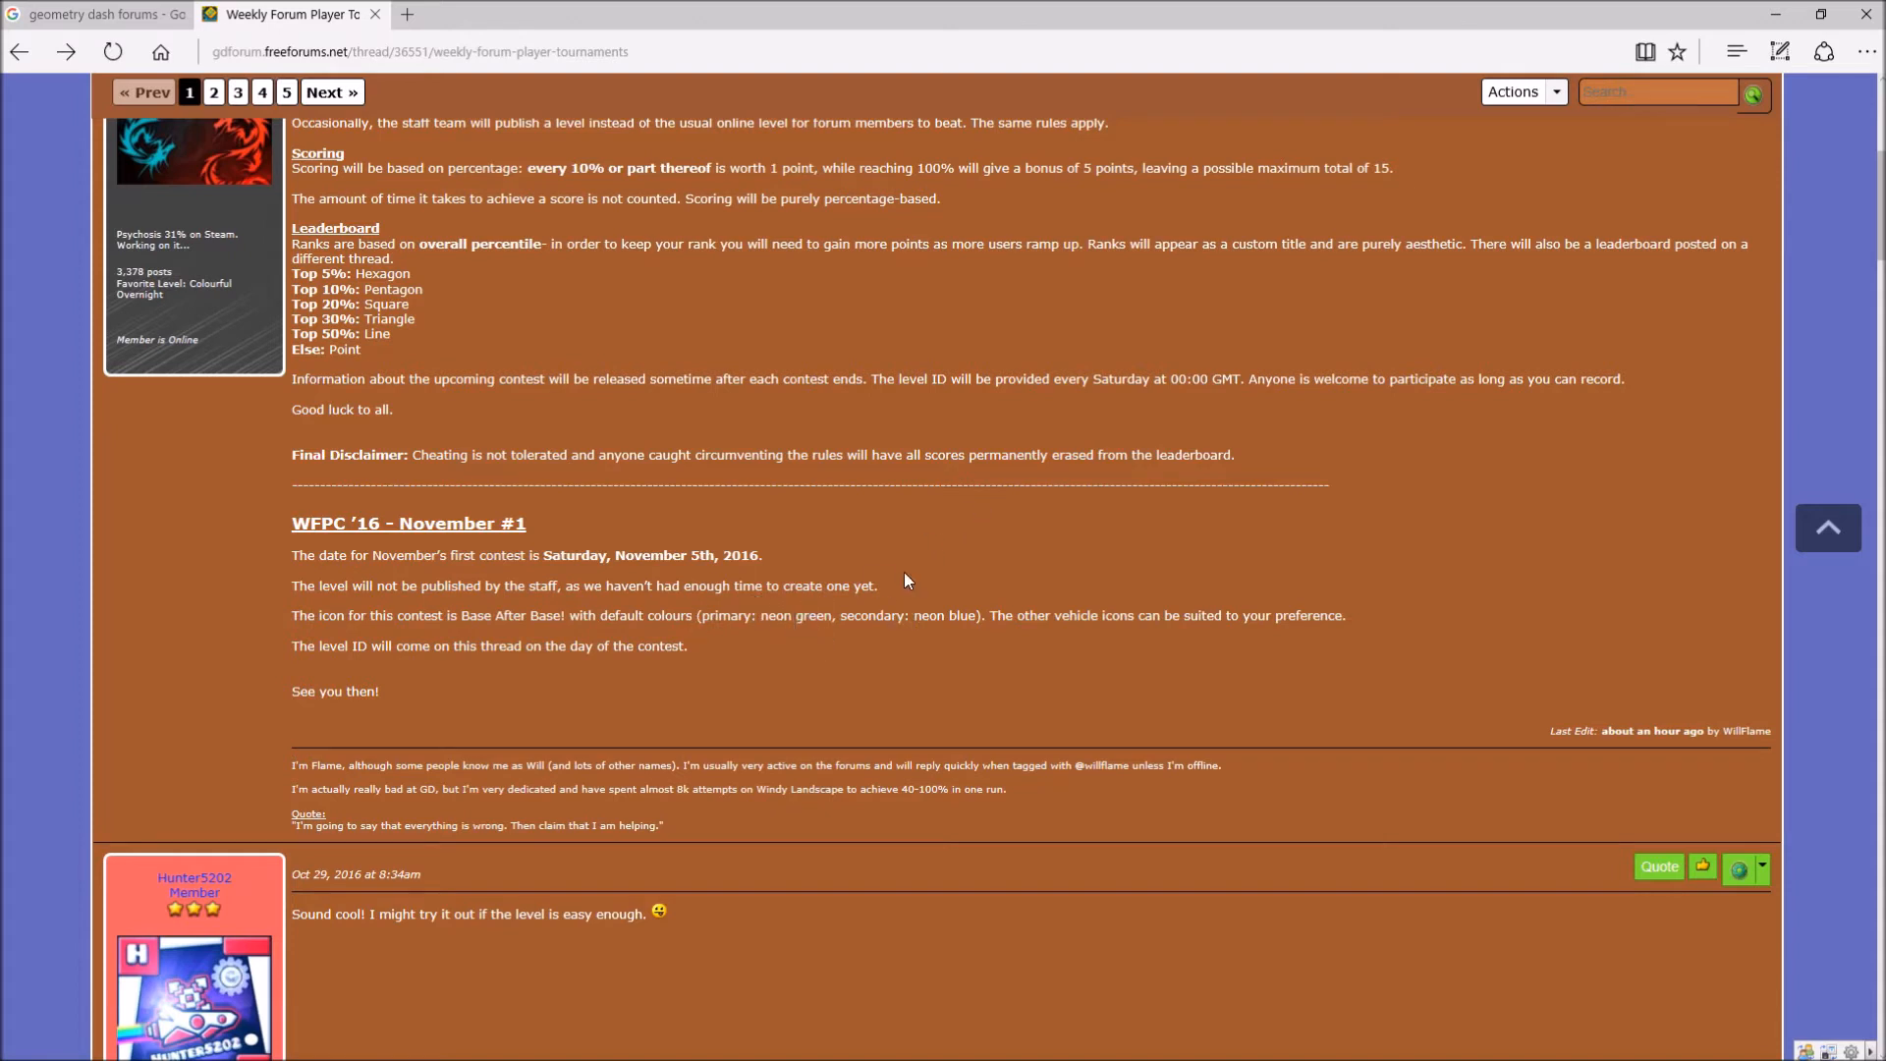
pyautogui.moveTo(938, 668)
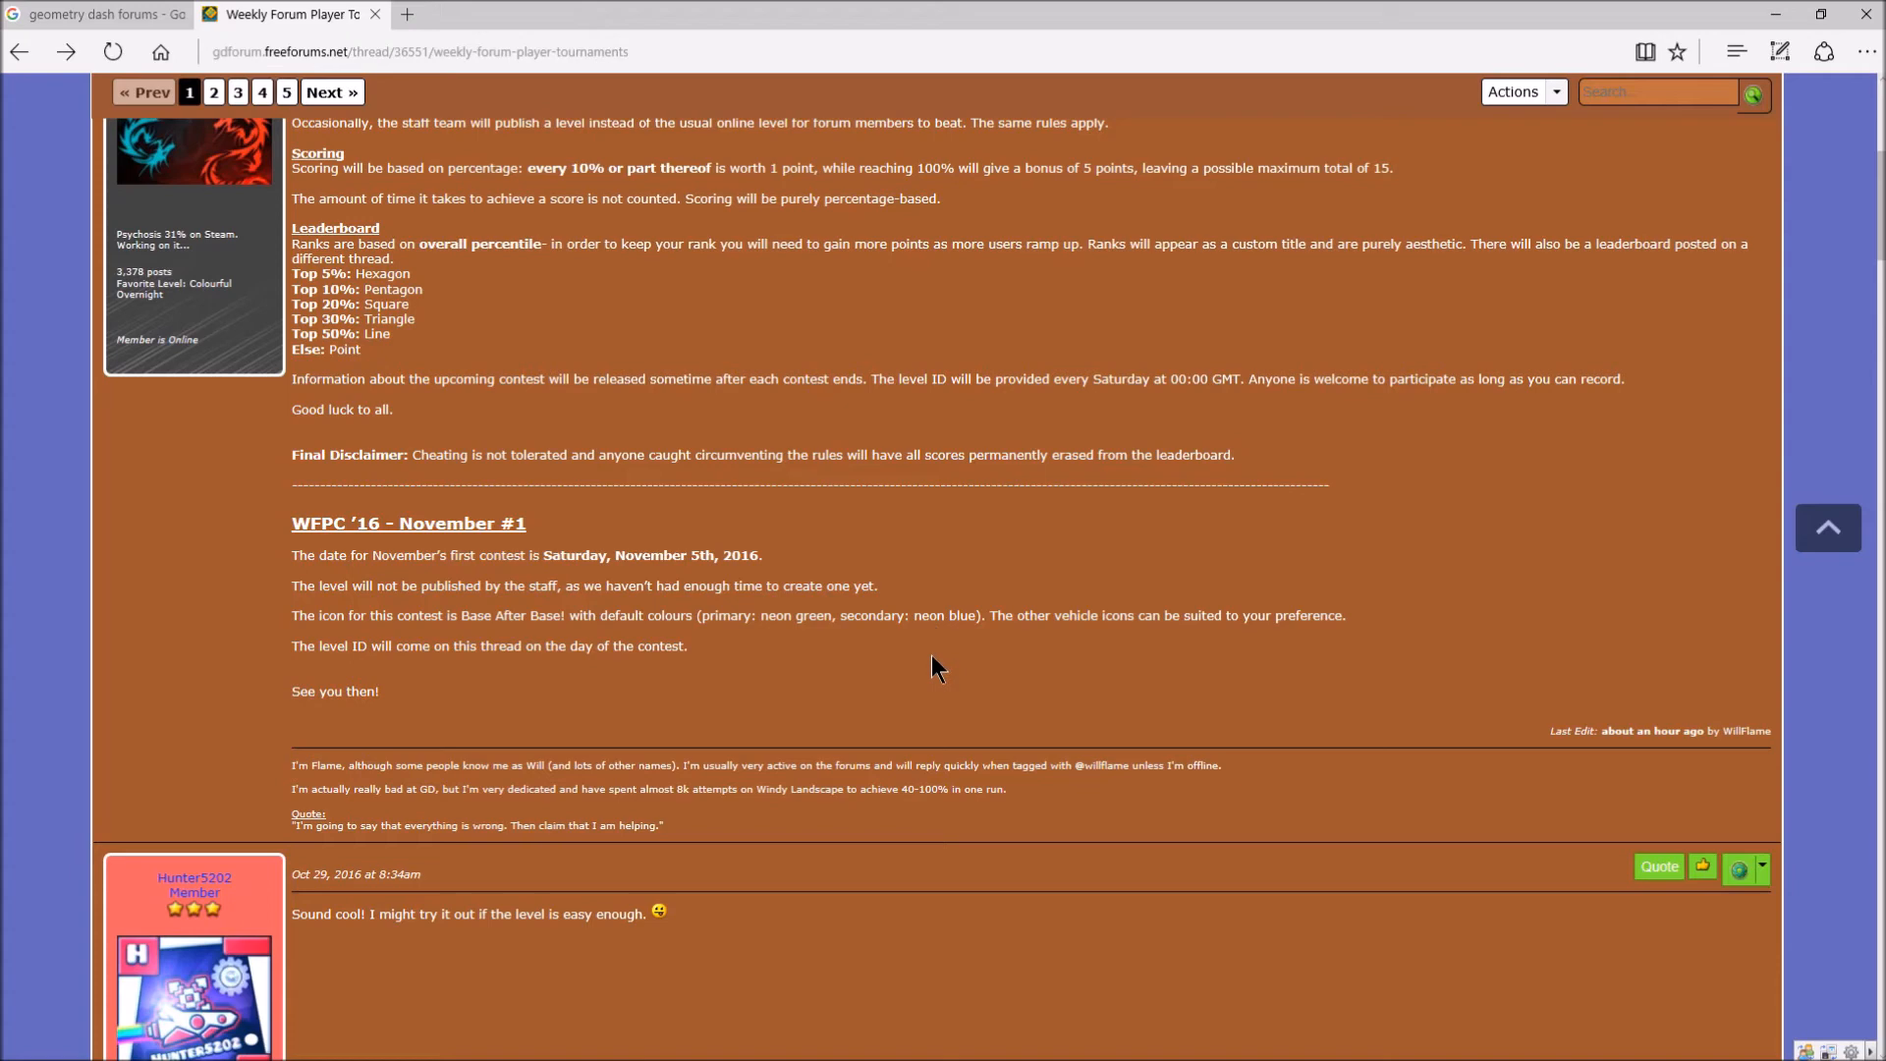
pyautogui.moveTo(890, 647)
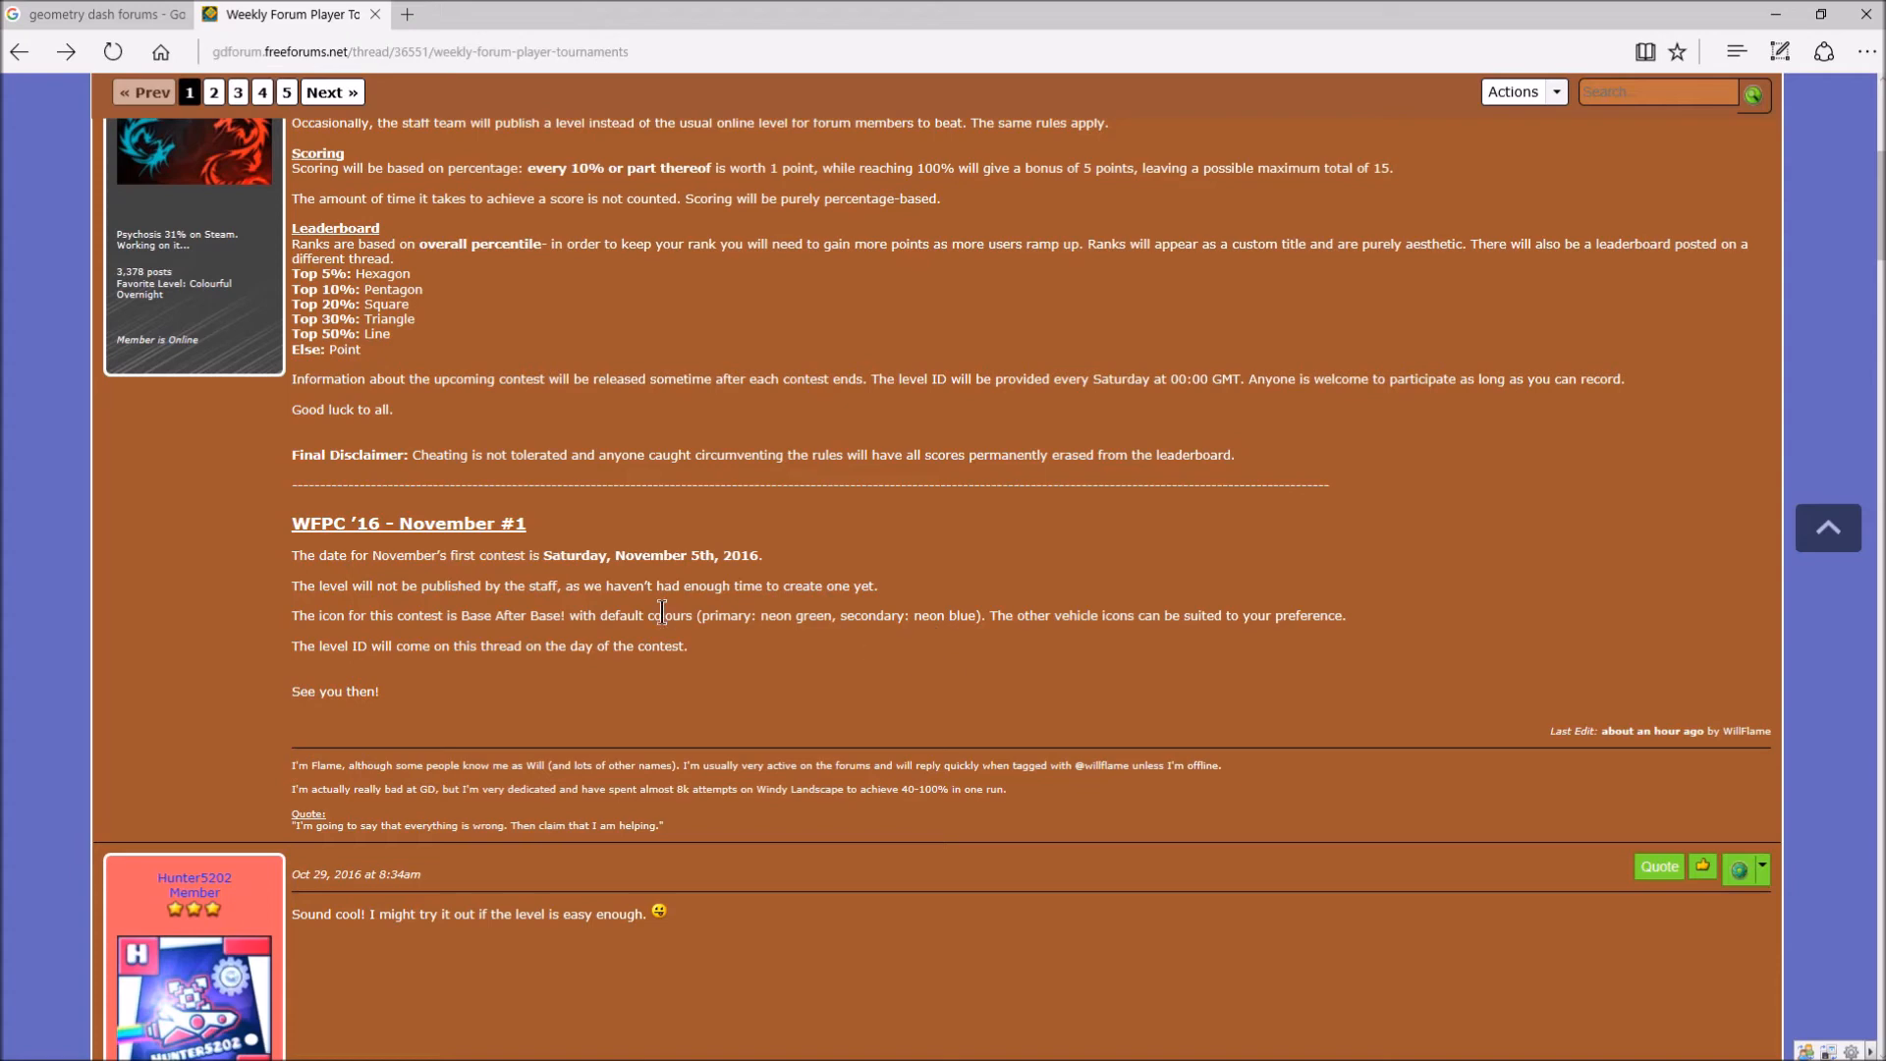
pyautogui.moveTo(462, 615); pyautogui.dragTo(1344, 615)
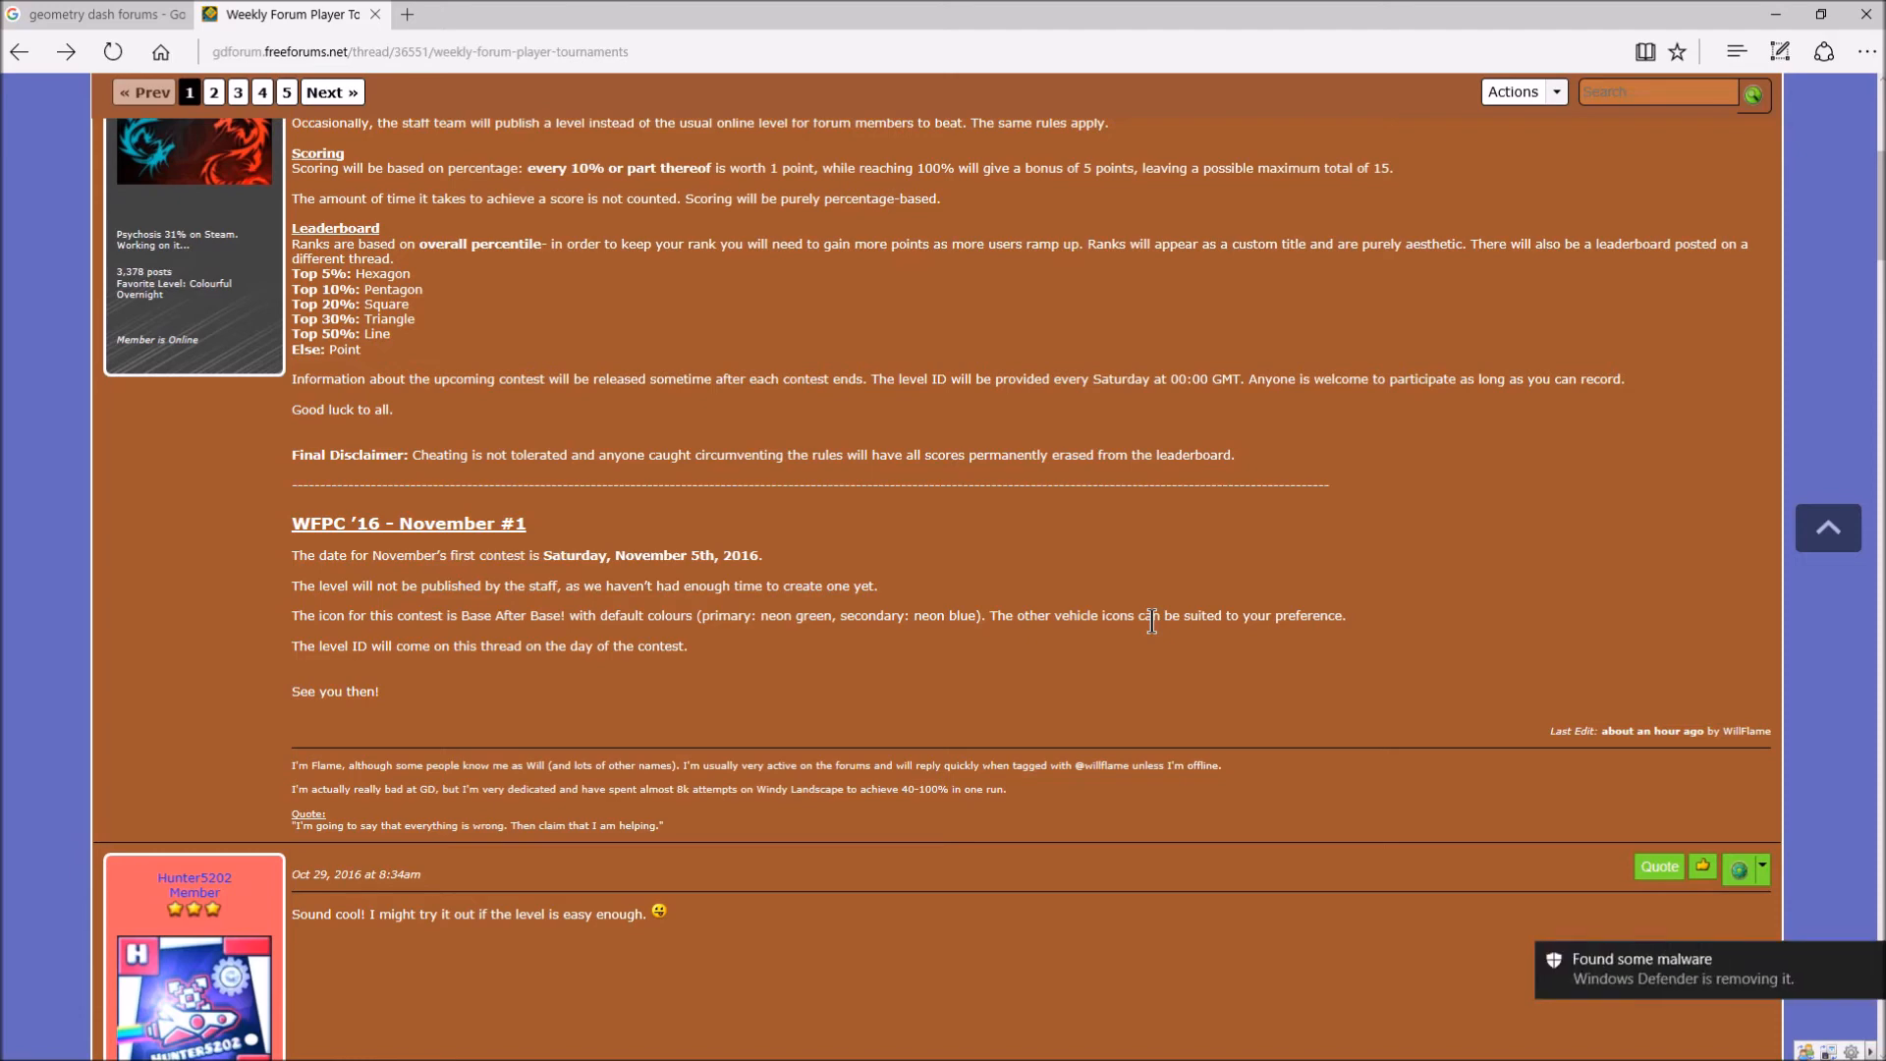
# Step: Scroll past the first replies down to the Quick Reply box
pyautogui.scroll(-3)
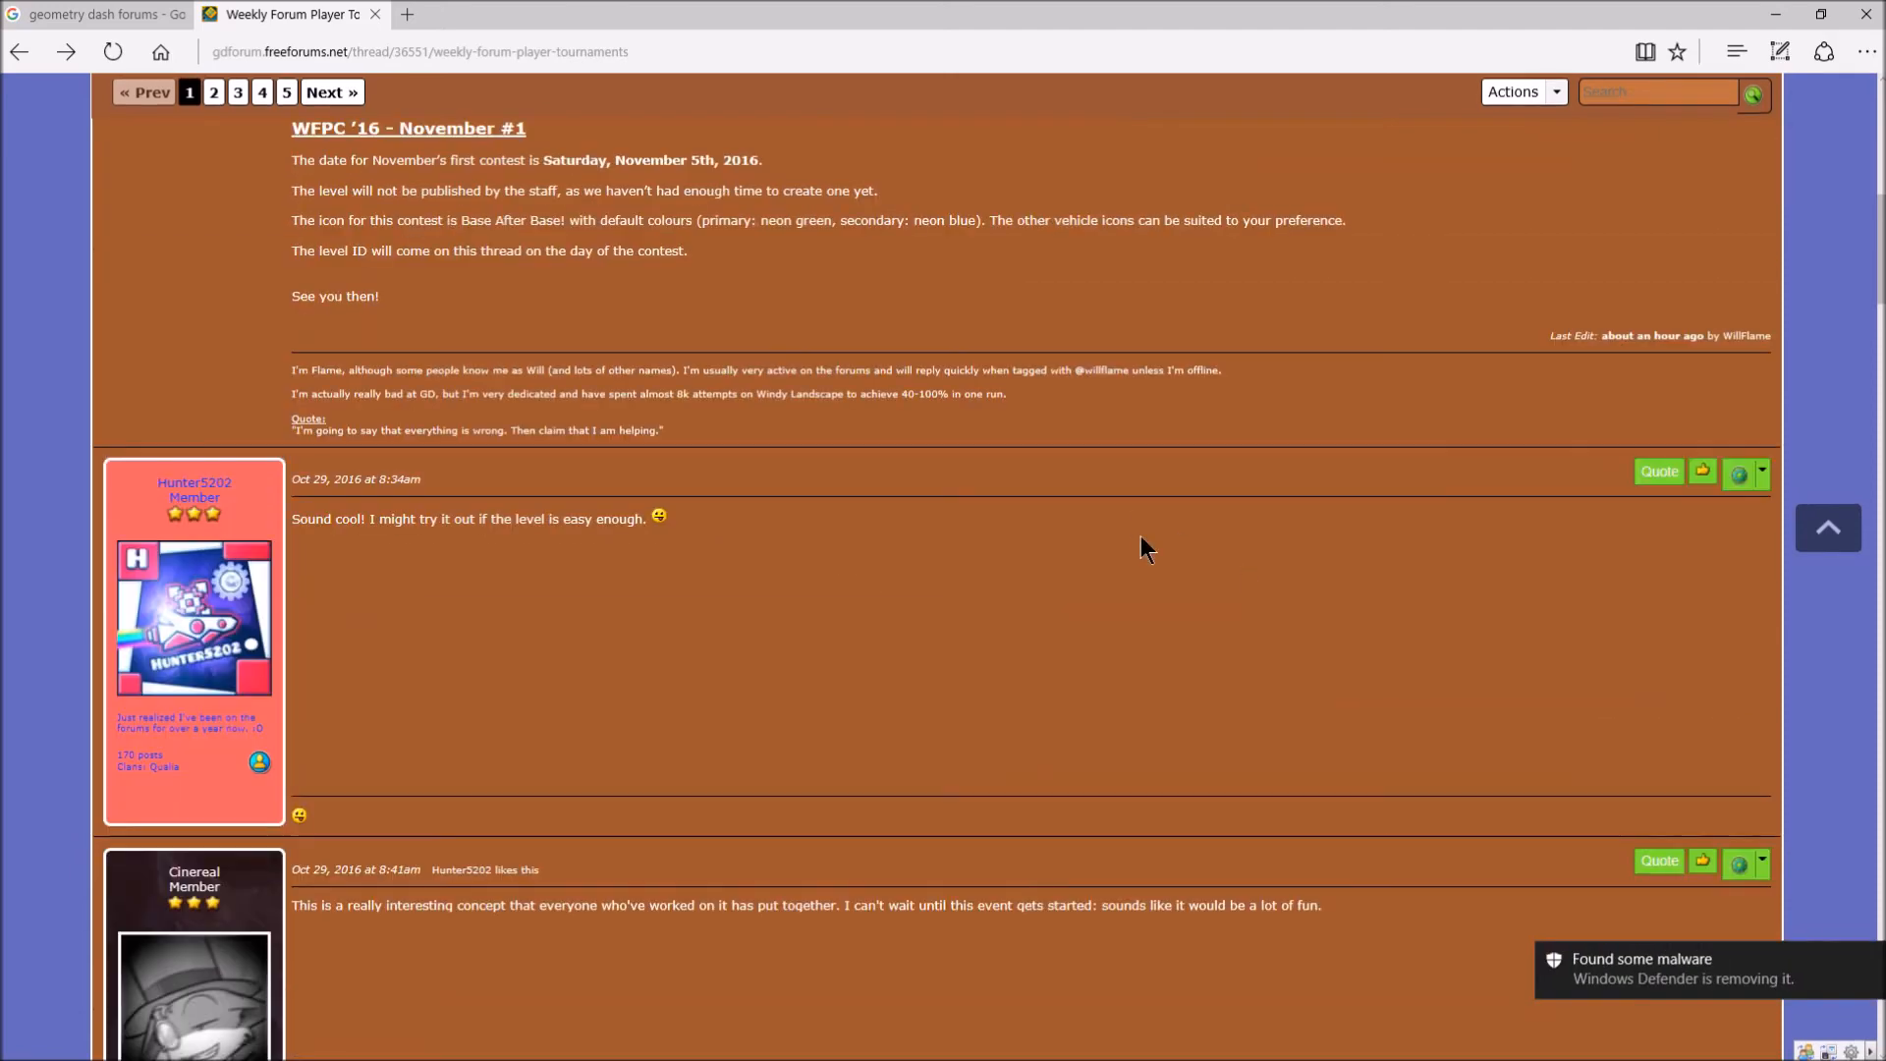
pyautogui.doubleClick(316, 519)
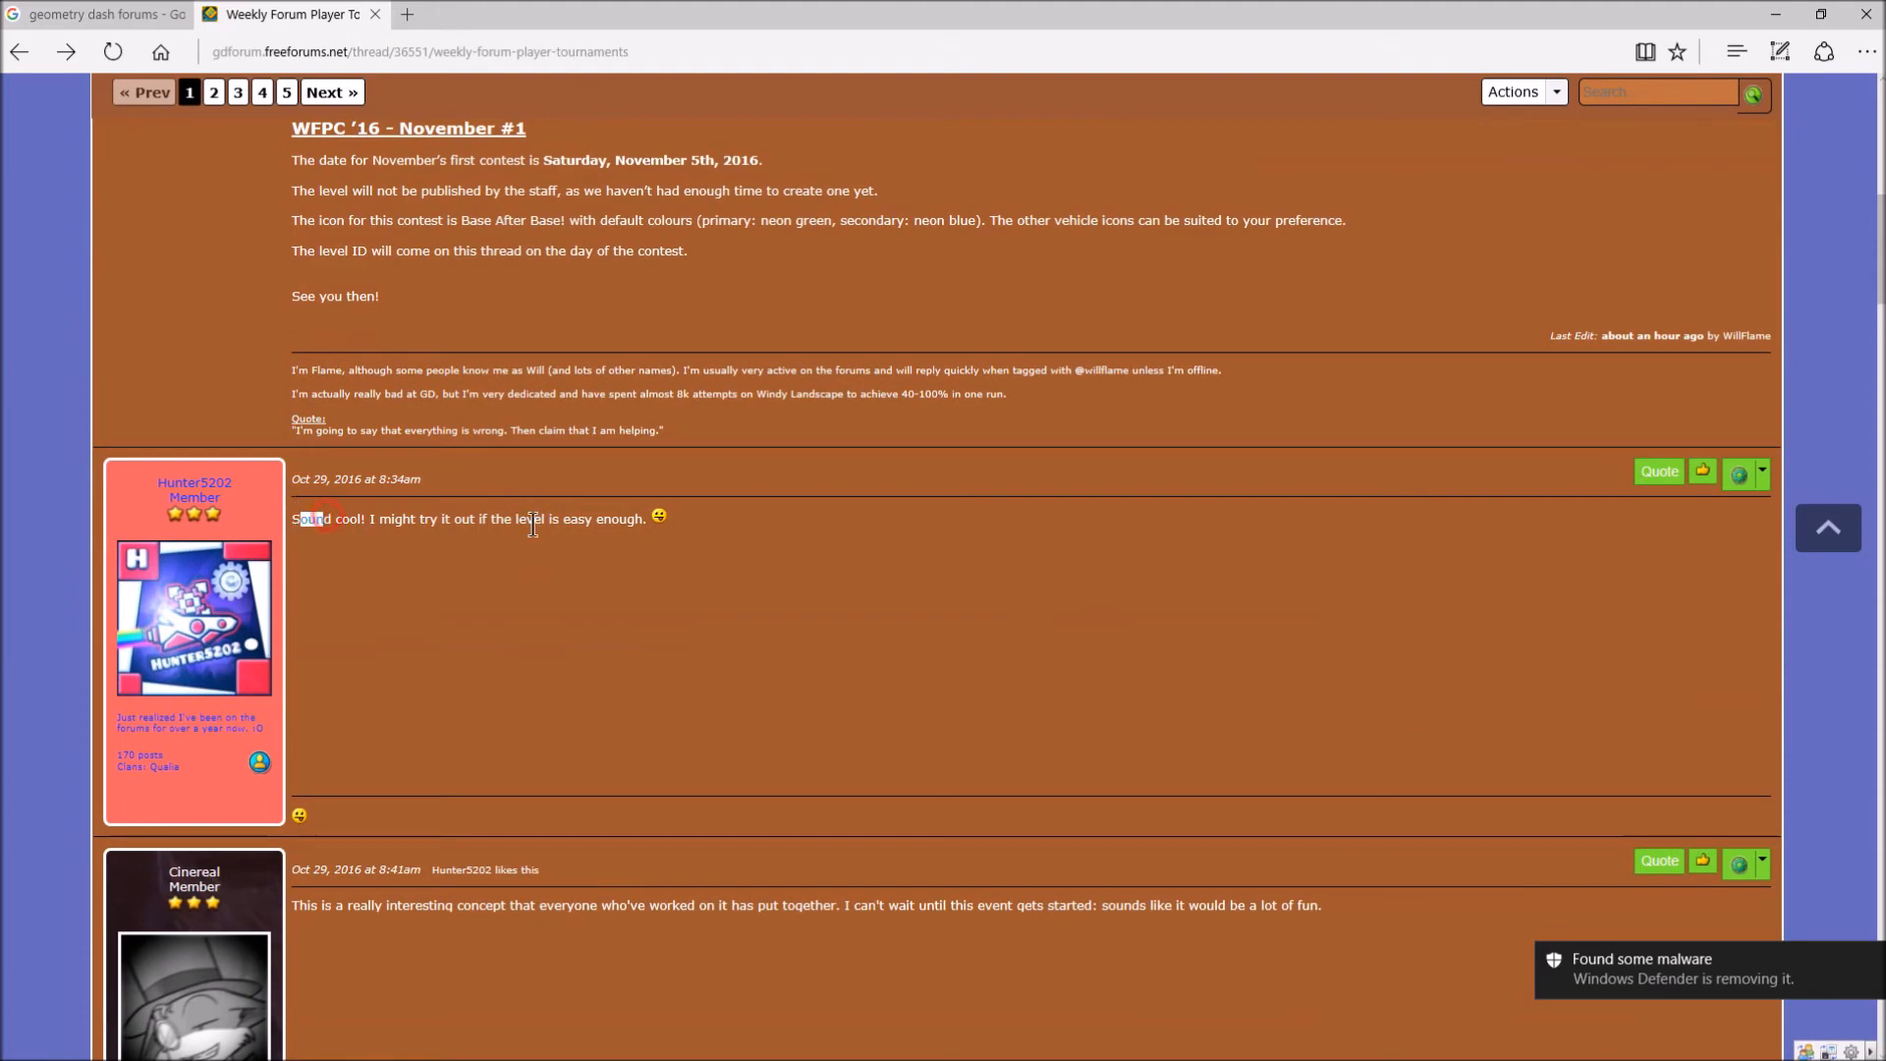
pyautogui.scroll(-3)
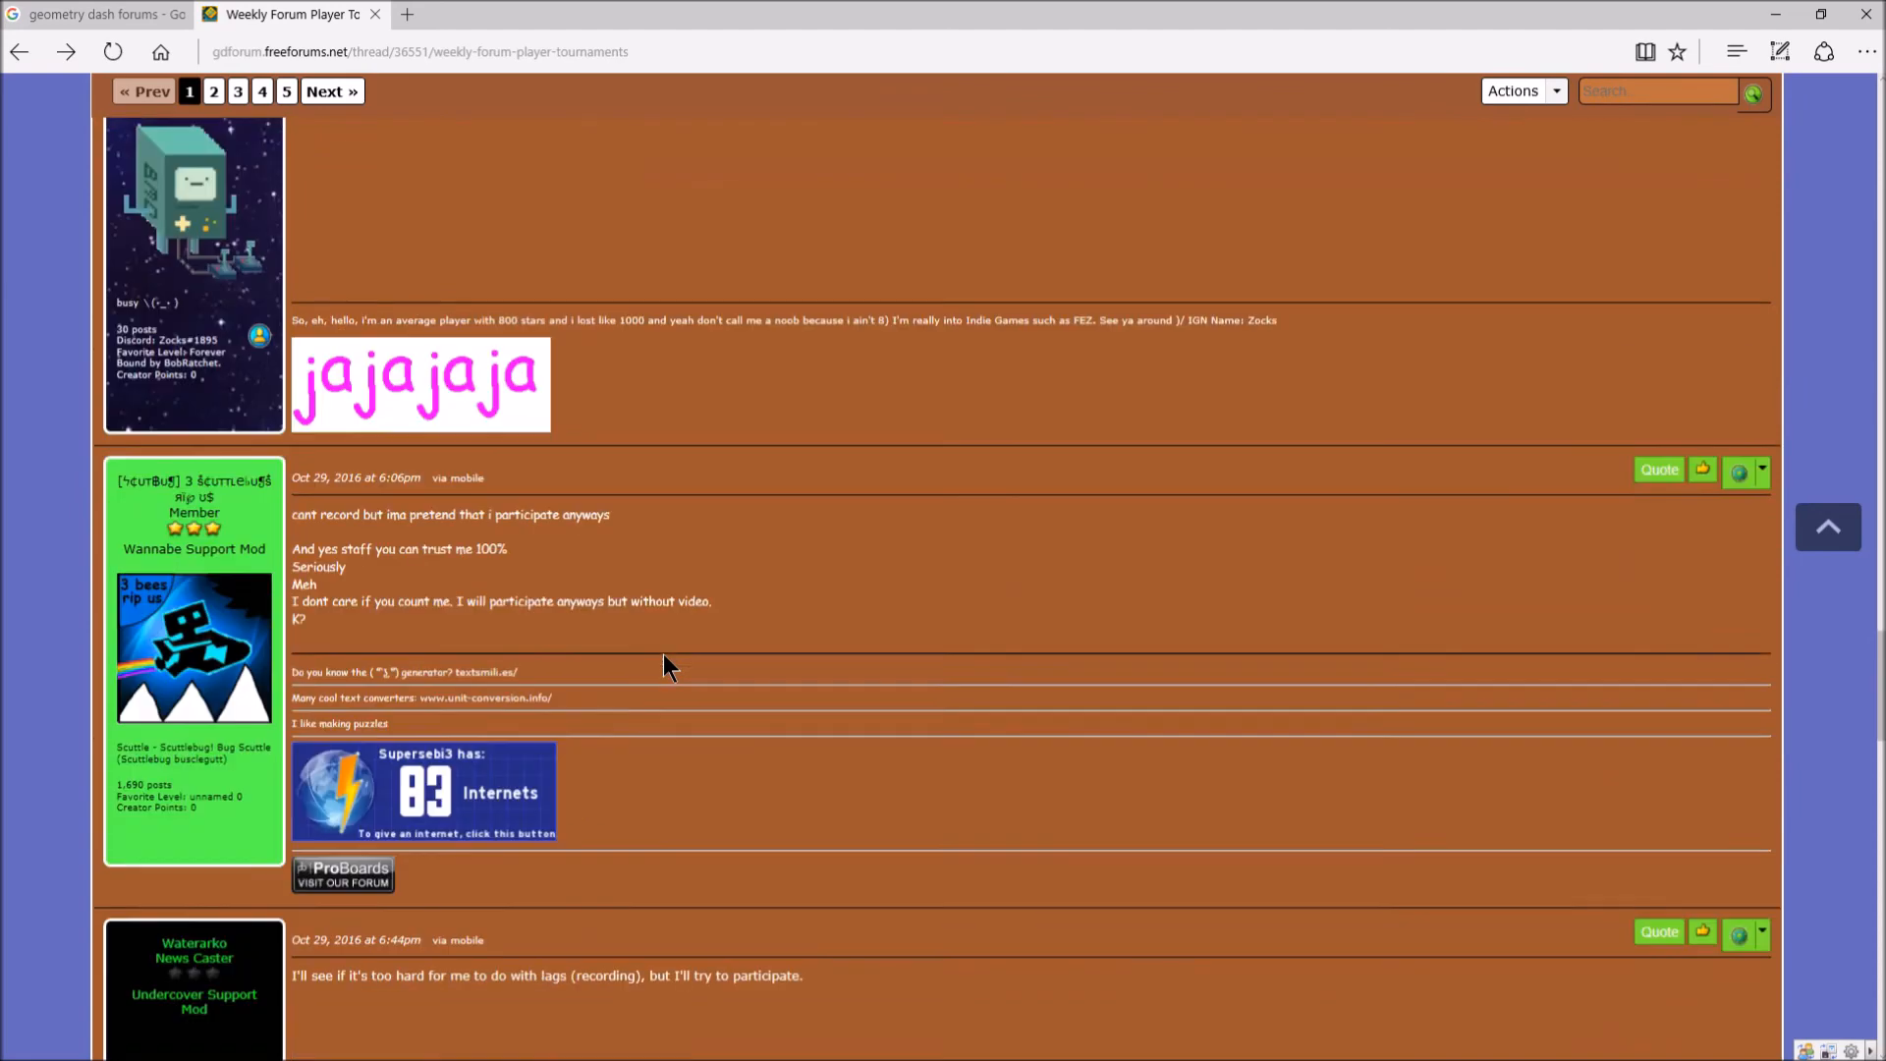
pyautogui.scroll(-3)
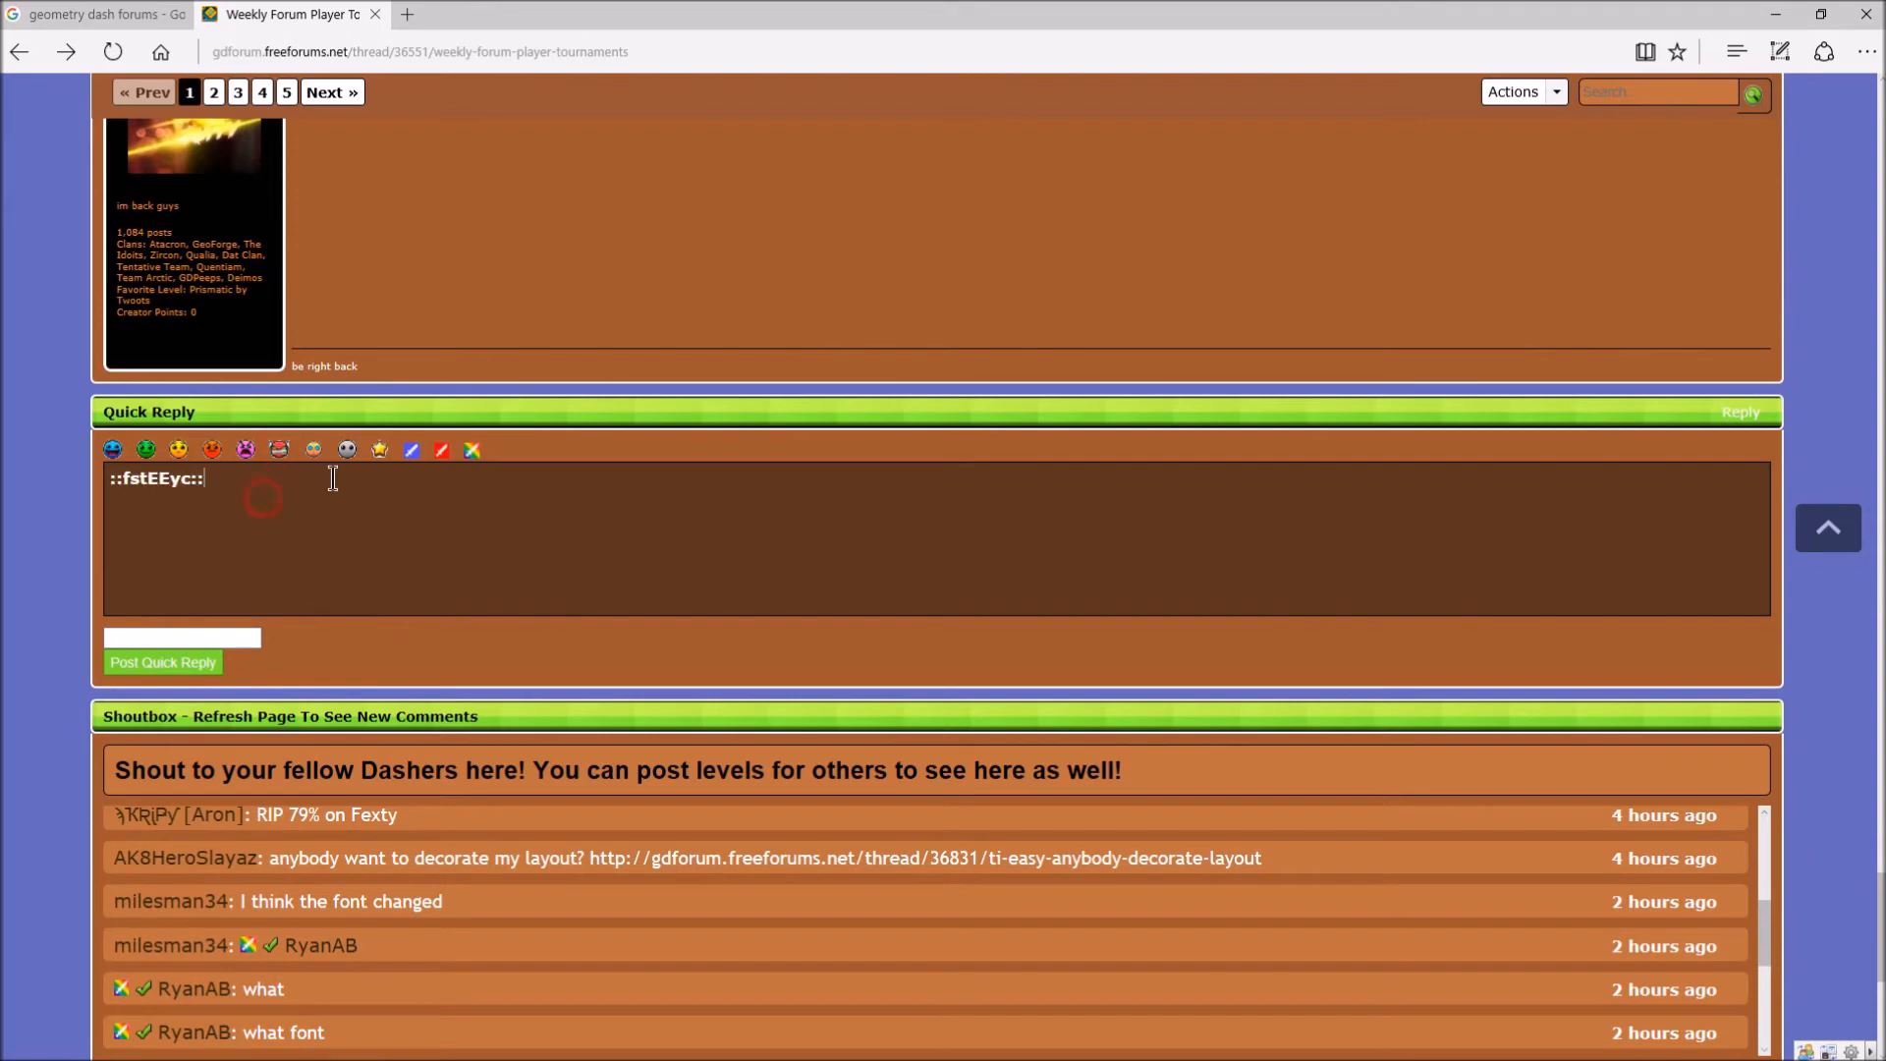
# Step: Type the quick reply "I'm gonna enter ;)" and load page 2
pyautogui.write('IO')
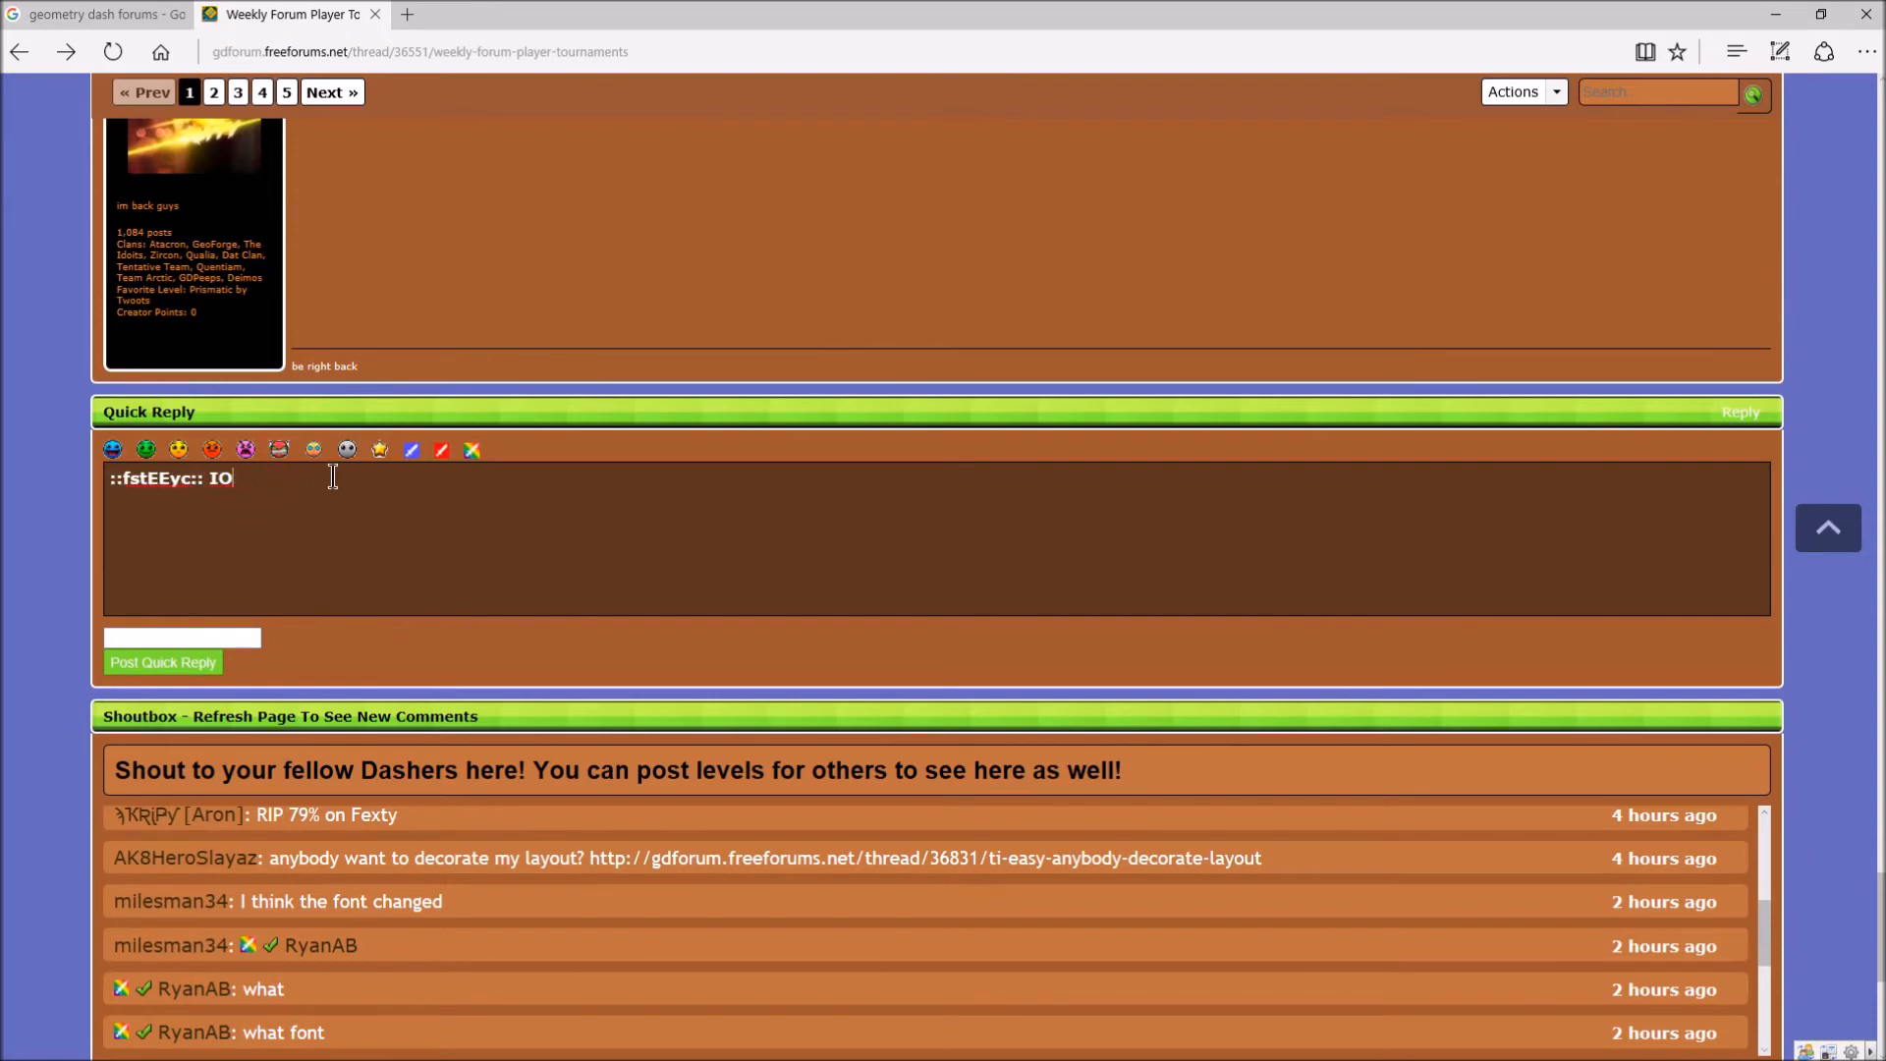
pyautogui.write("I'm gonna")
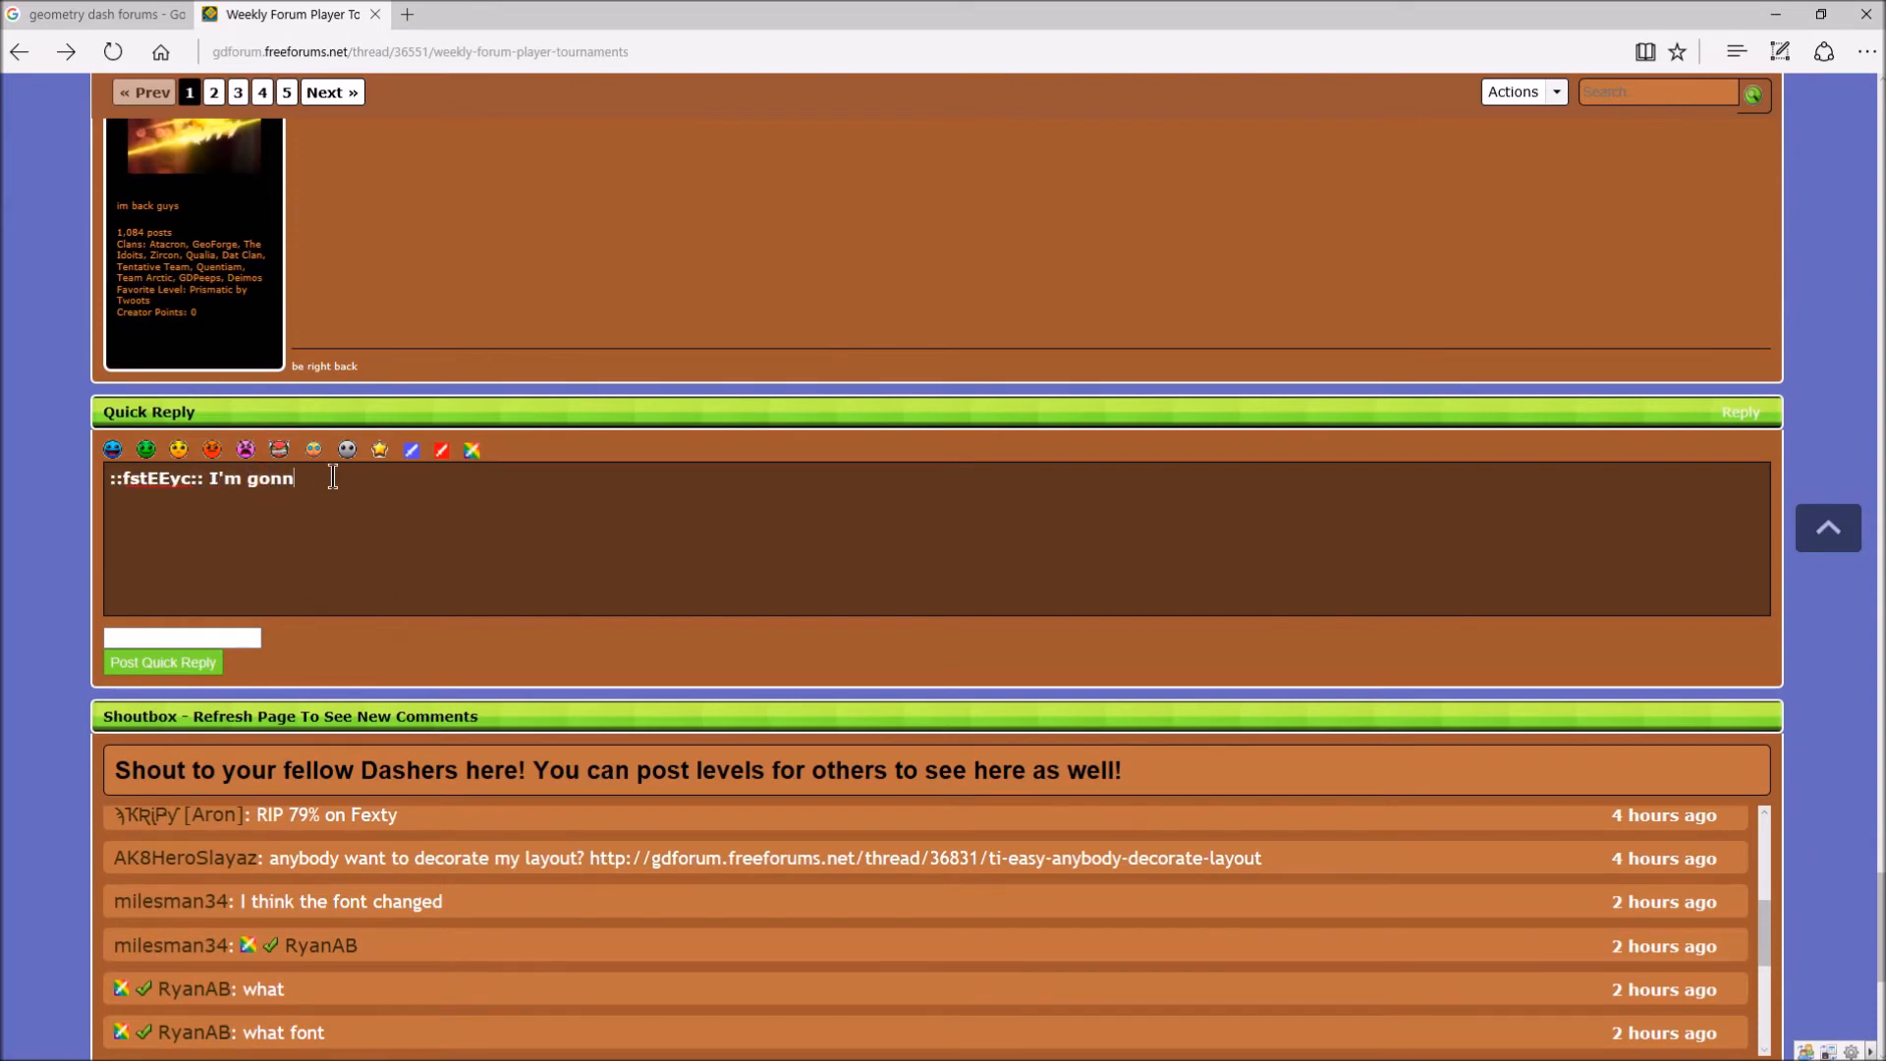
pyautogui.write('a enter')
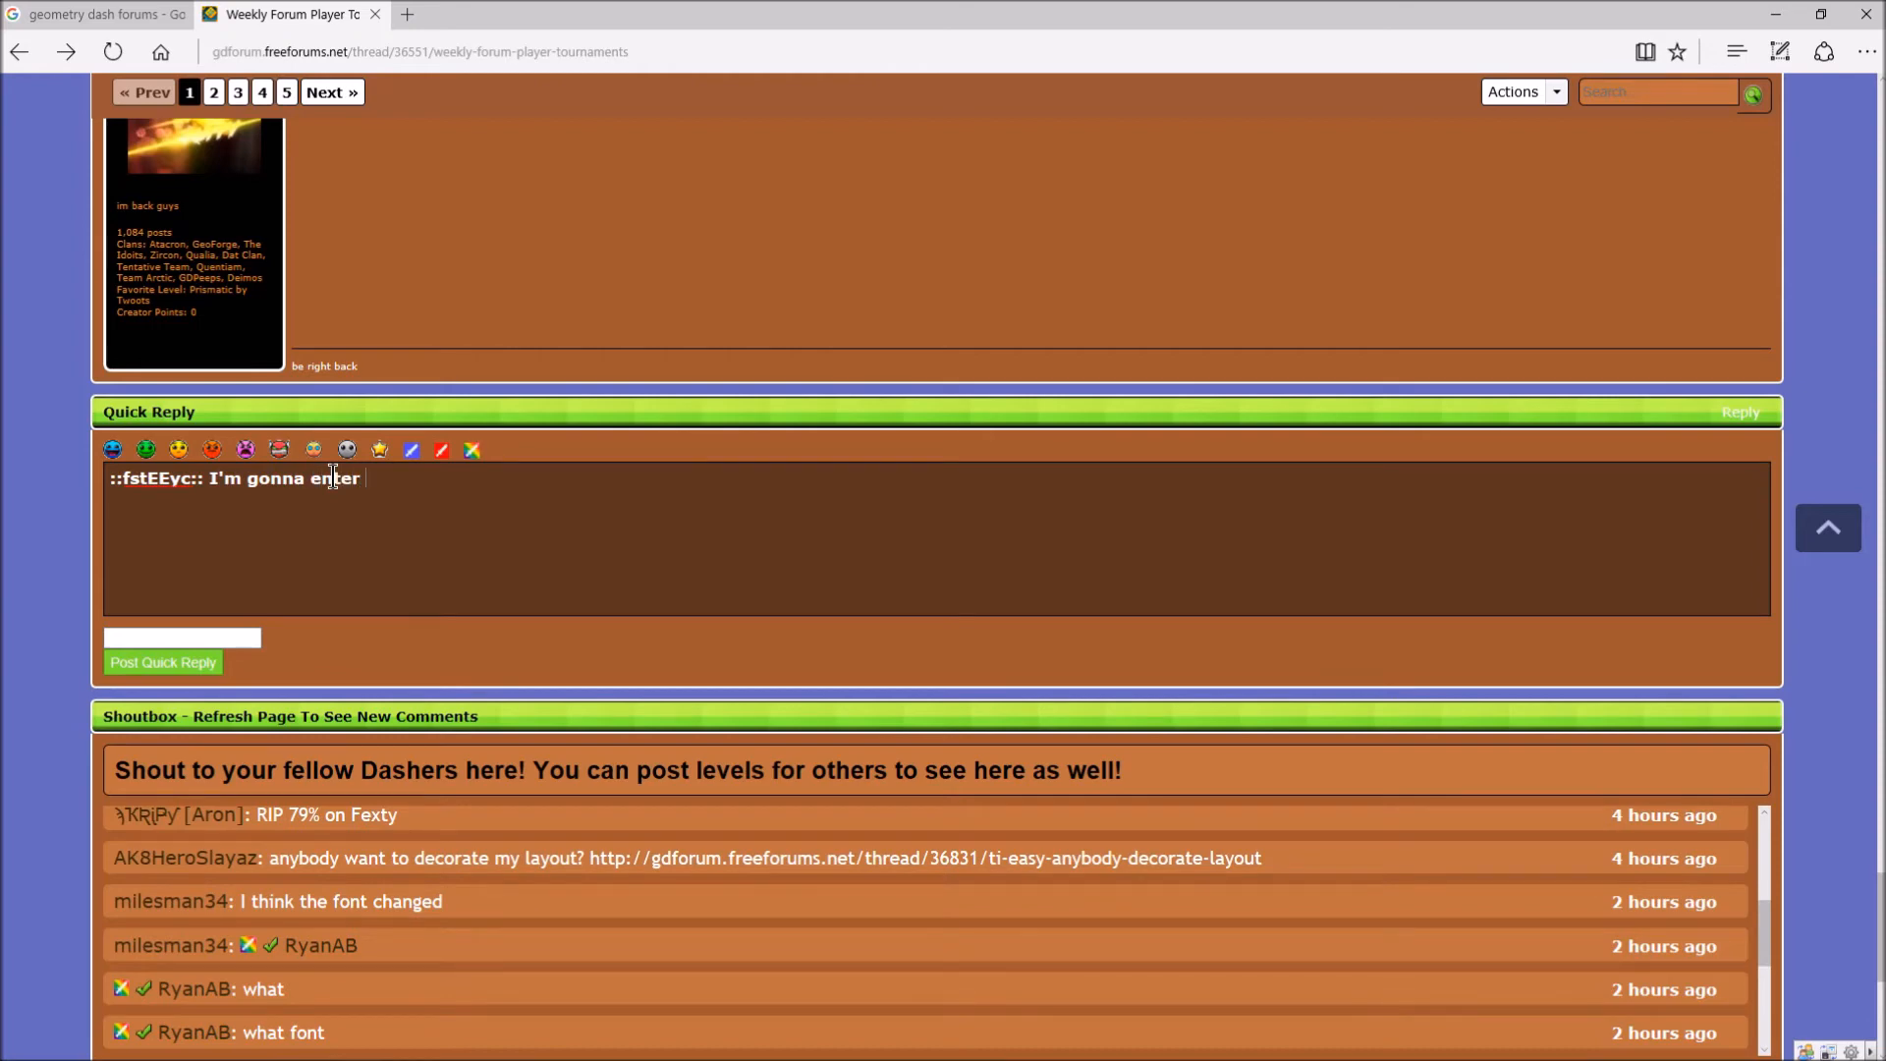
pyautogui.write(';)')
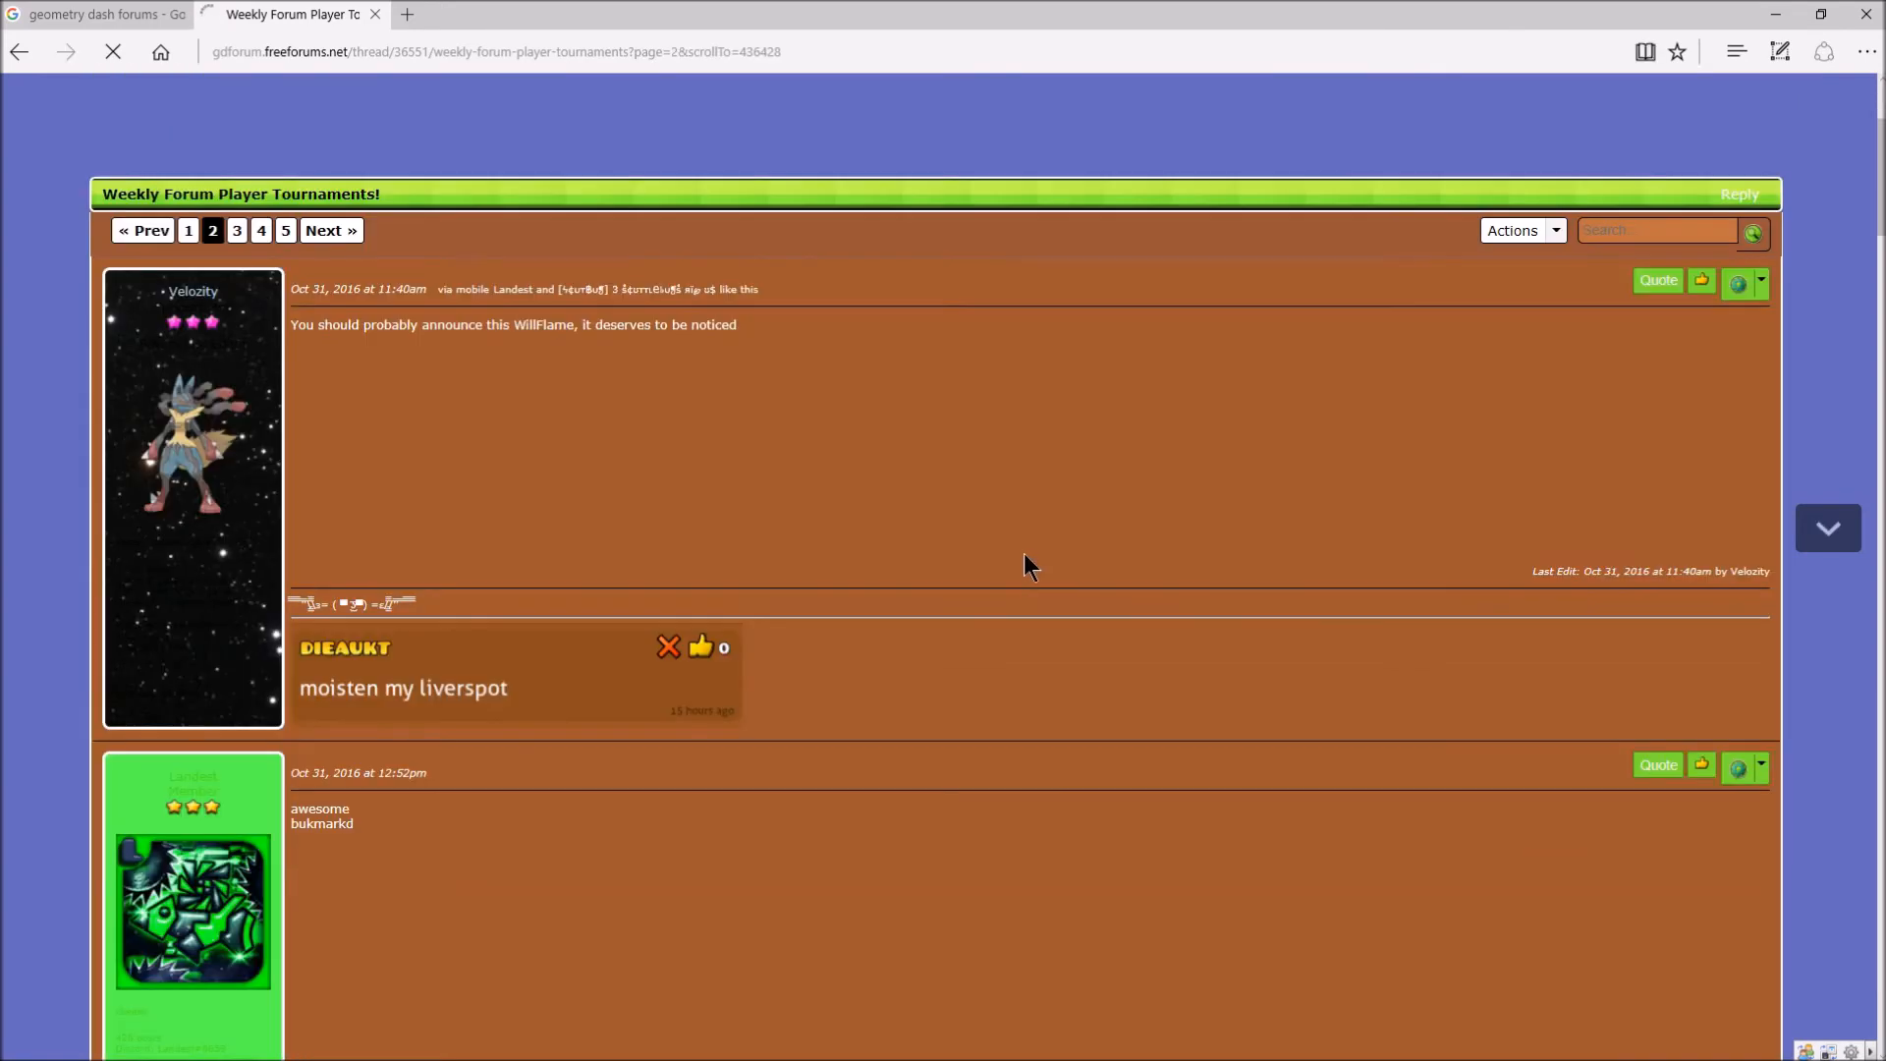
# Step: Reload page 1 of the thread to view the opening post's Overview, Scoring and Leaderboard
pyautogui.scroll(-3)
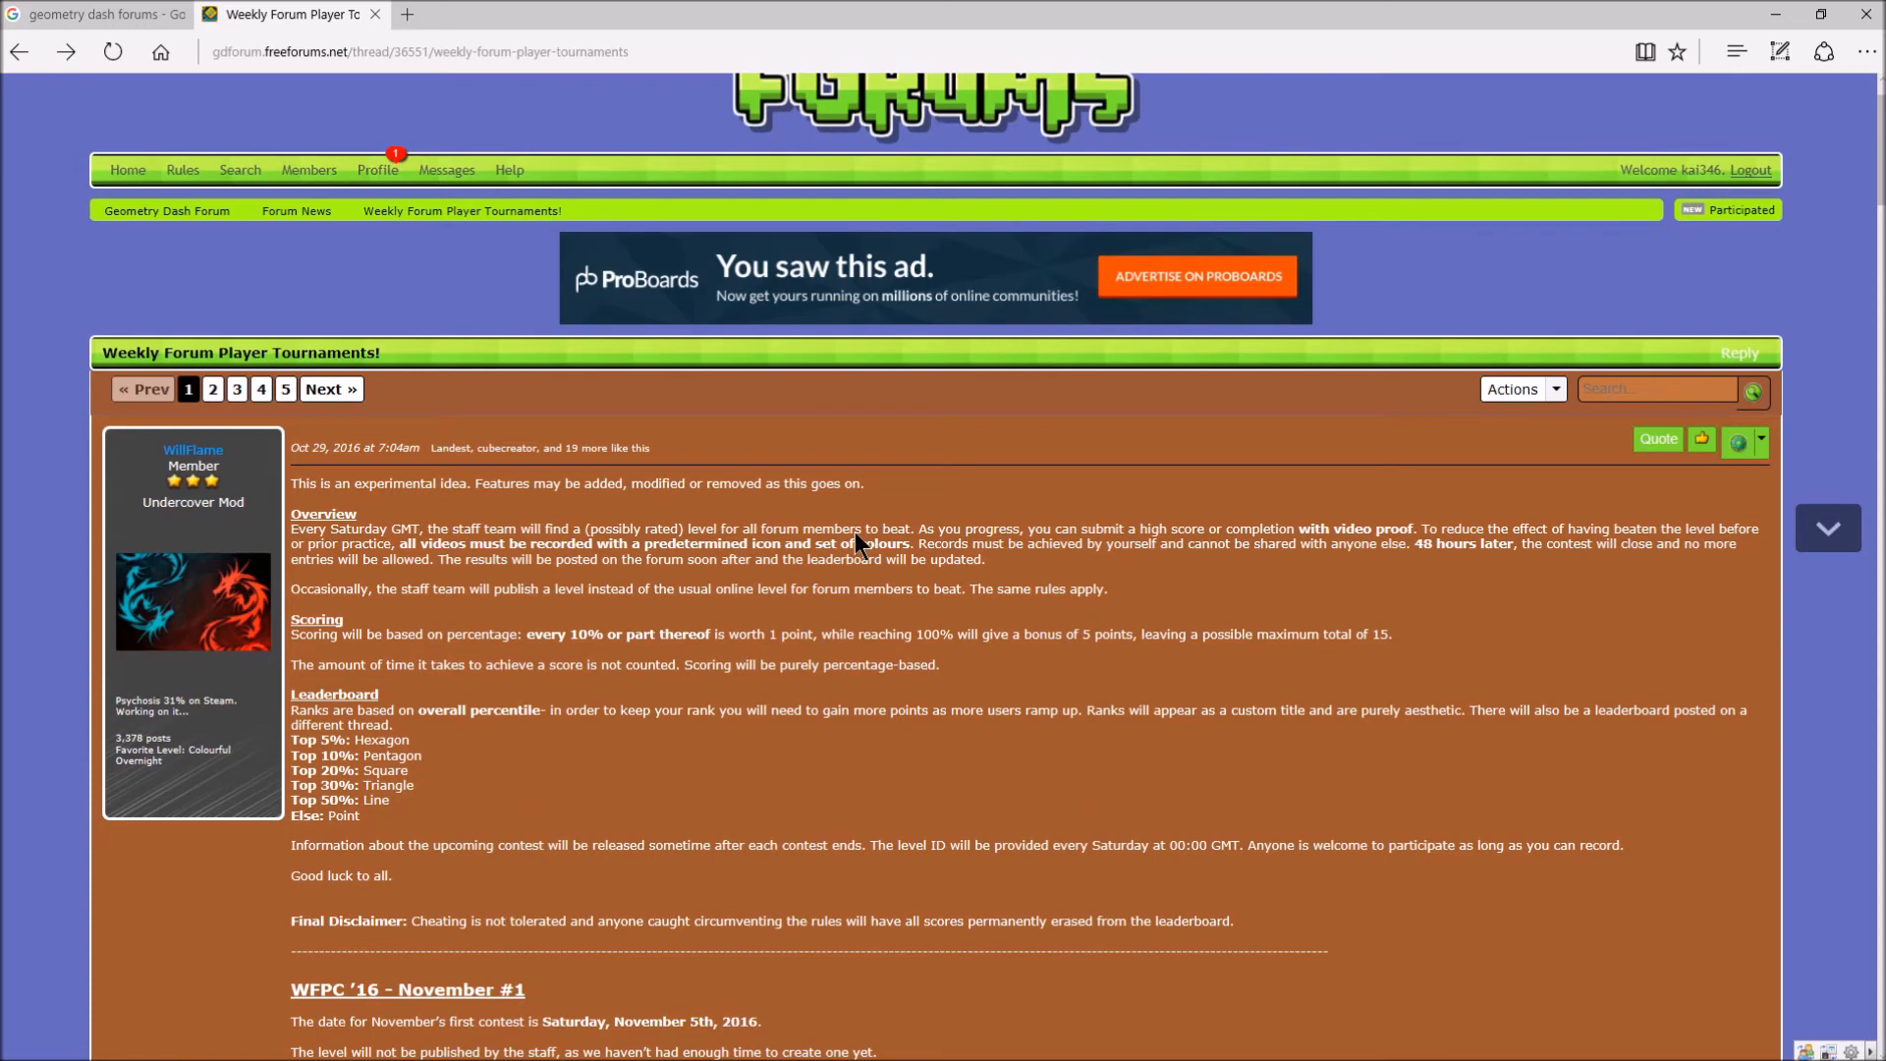
pyautogui.moveTo(1060, 778)
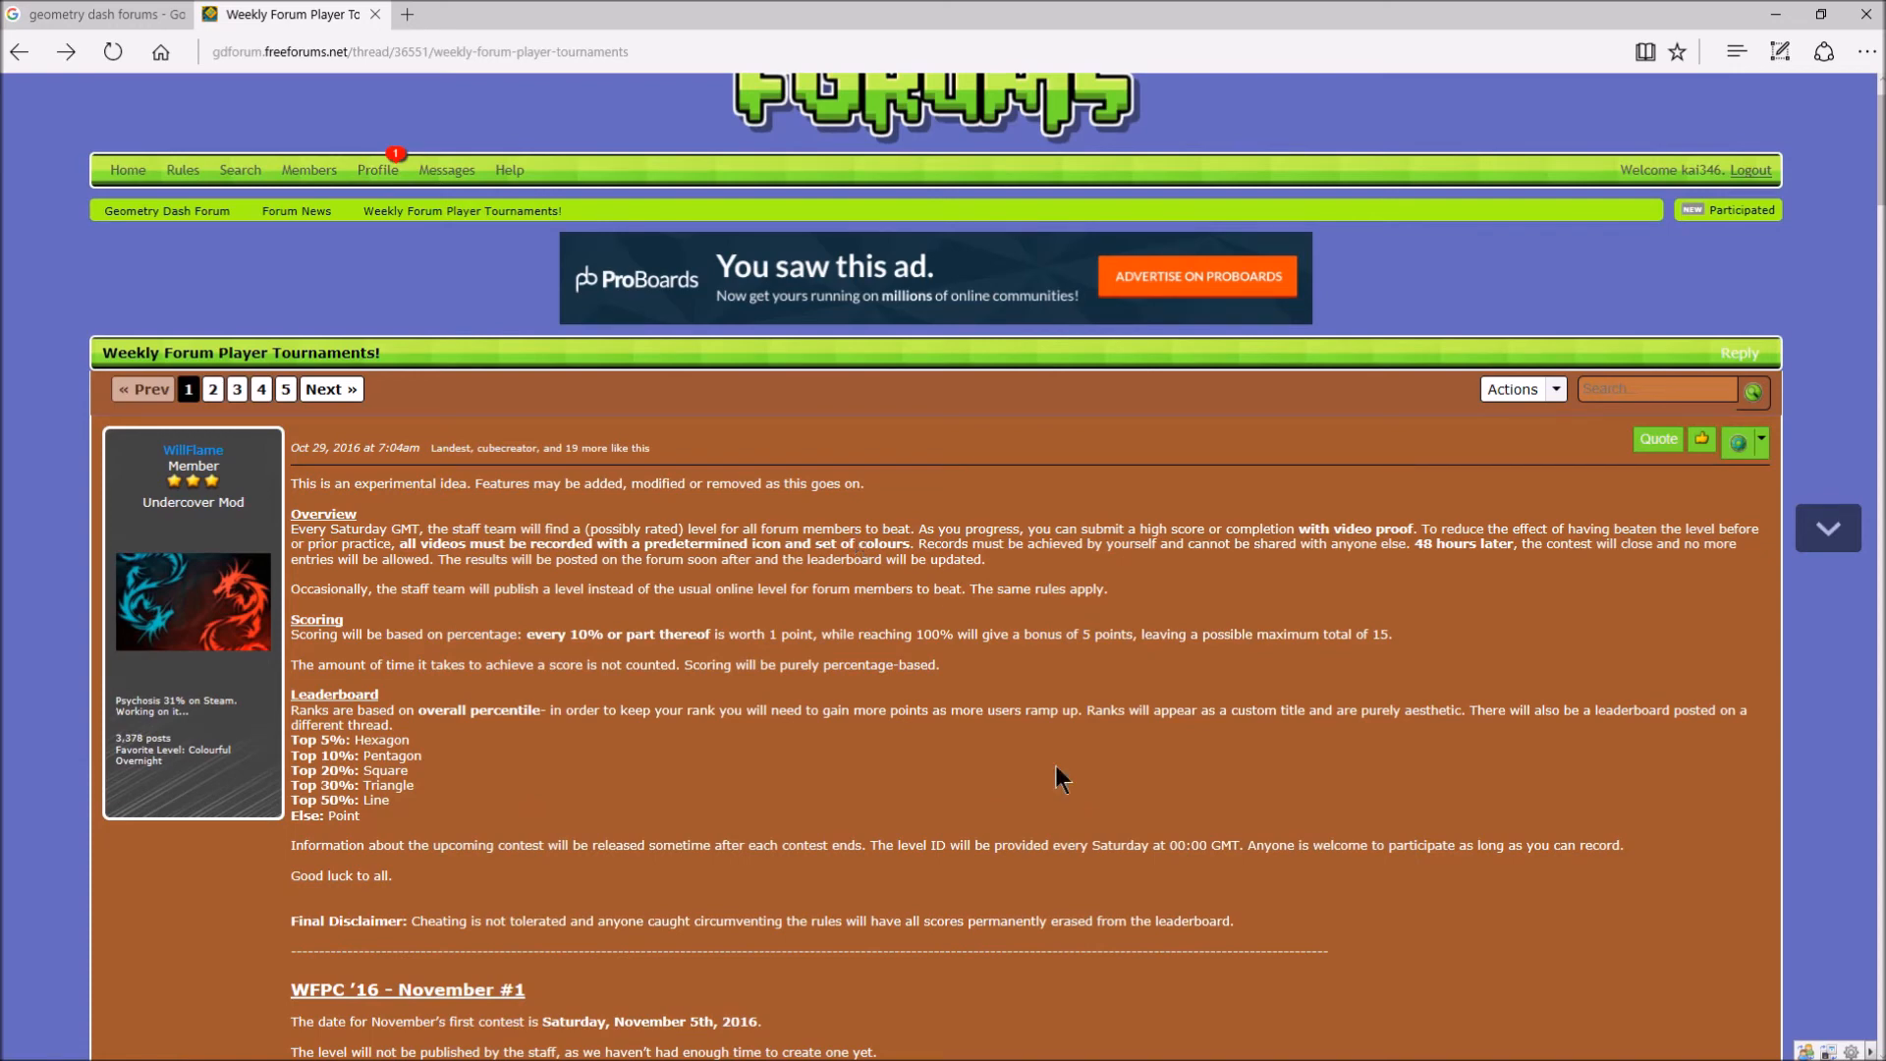
pyautogui.moveTo(743, 566)
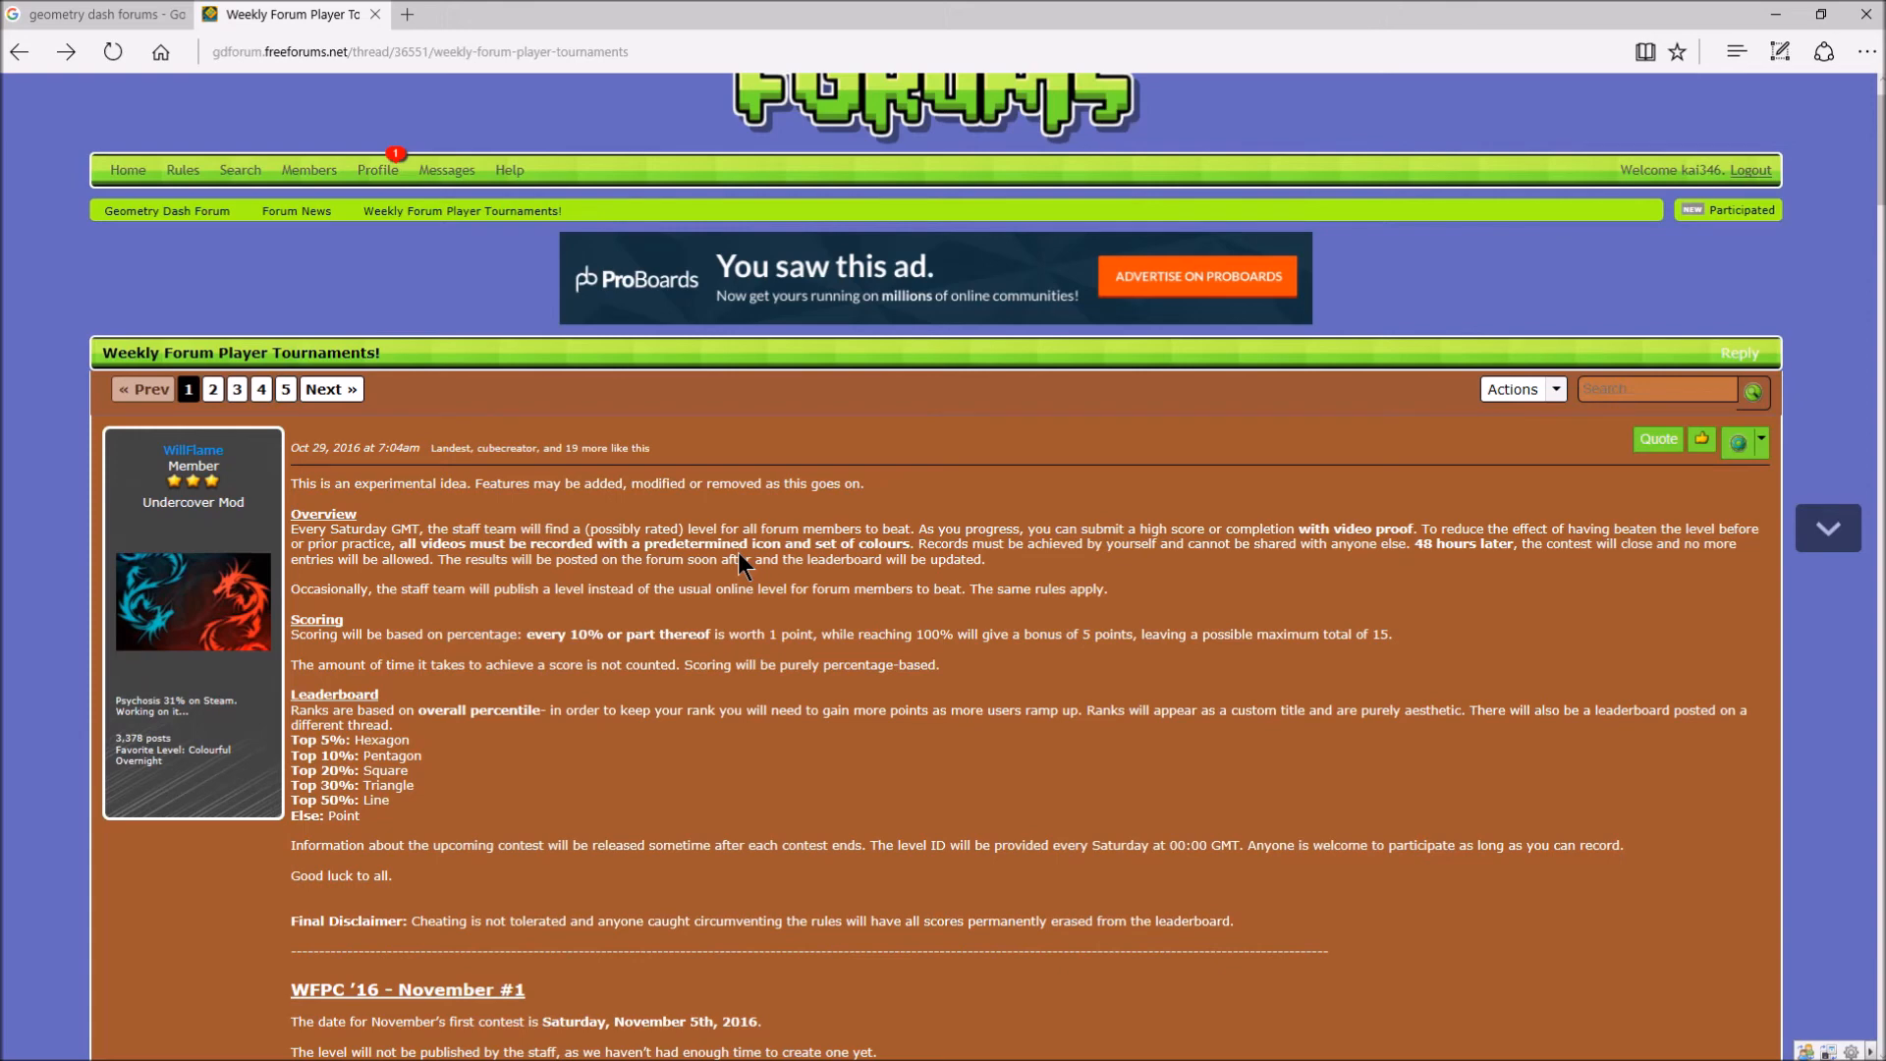
pyautogui.moveTo(607, 619)
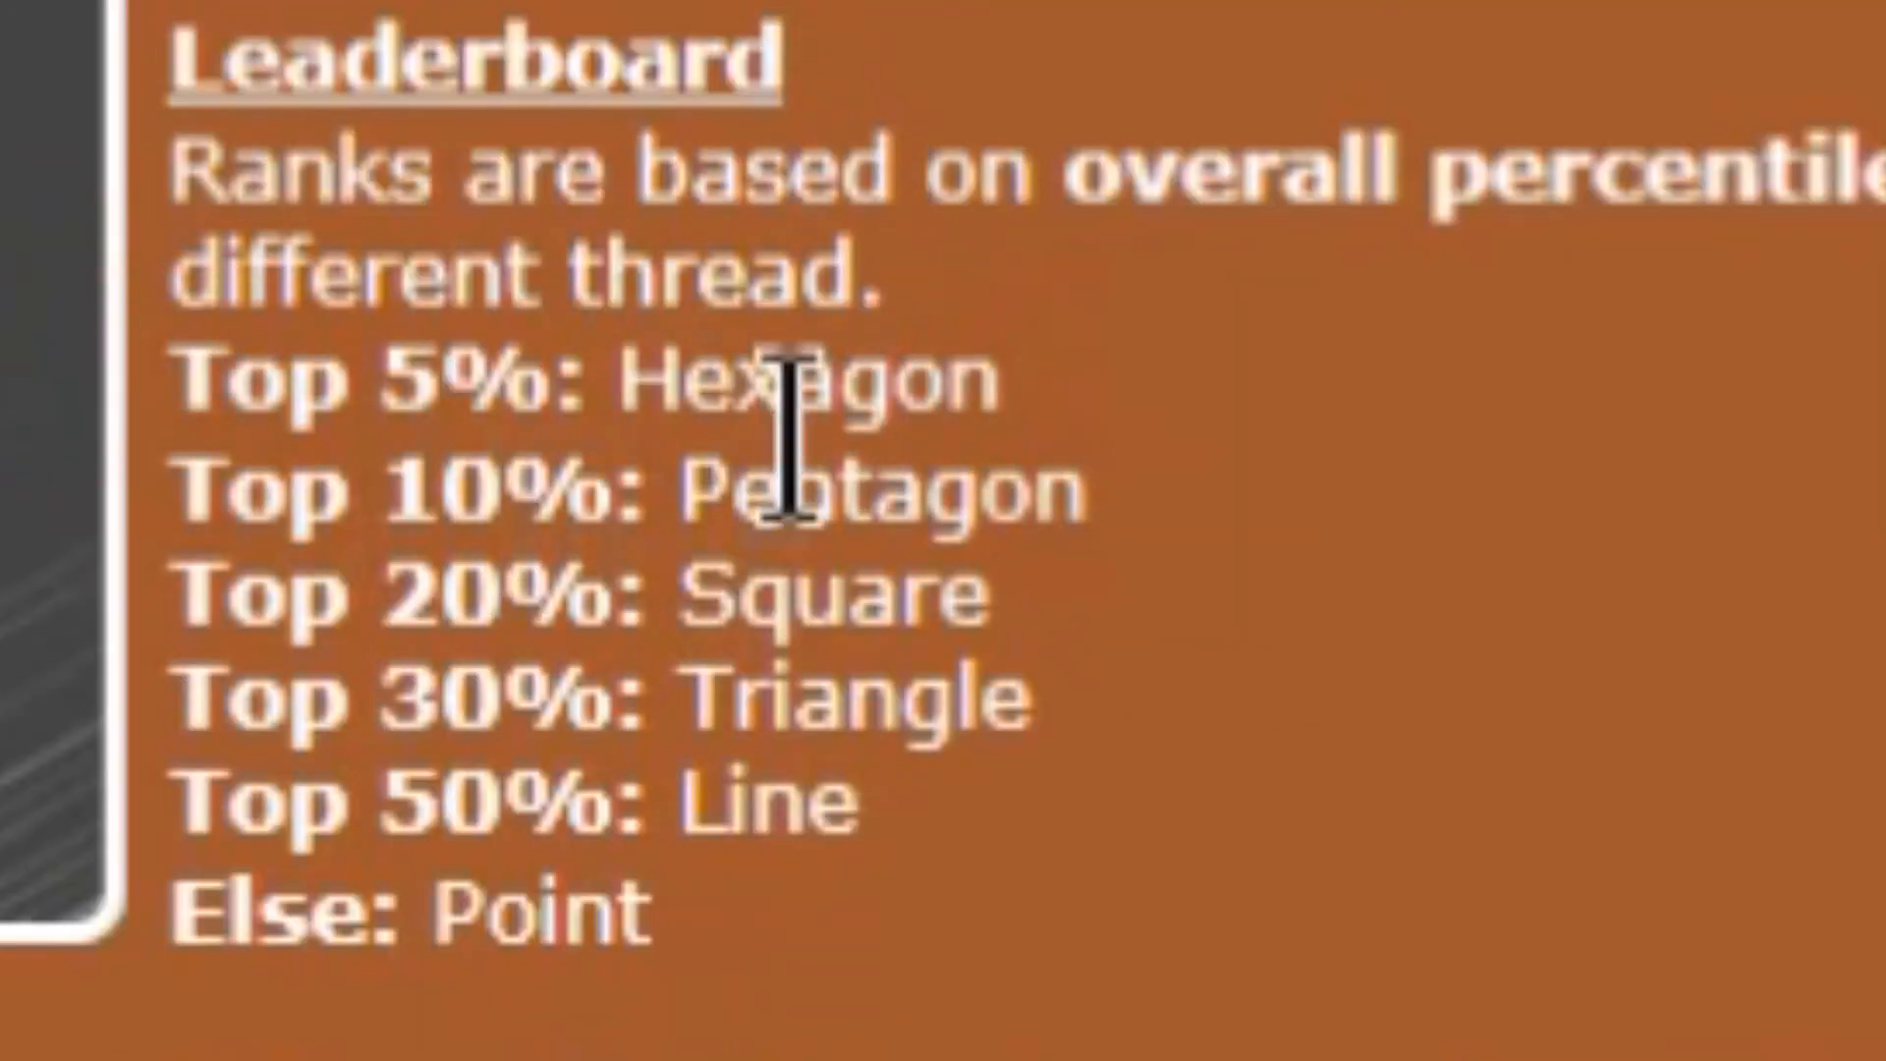
pyautogui.moveTo(1082, 686)
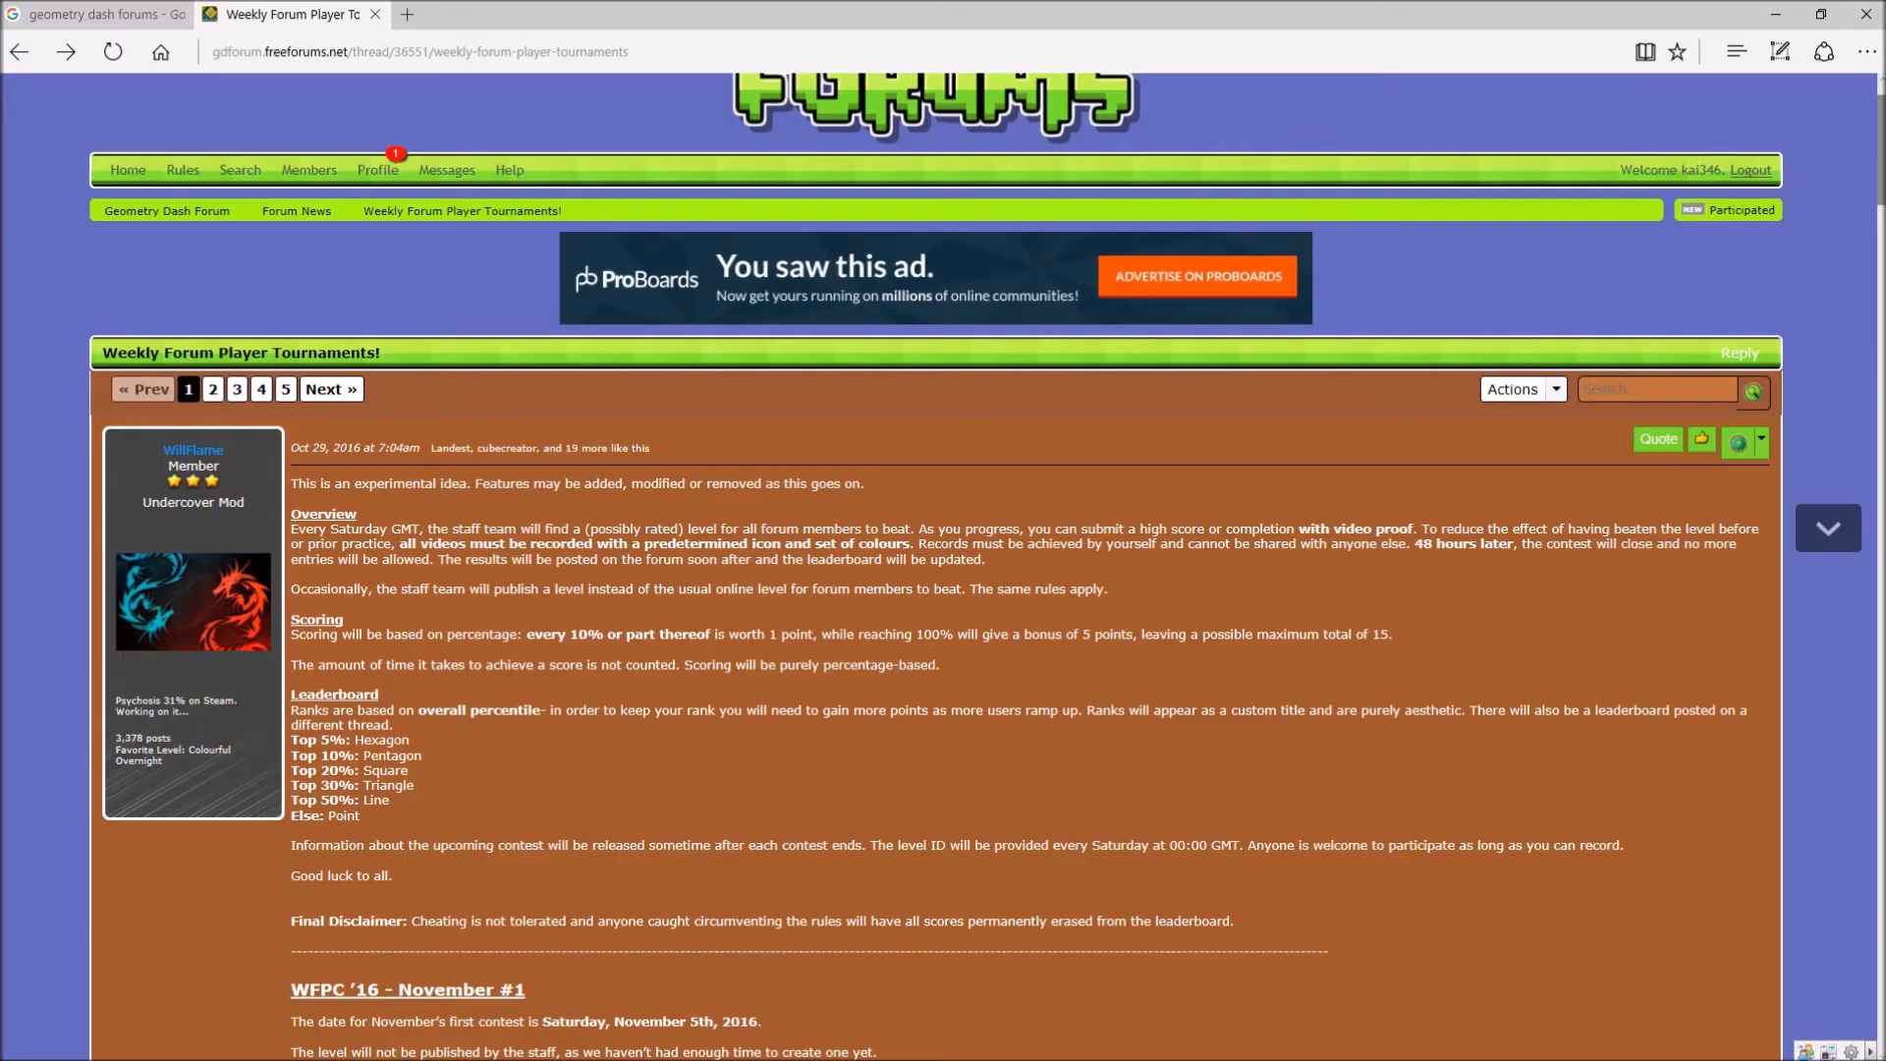
pyautogui.click(111, 52)
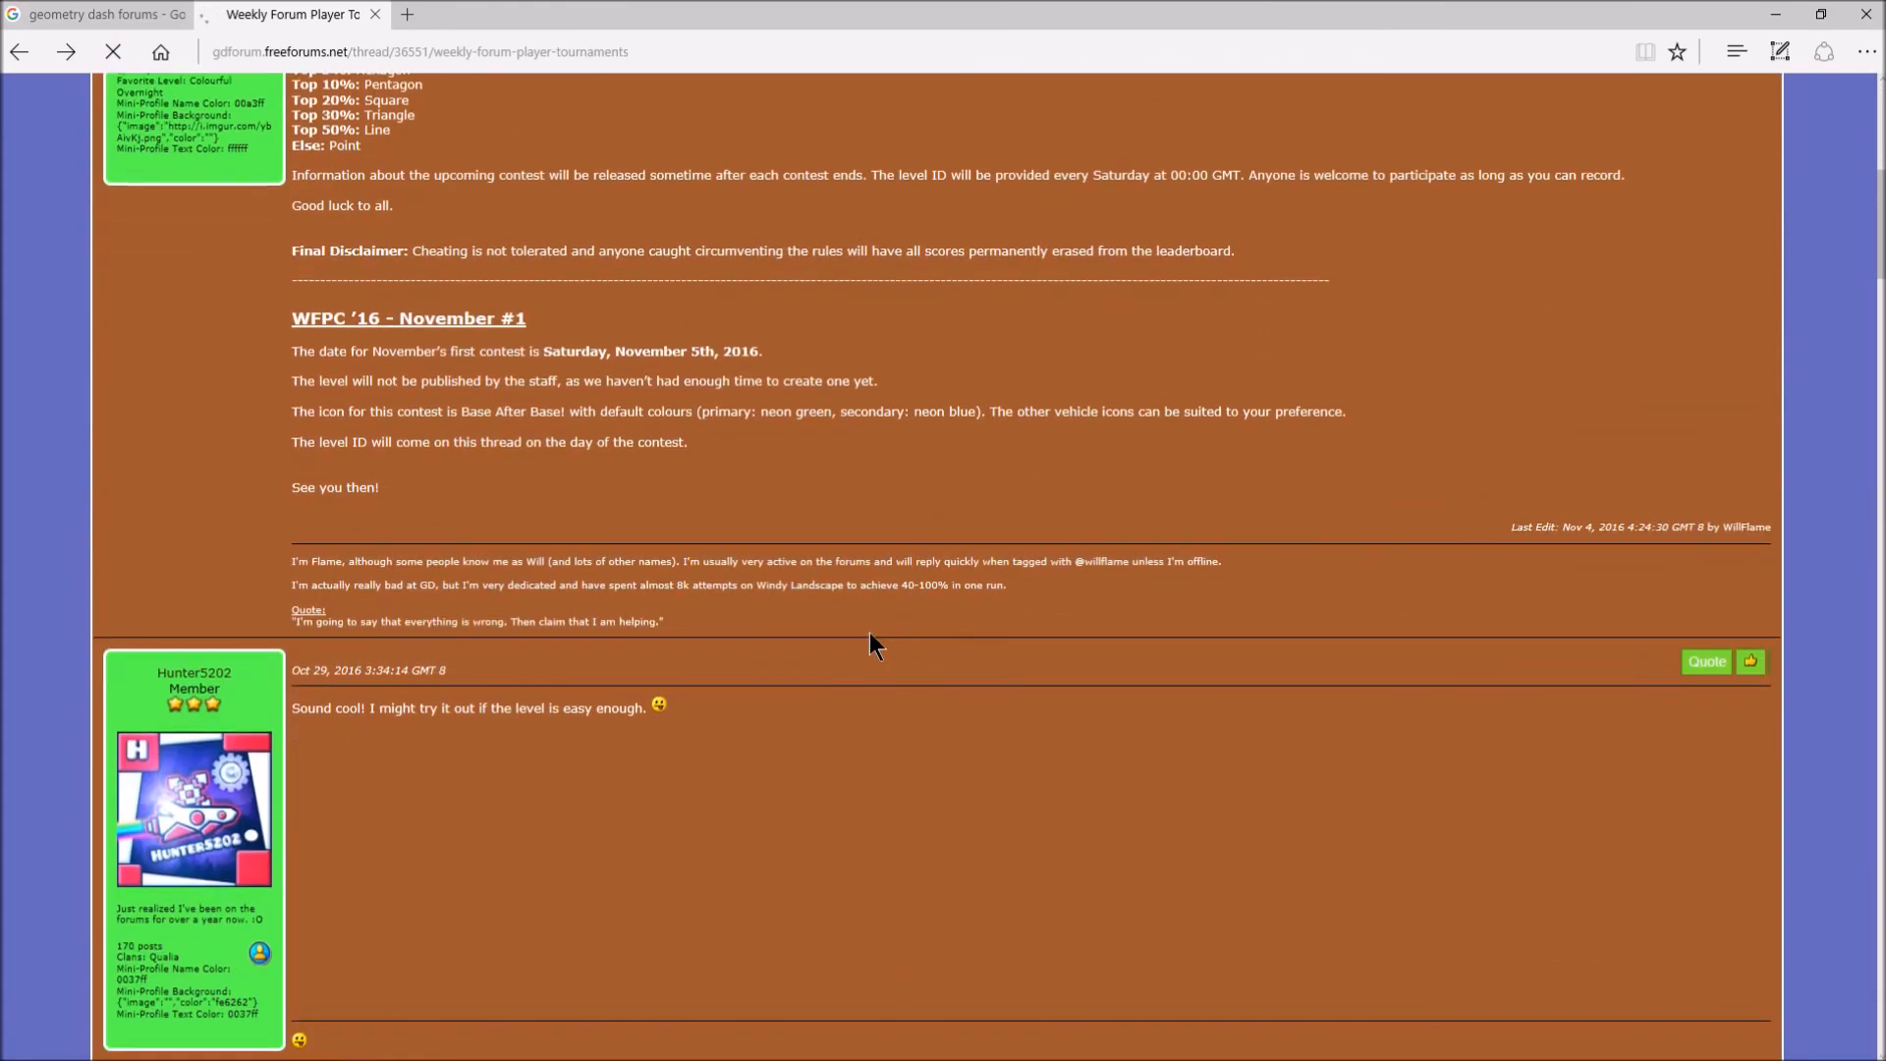
pyautogui.scroll(3)
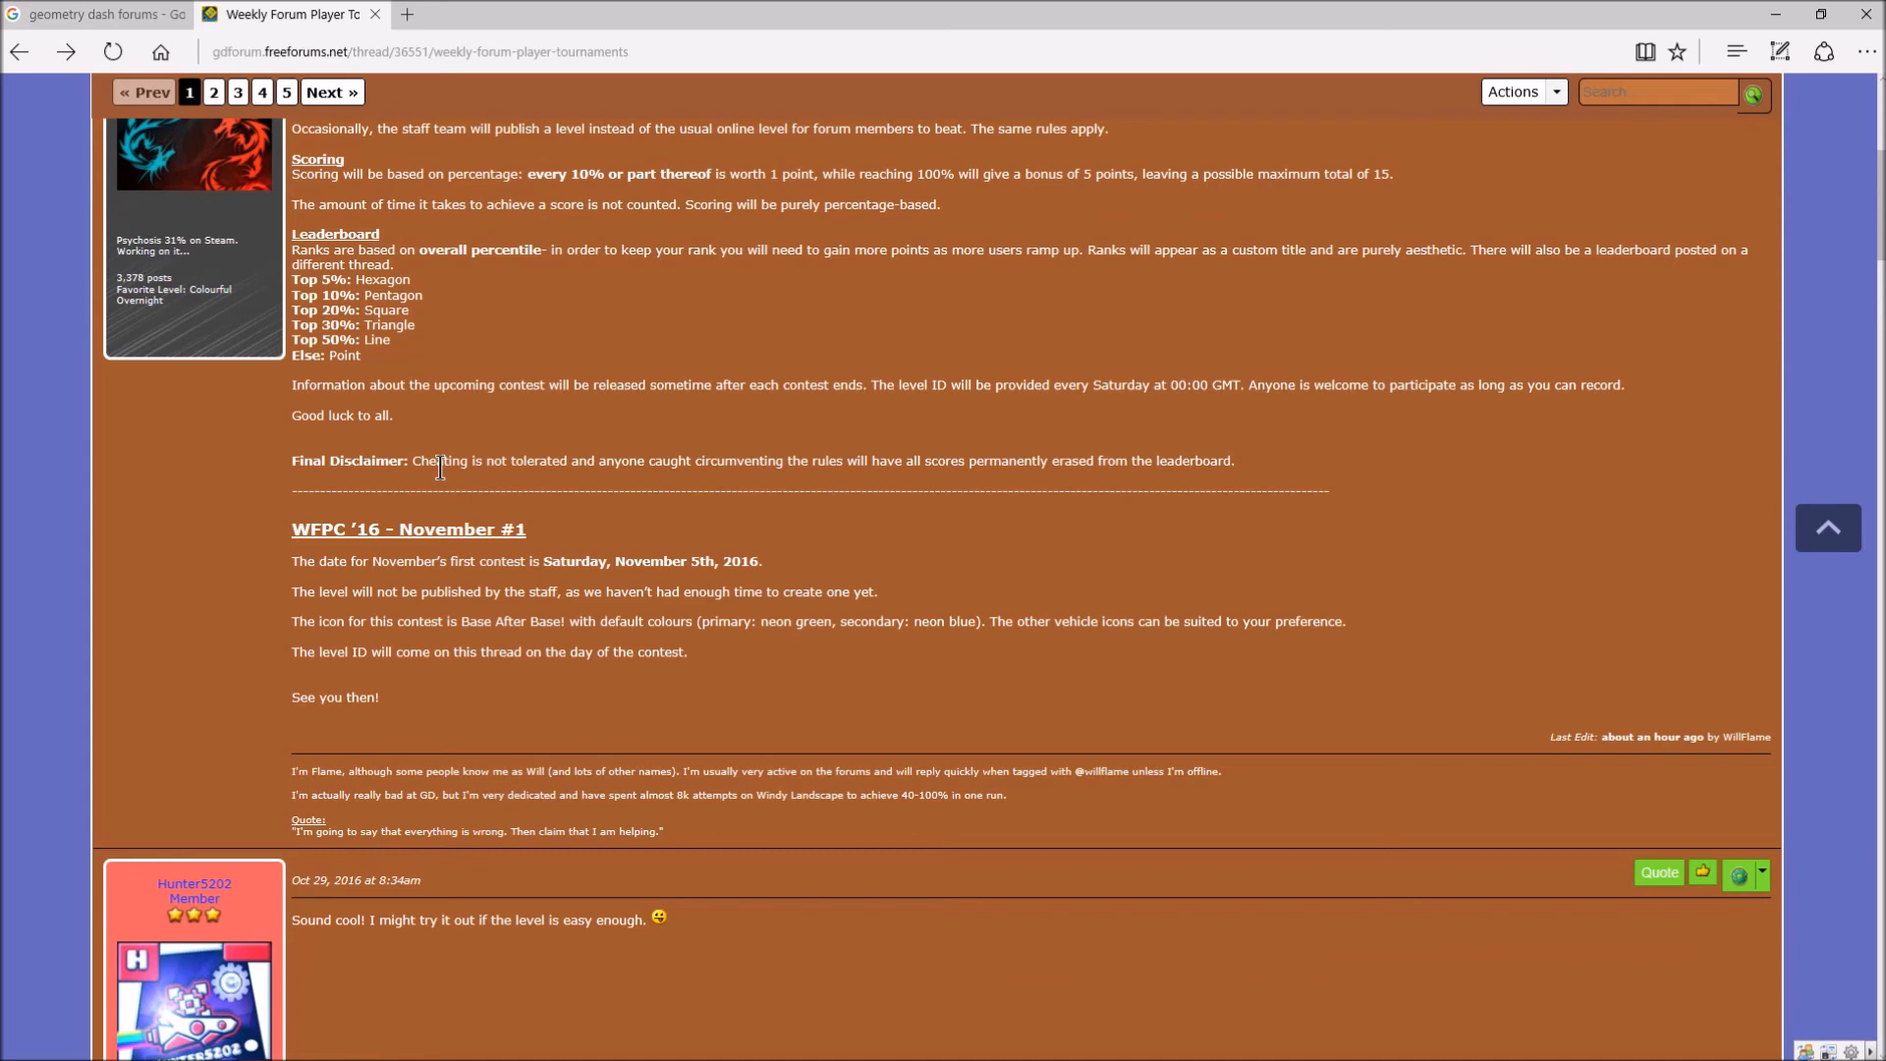
pyautogui.moveTo(722, 39)
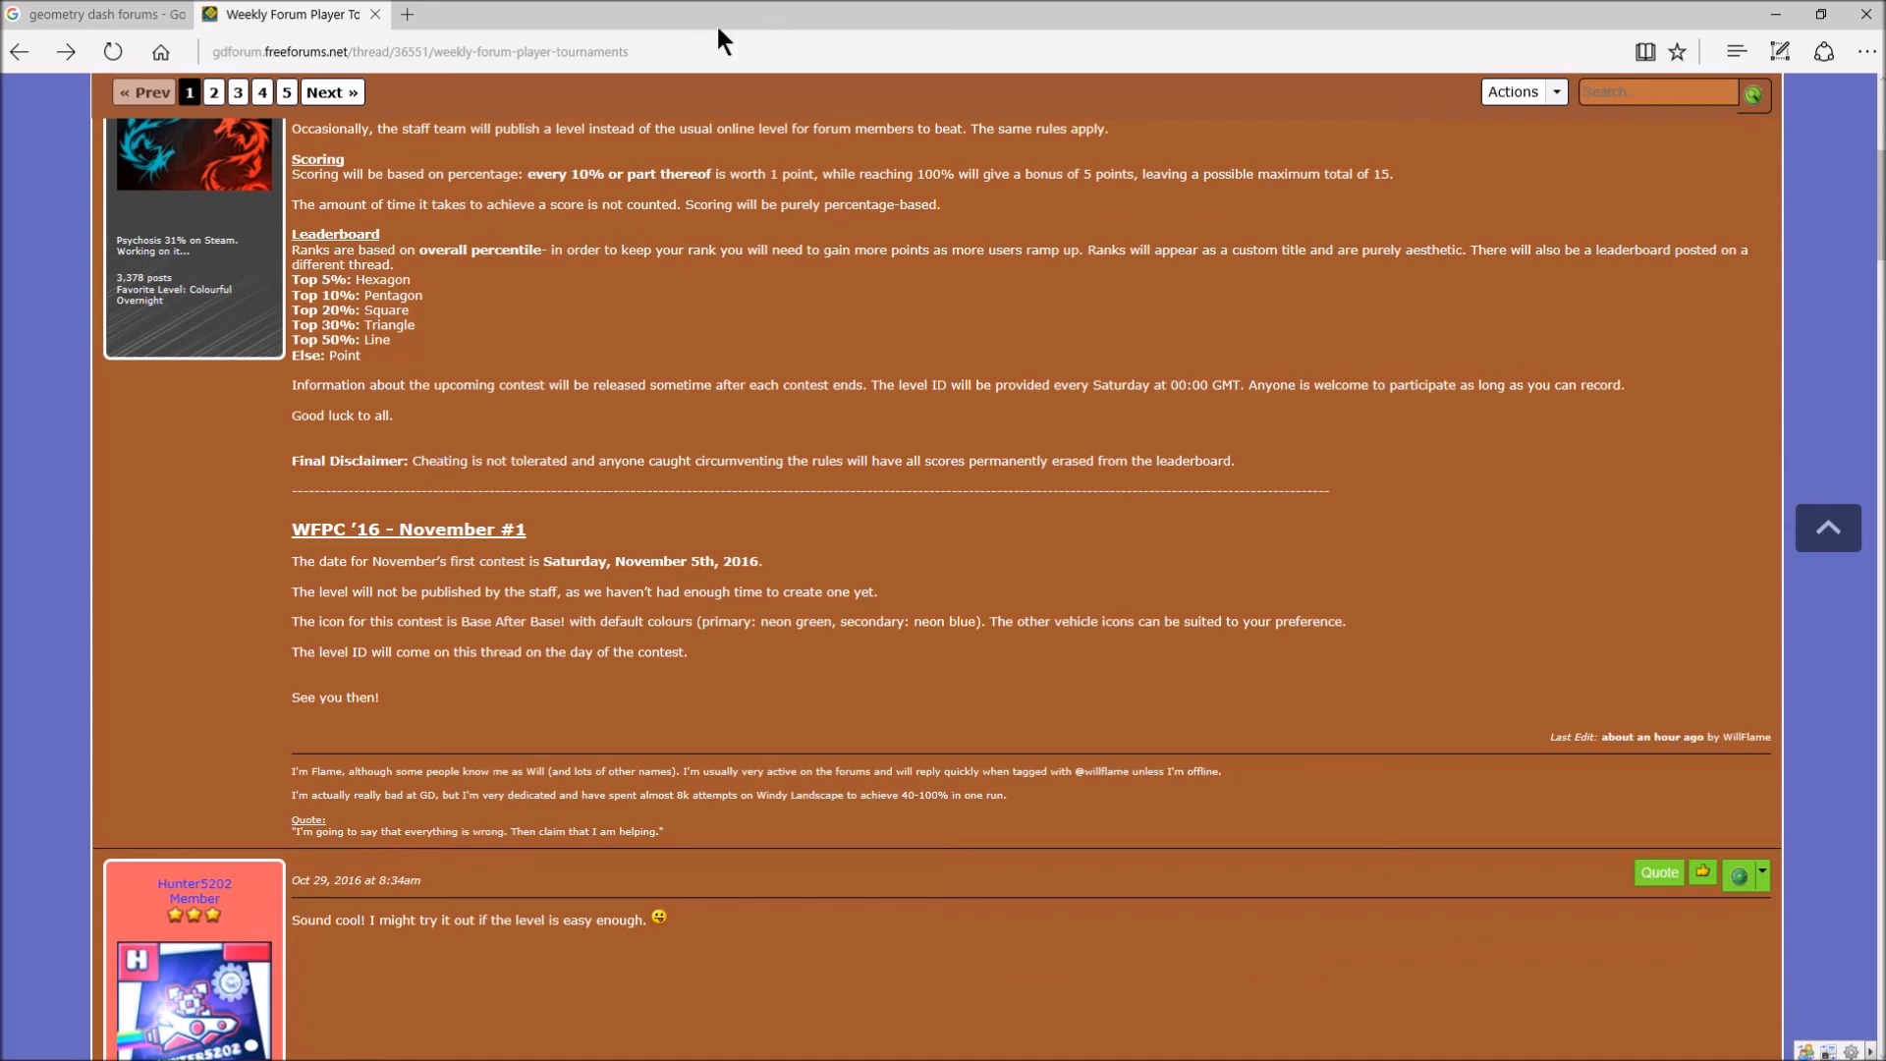
pyautogui.click(482, 52)
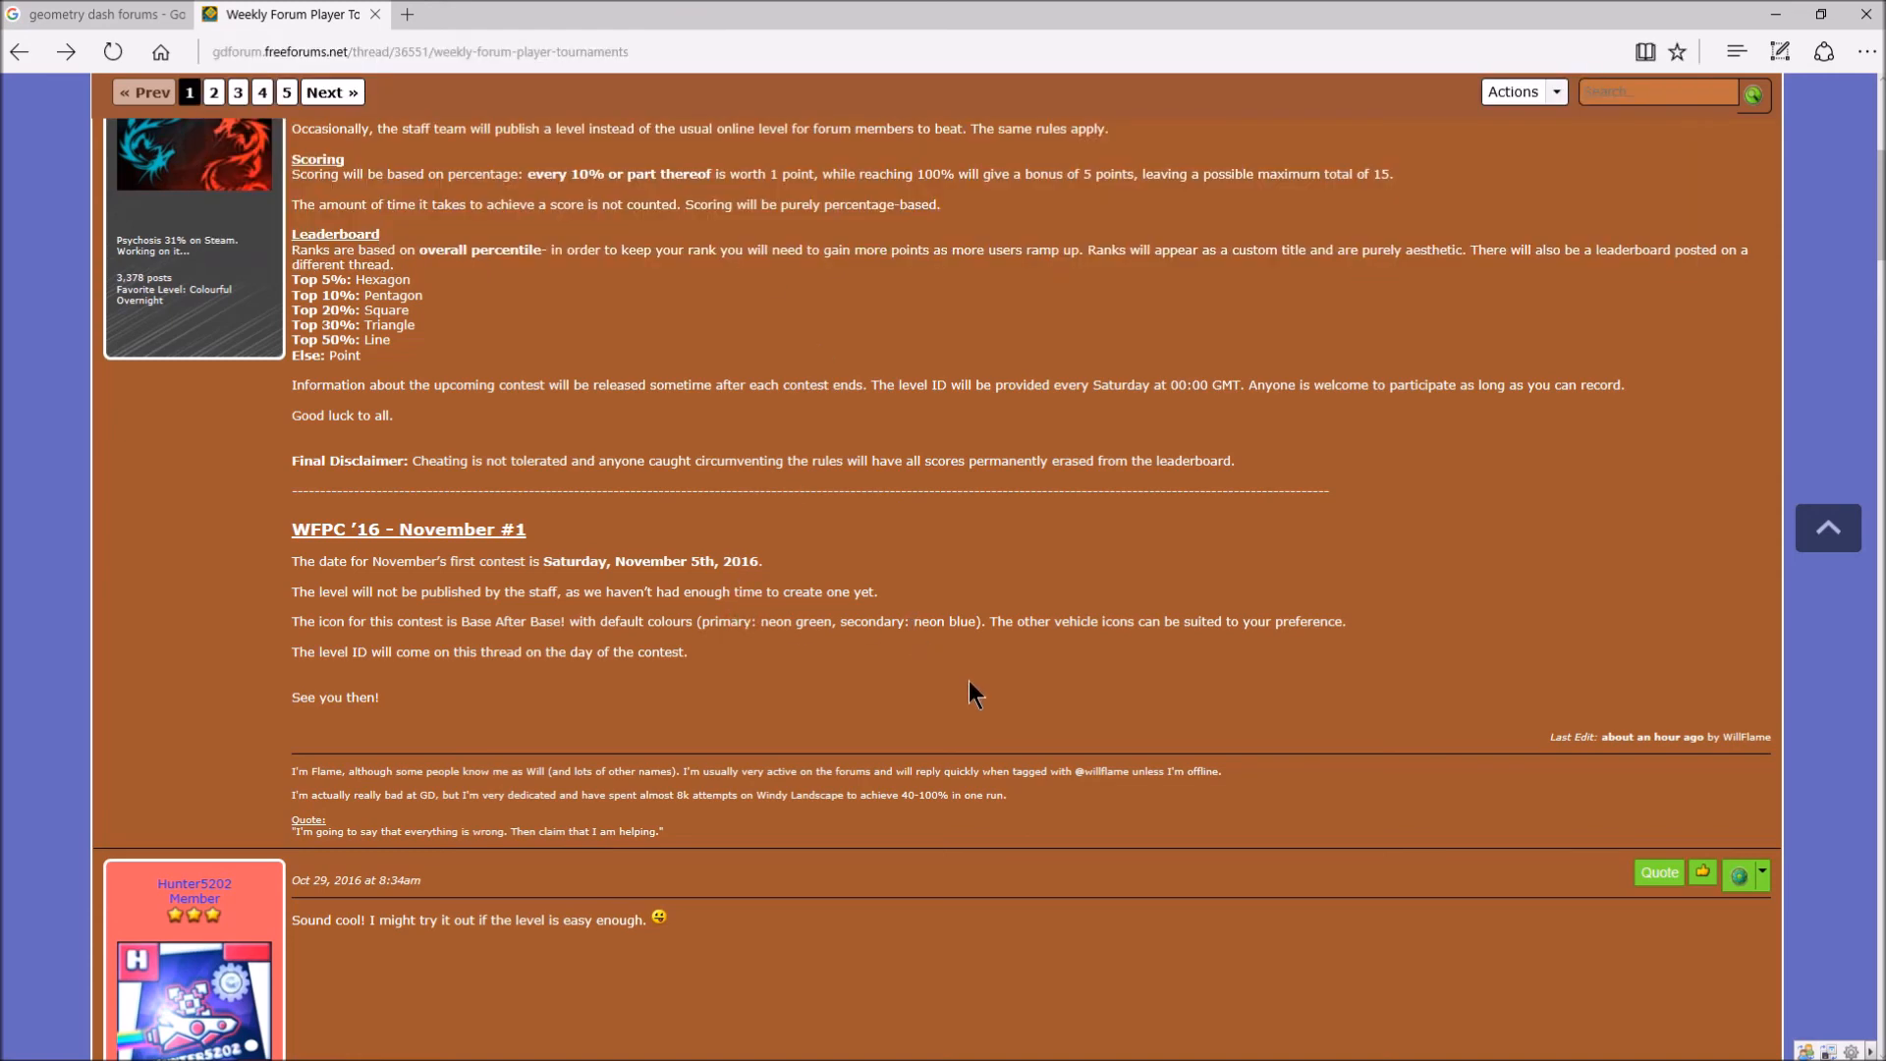
pyautogui.moveTo(910, 697)
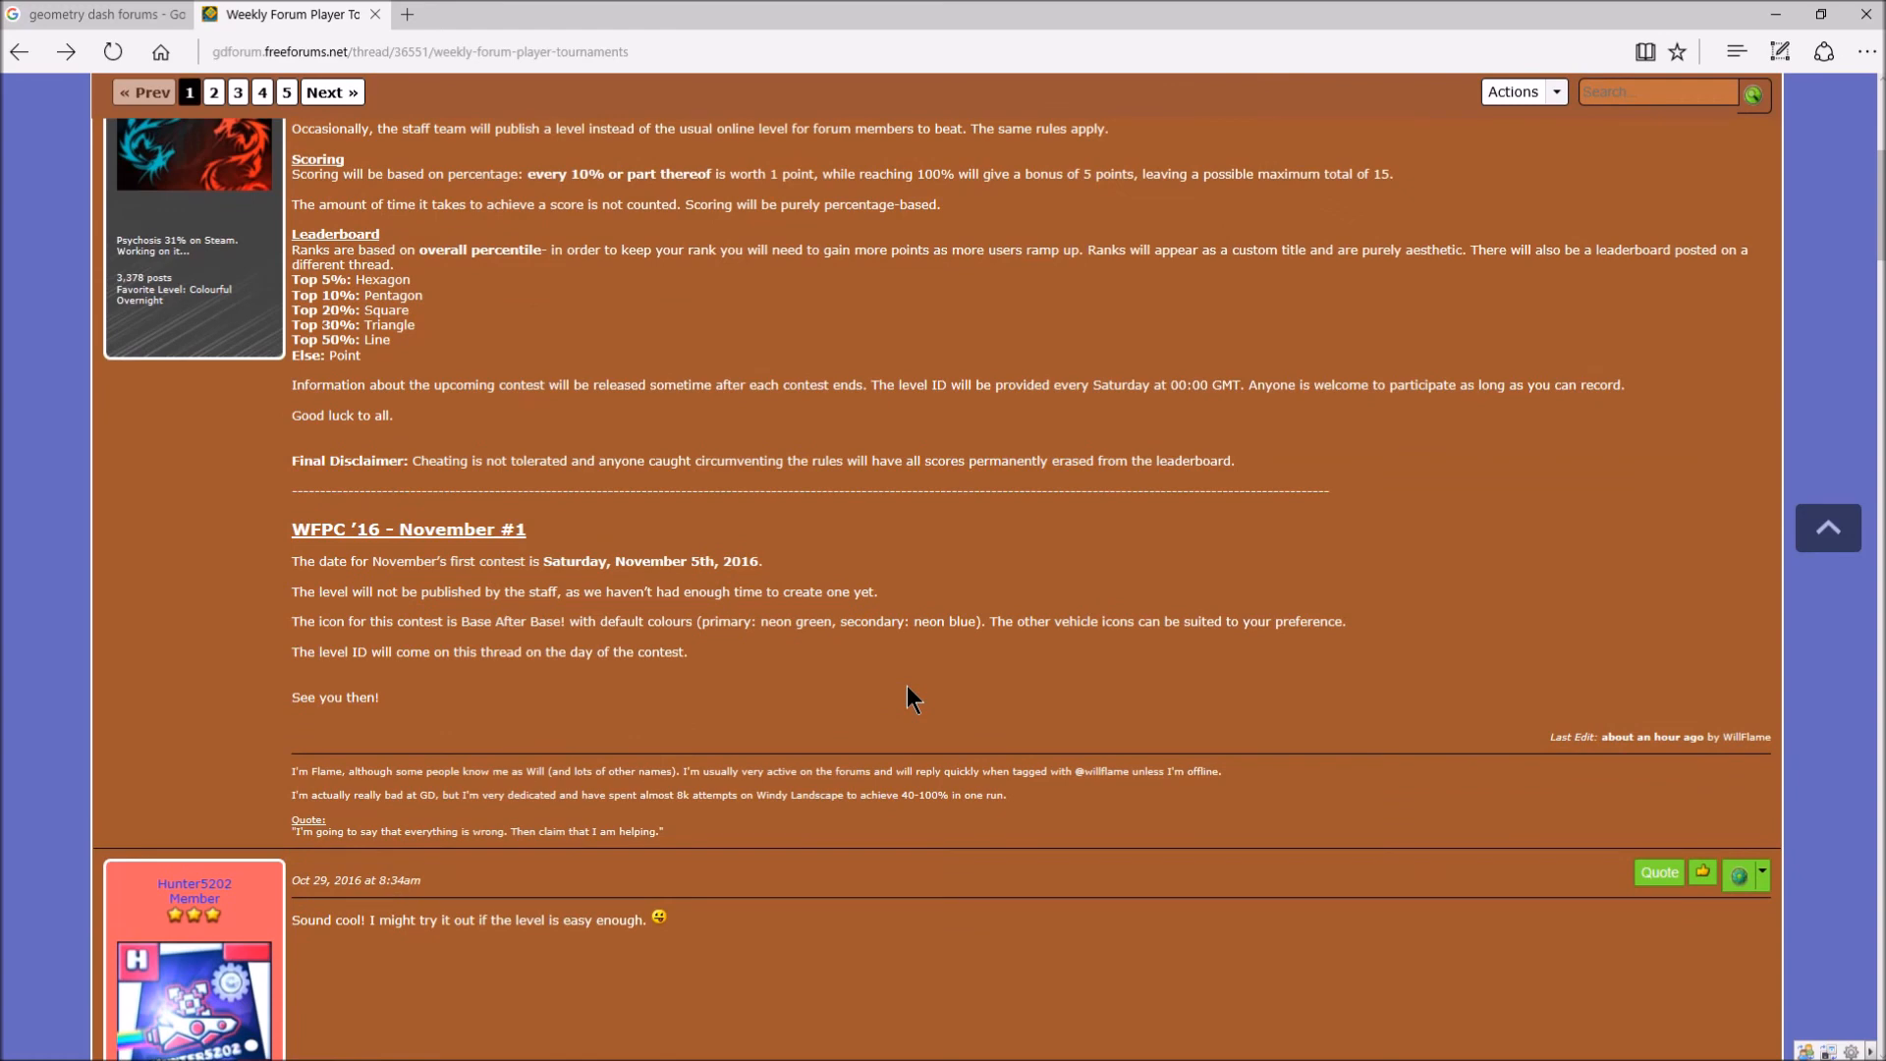
pyautogui.scroll(-3)
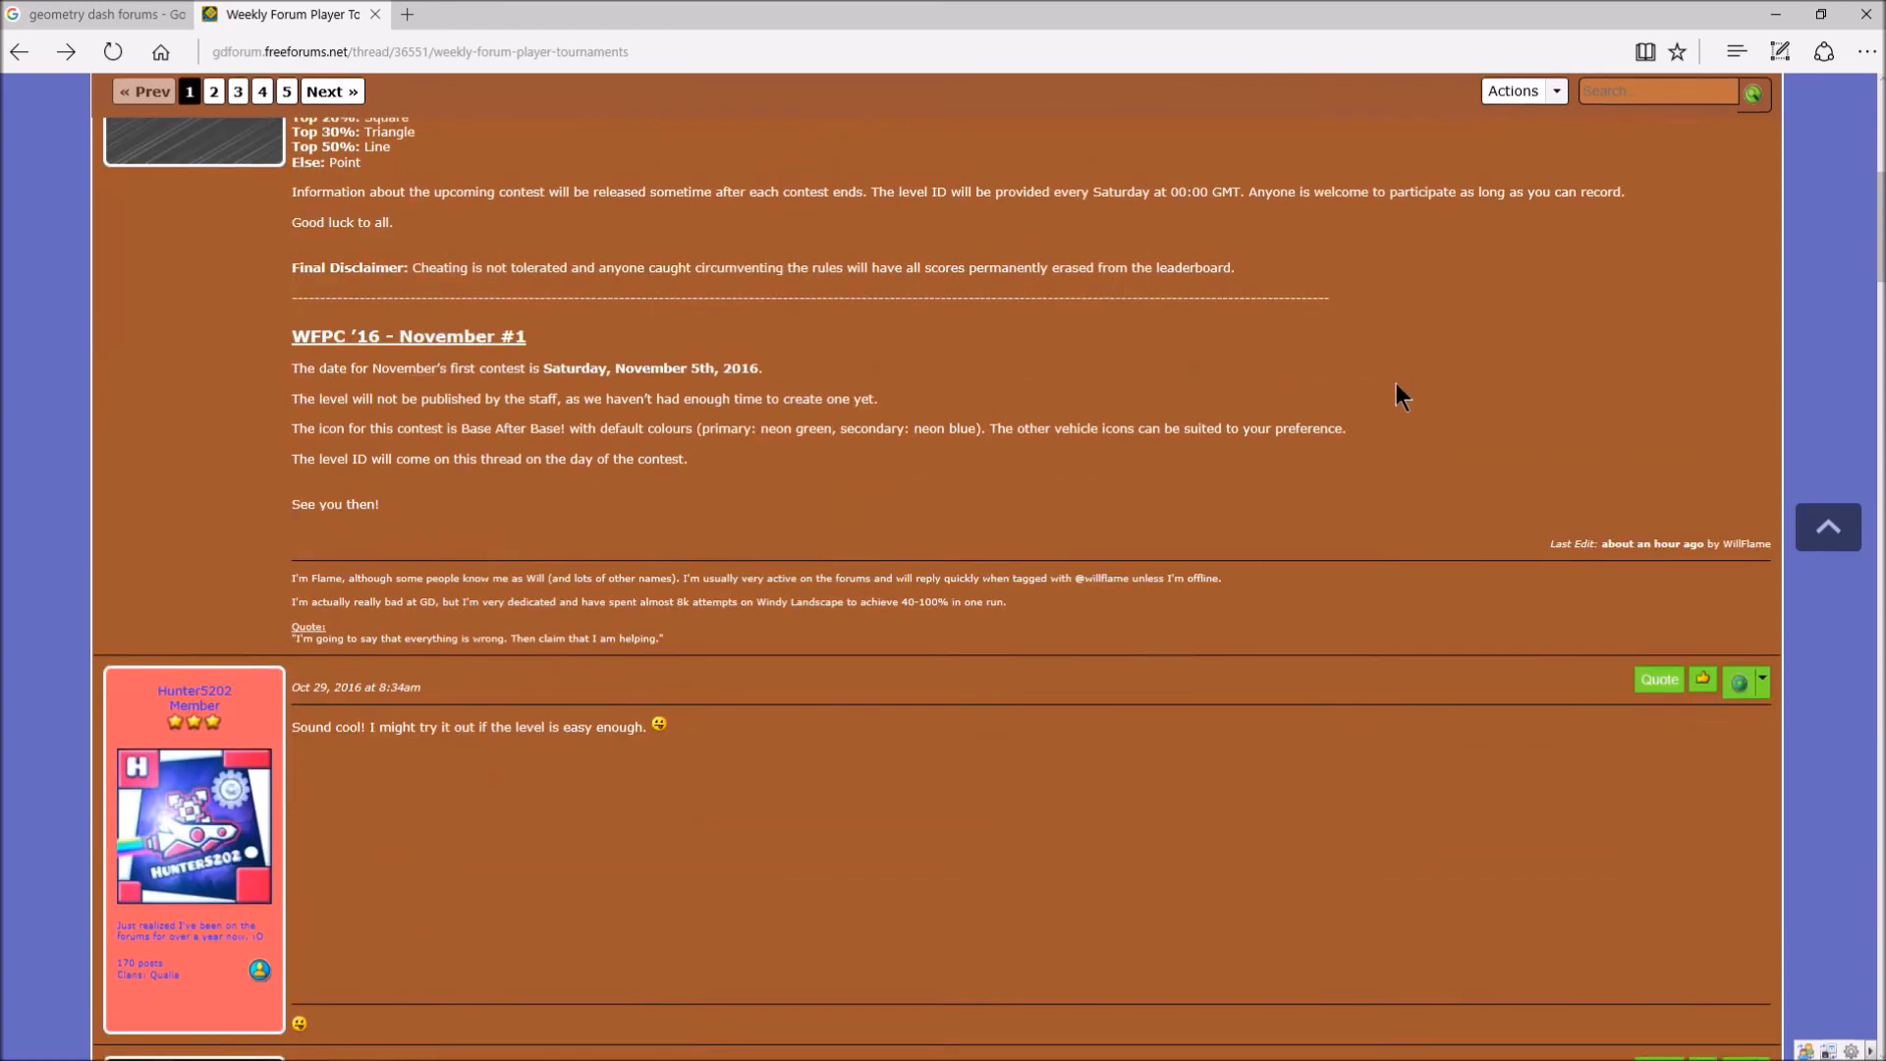
pyautogui.scroll(-3)
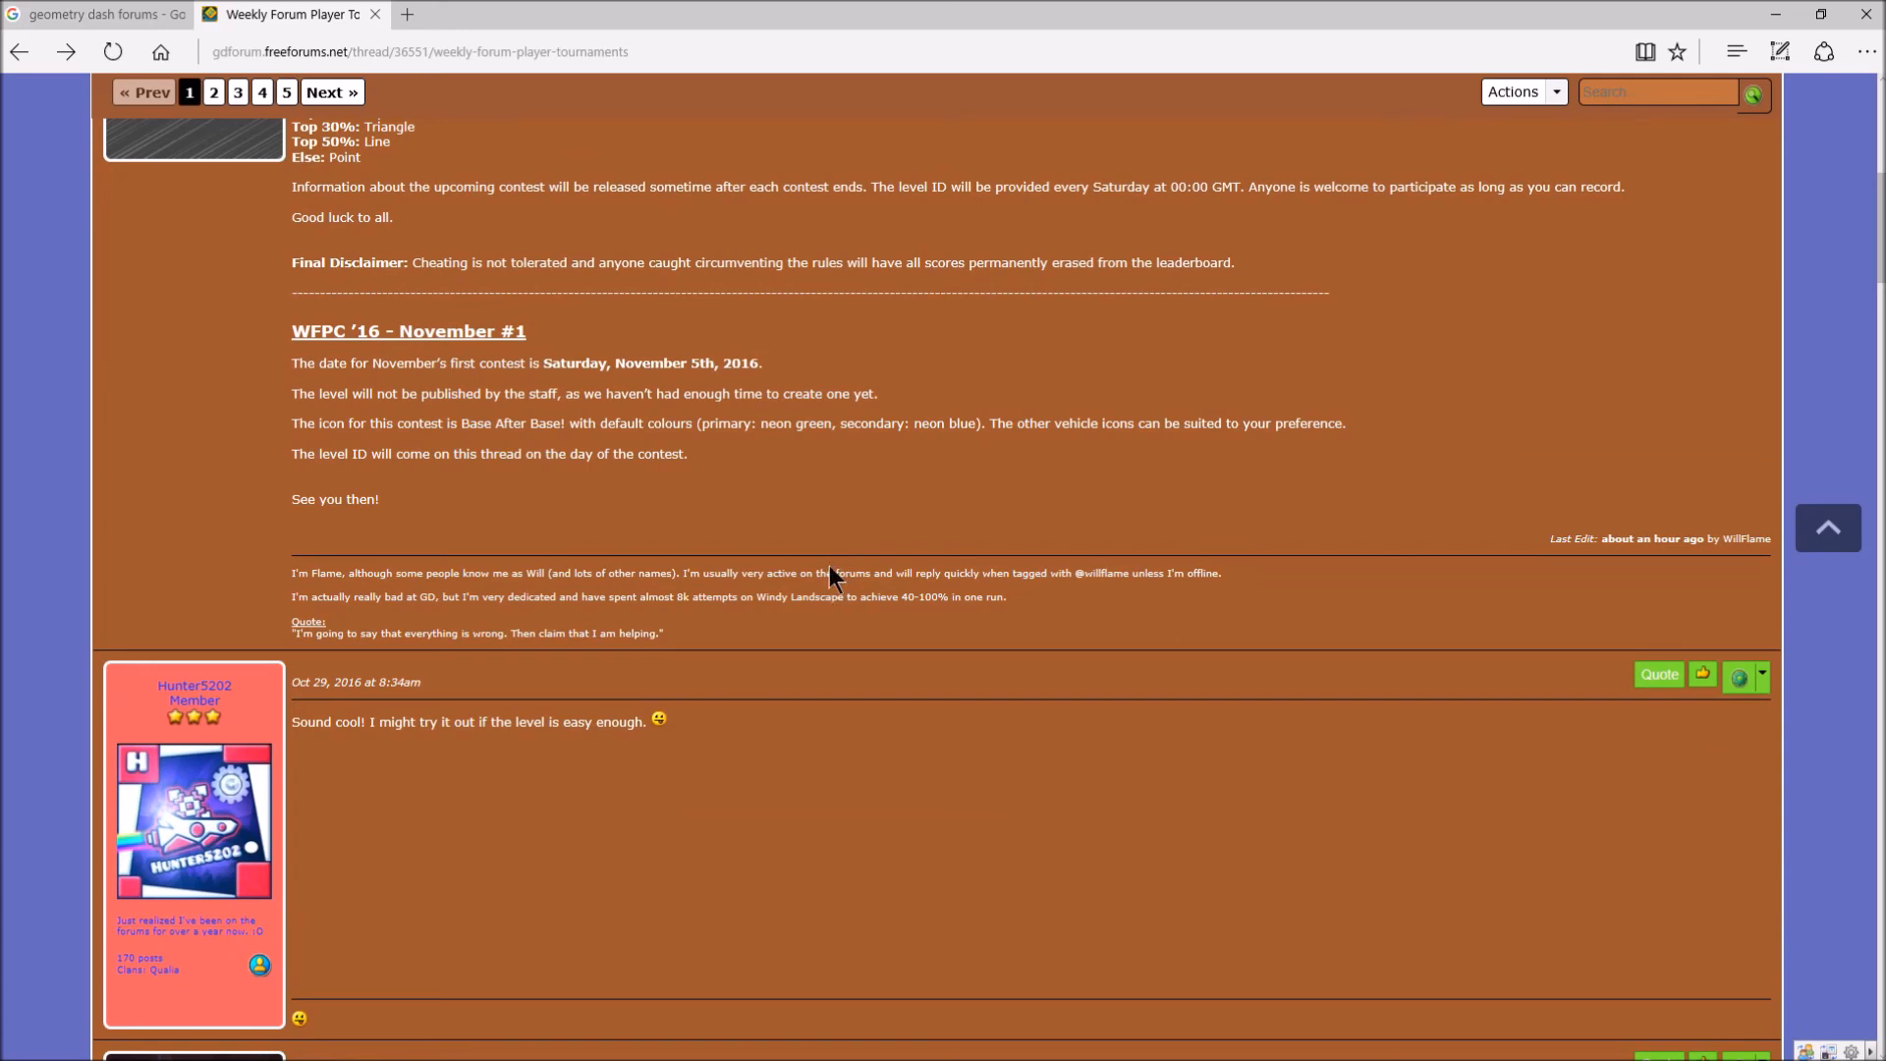
pyautogui.moveTo(836, 569)
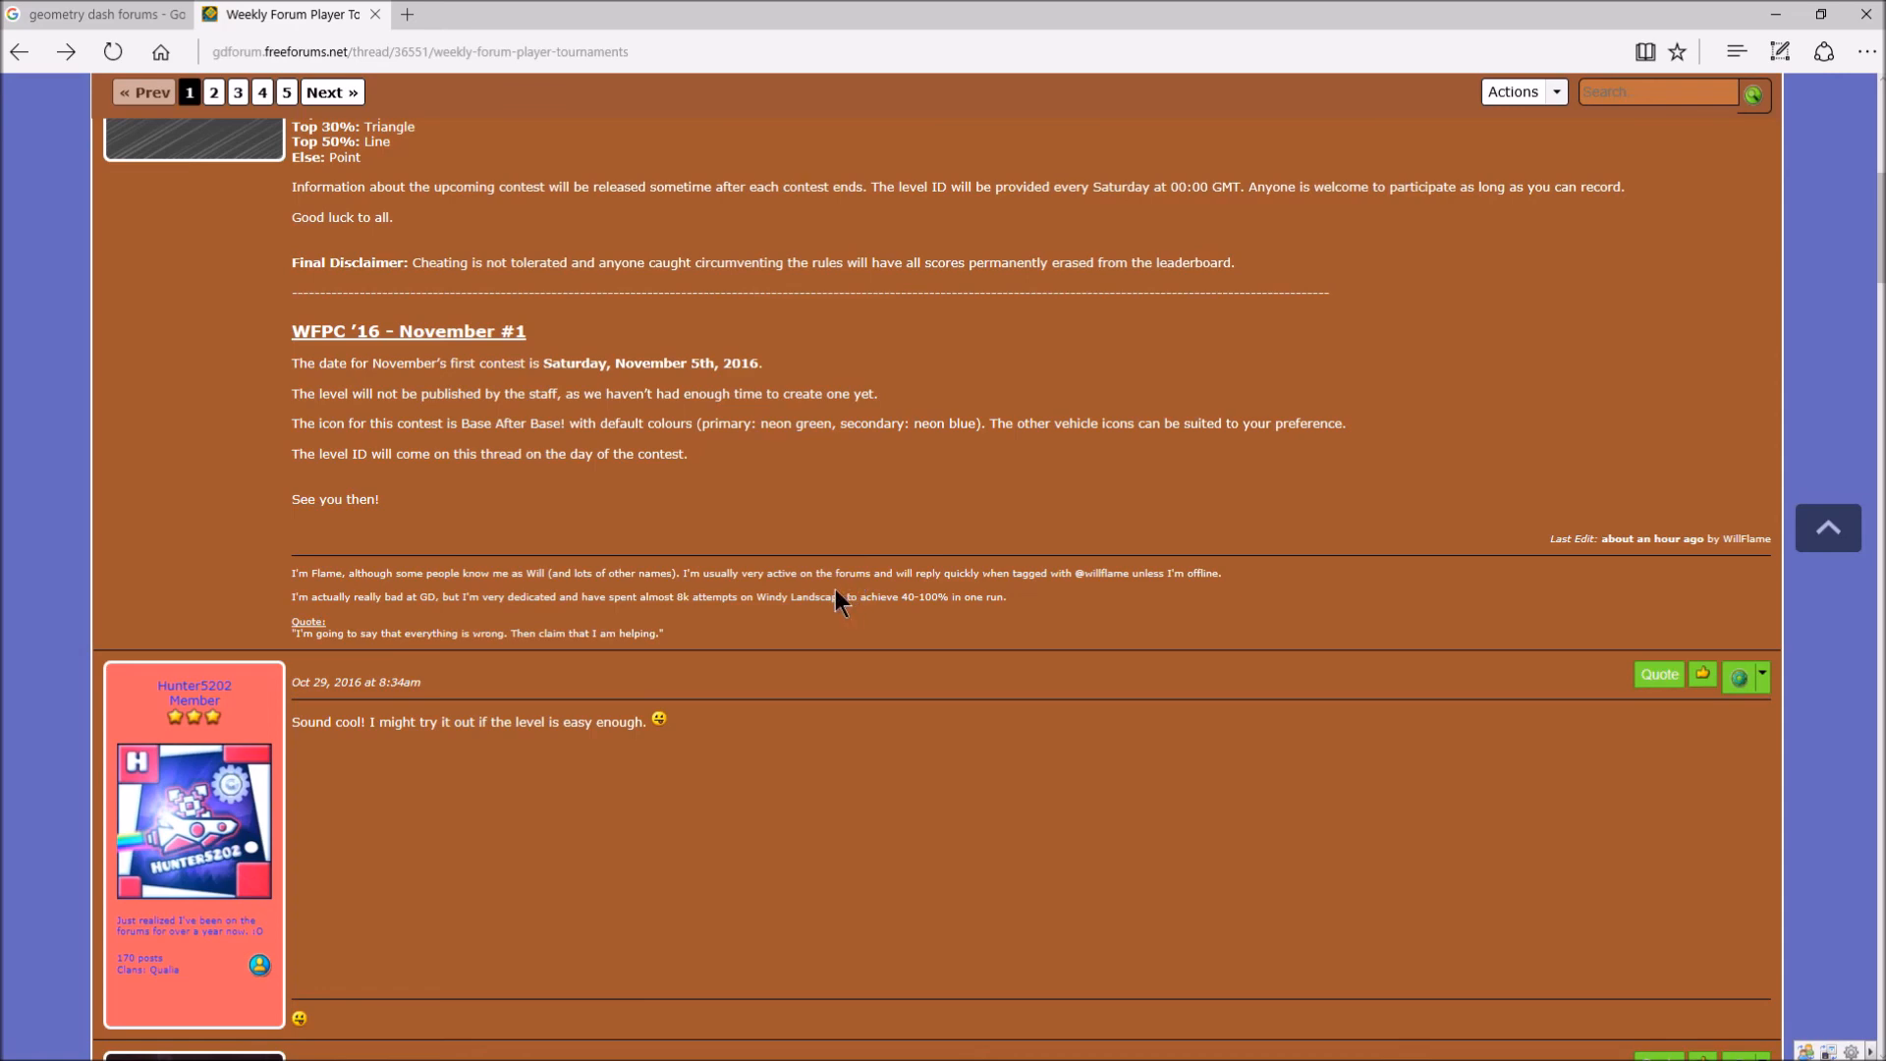
pyautogui.scroll(-3)
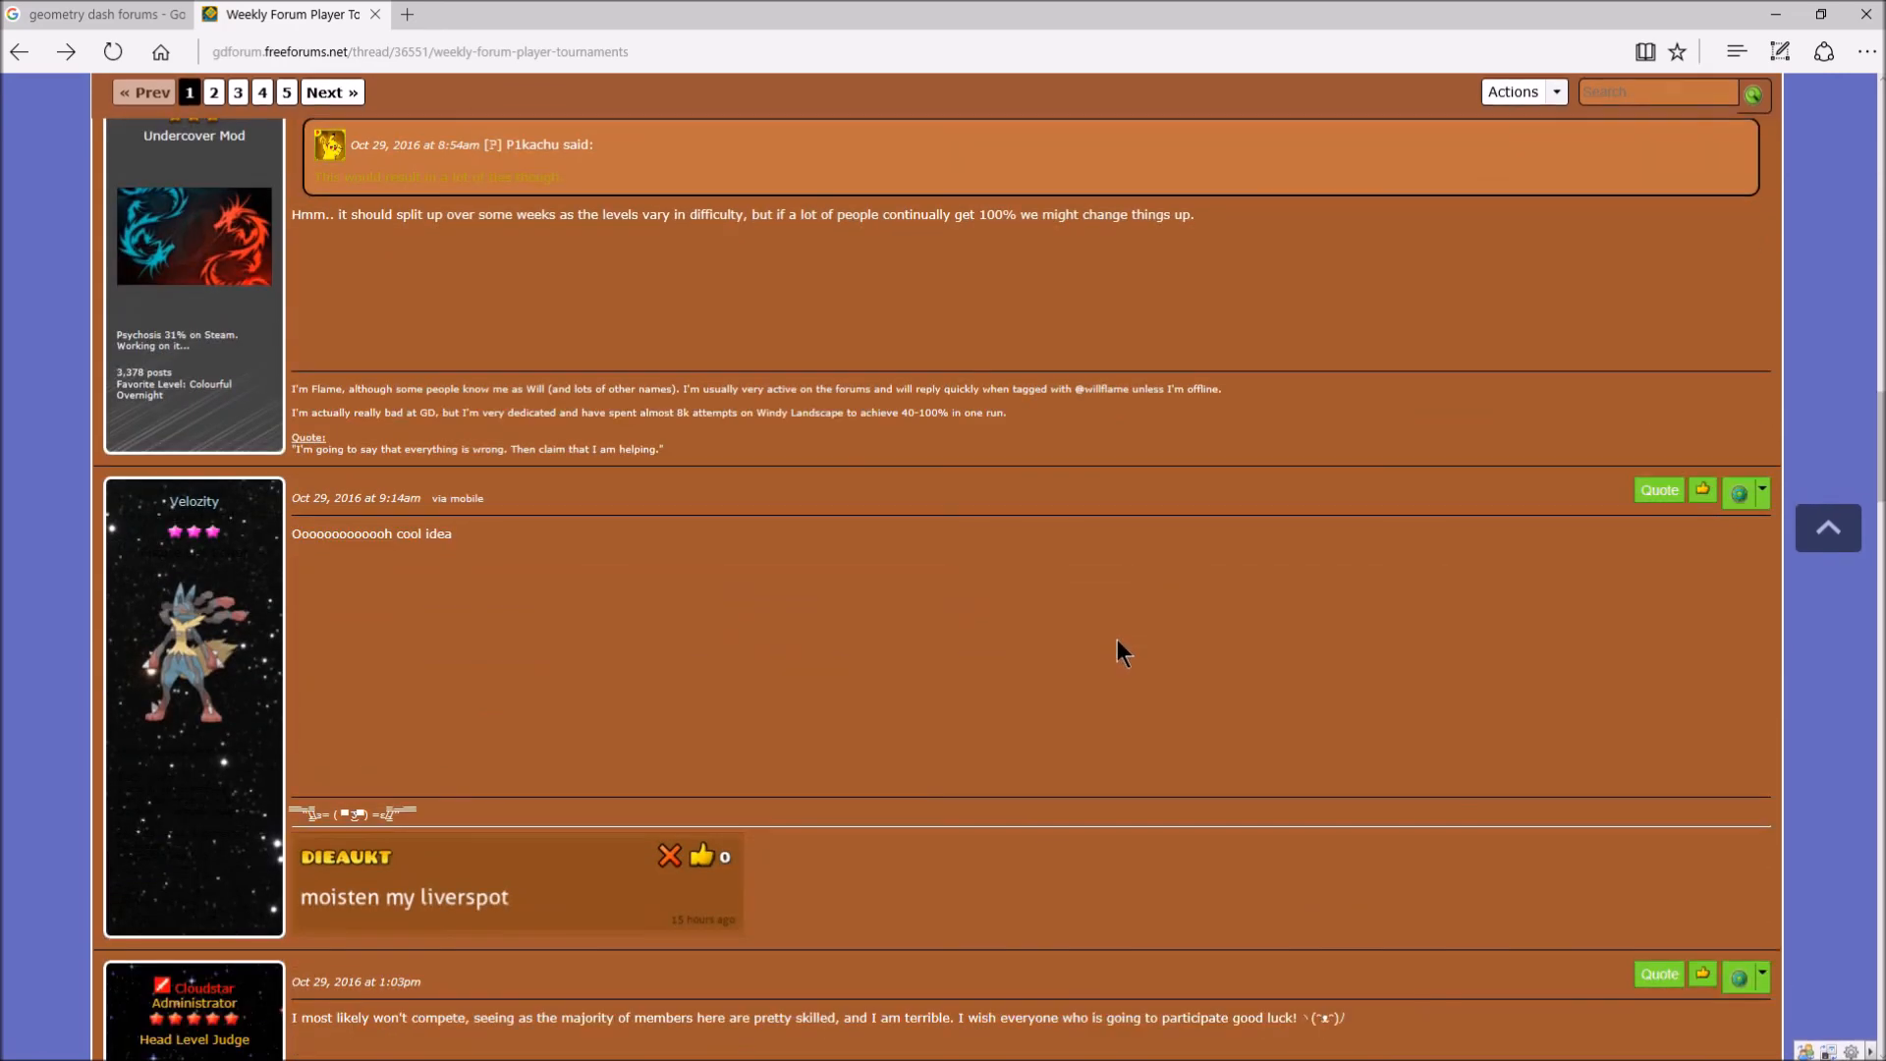
pyautogui.scroll(-3)
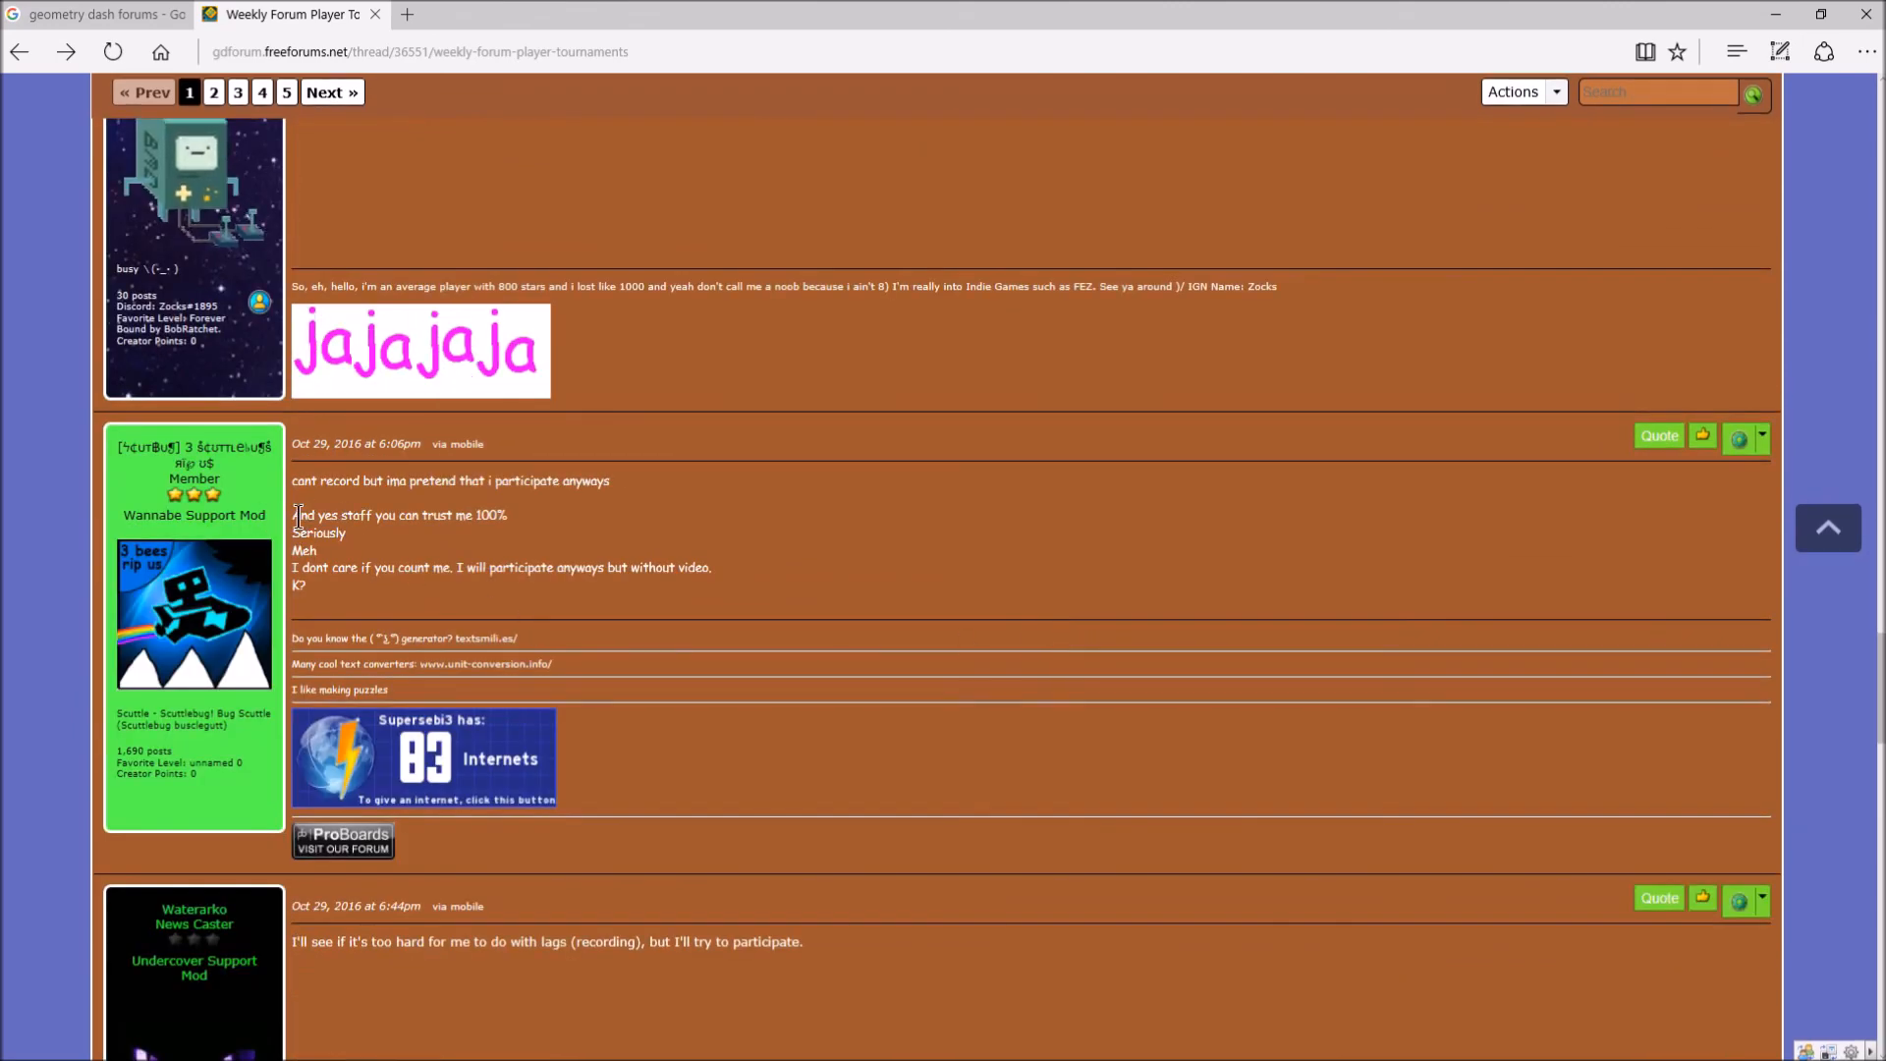
pyautogui.moveTo(294, 515); pyautogui.dragTo(557, 567)
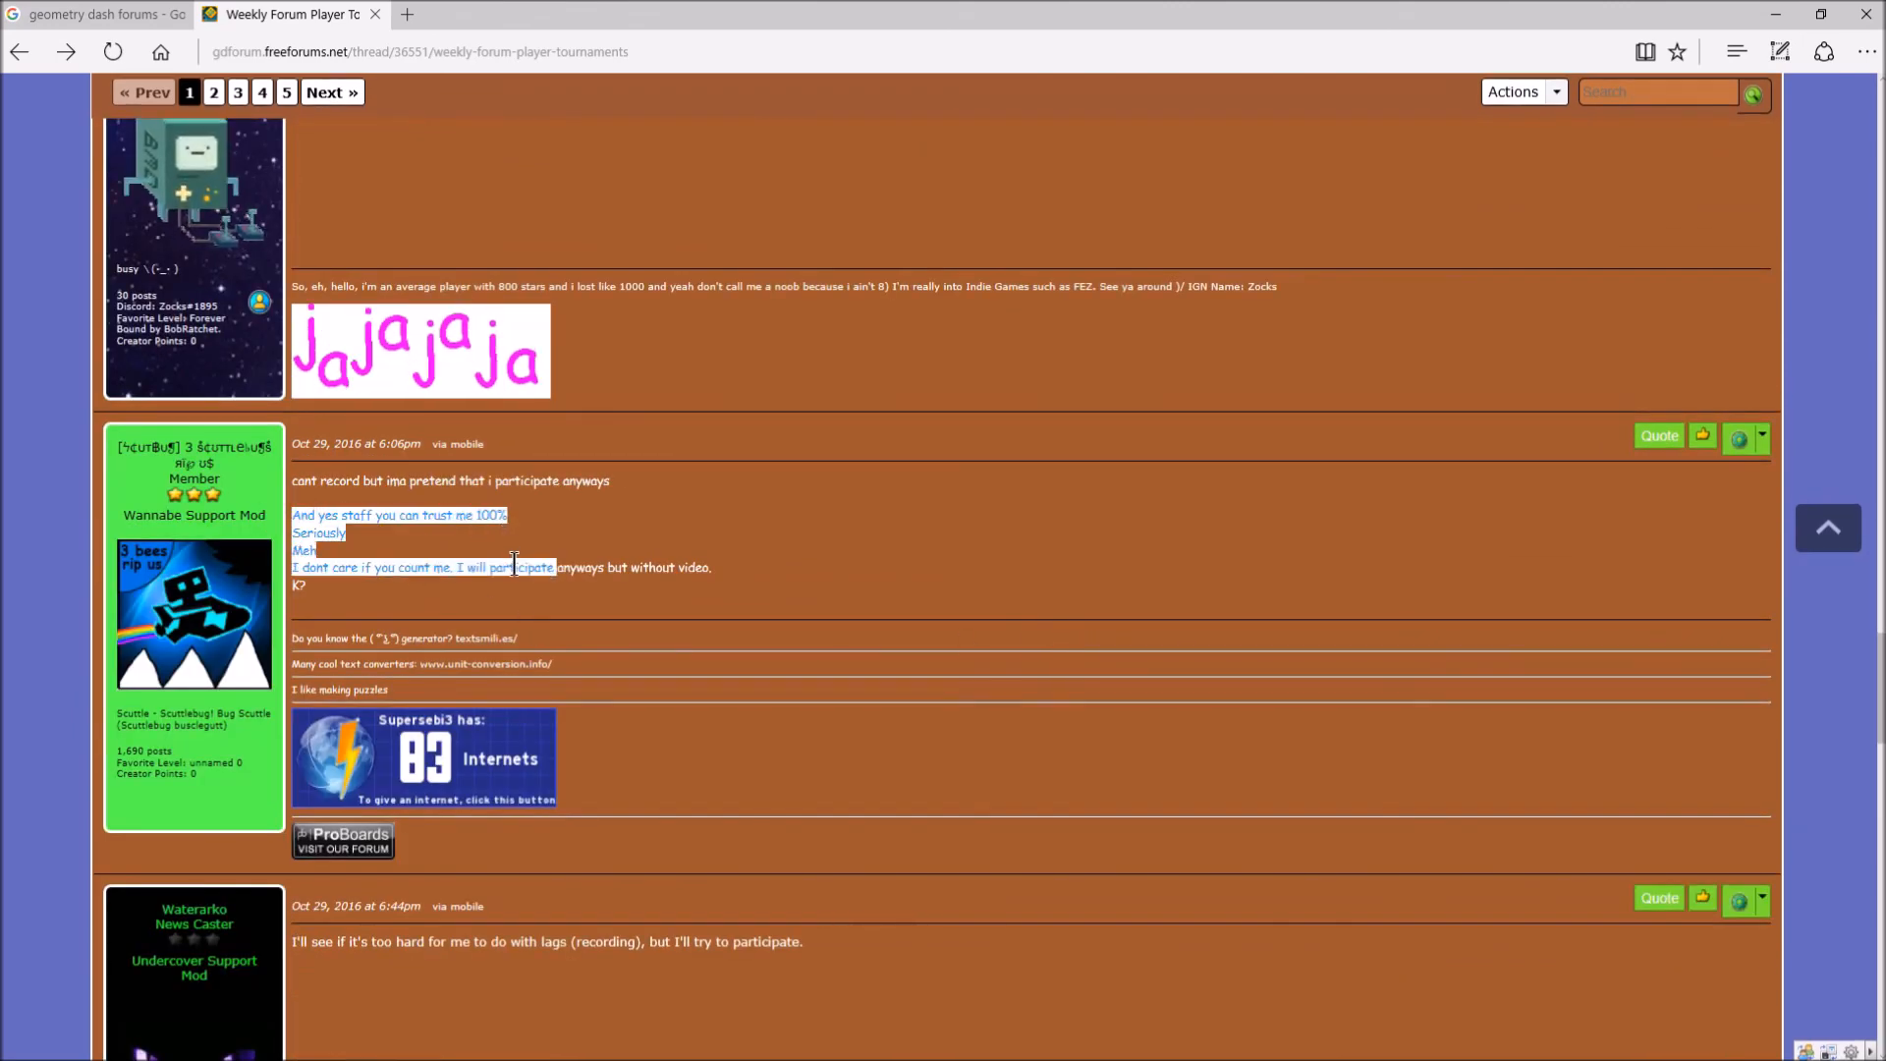
pyautogui.scroll(-3)
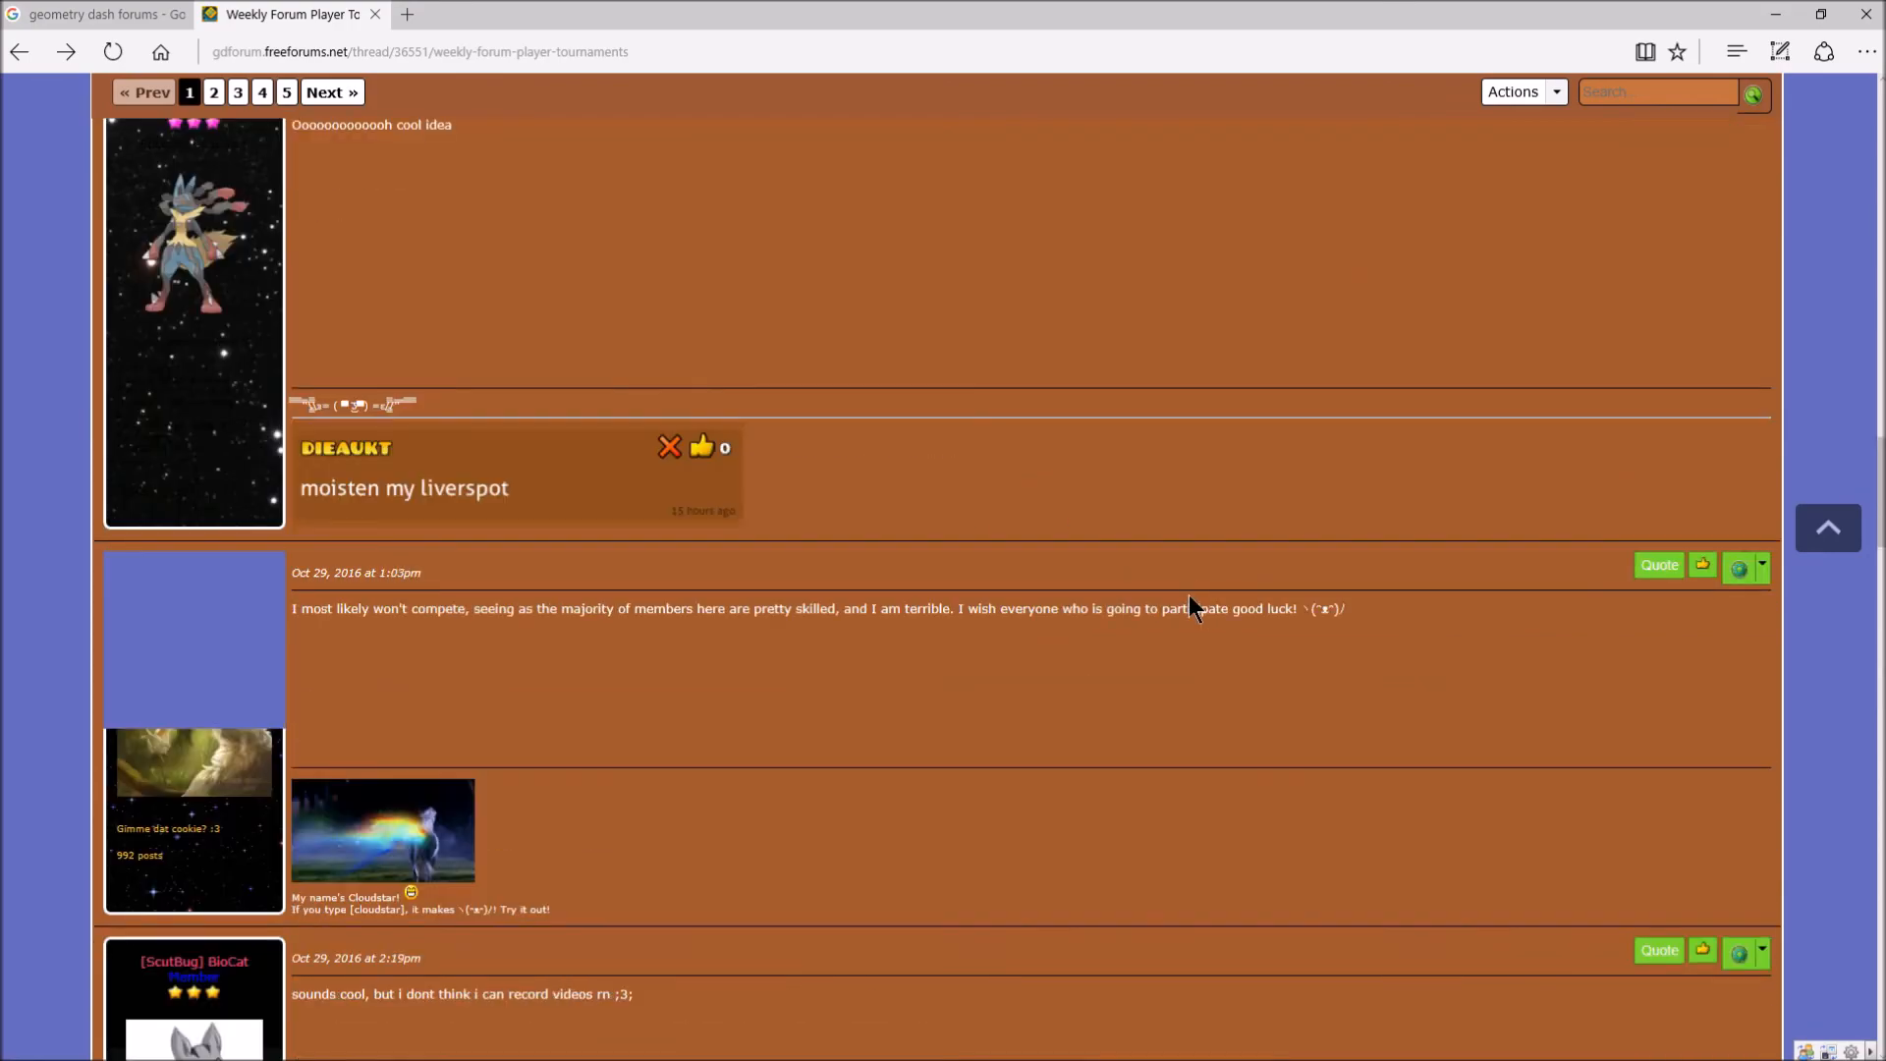